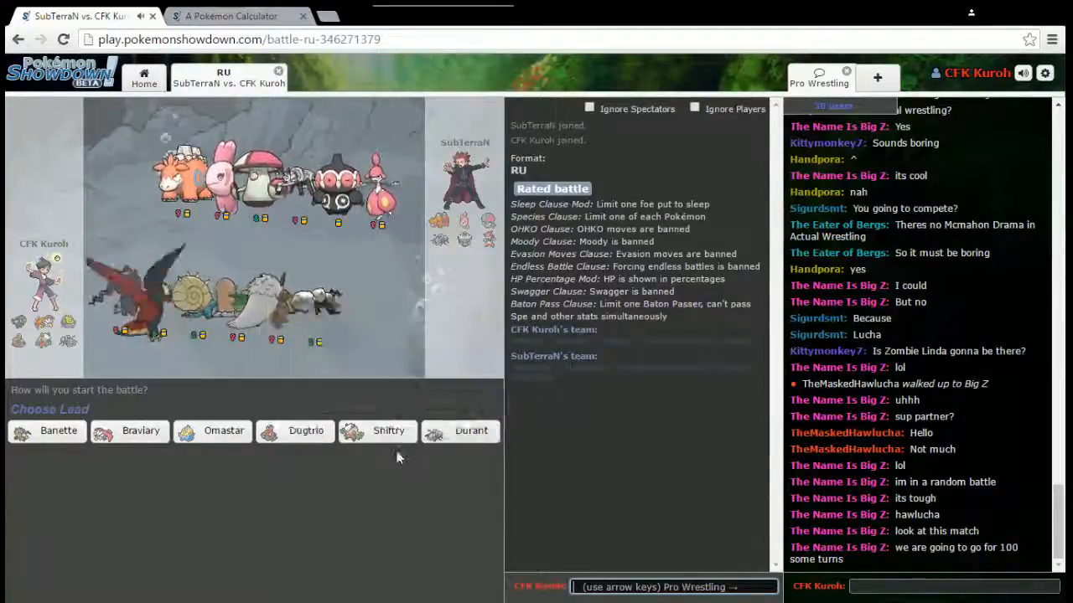
mouse_move(141, 429)
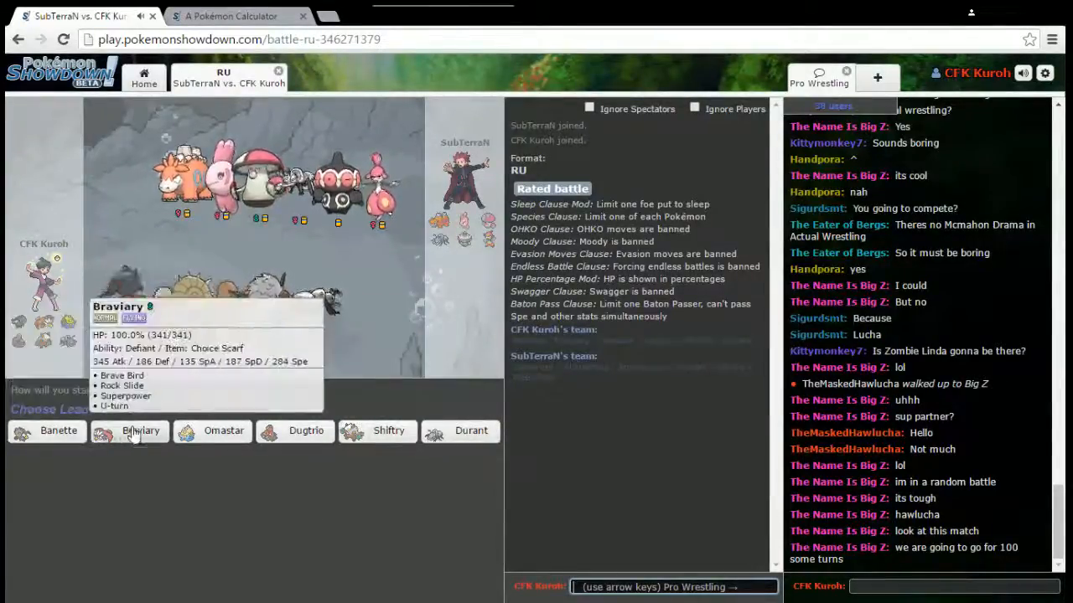
mouse_move(305, 431)
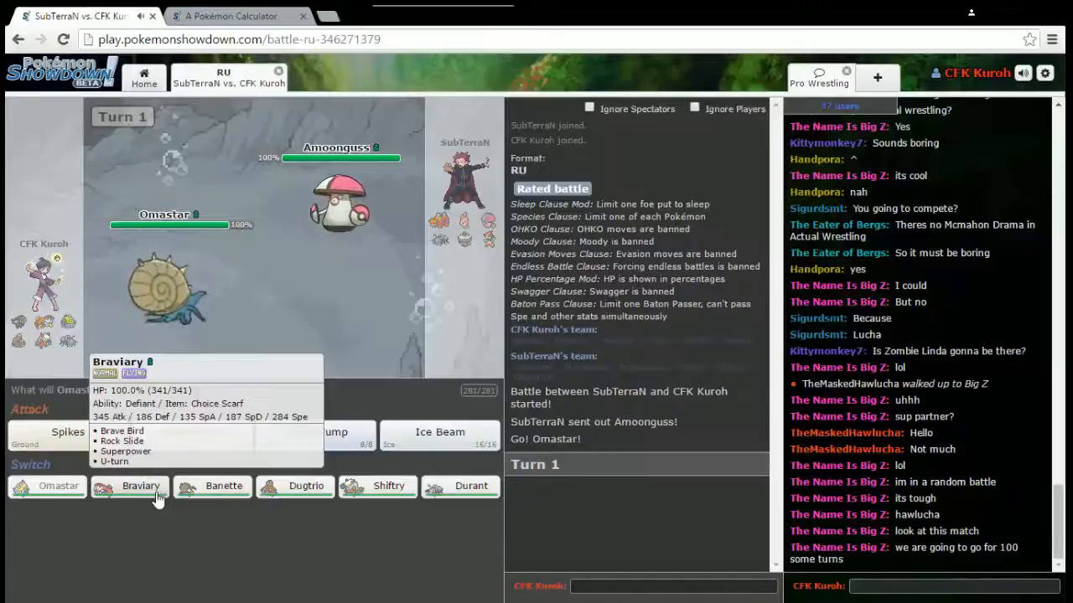
mouse_move(305, 487)
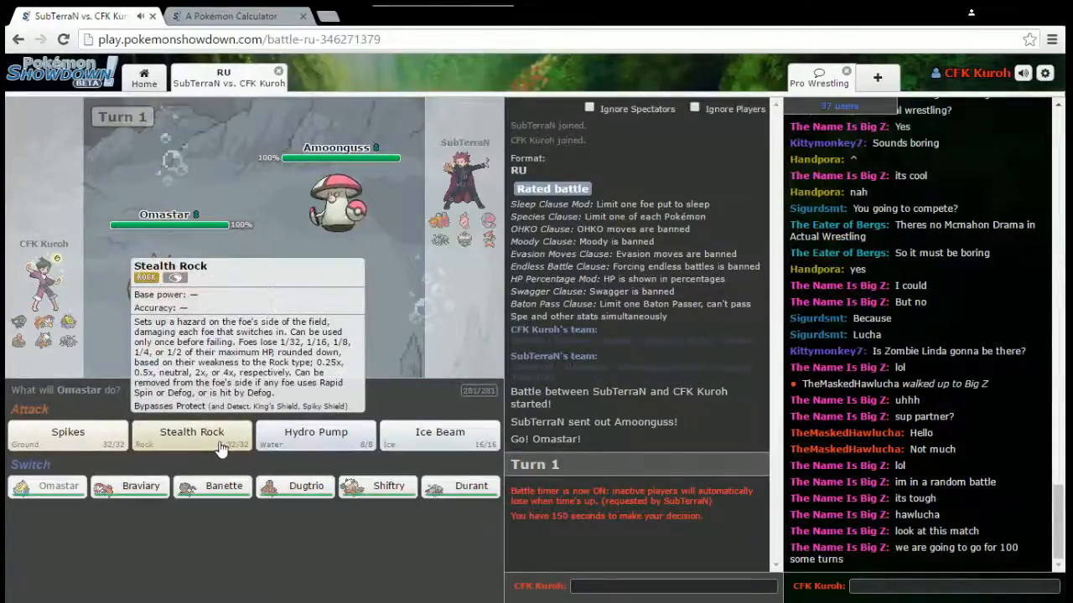
Set Stealth Rock with Omastar, then Mega Evolve Banette and Shadow Claw twice.
click(191, 435)
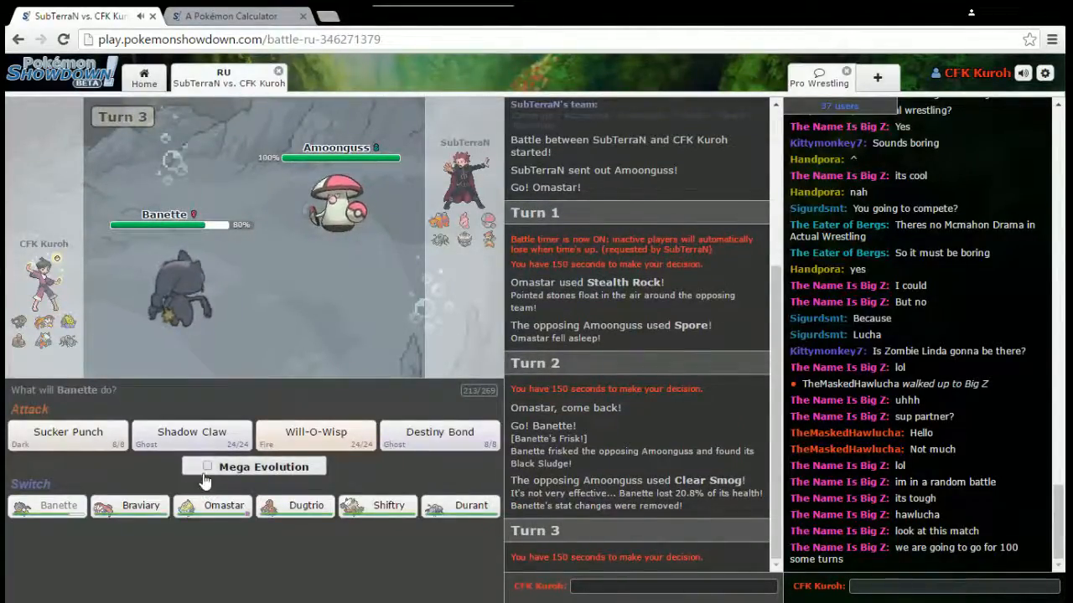
click(207, 466)
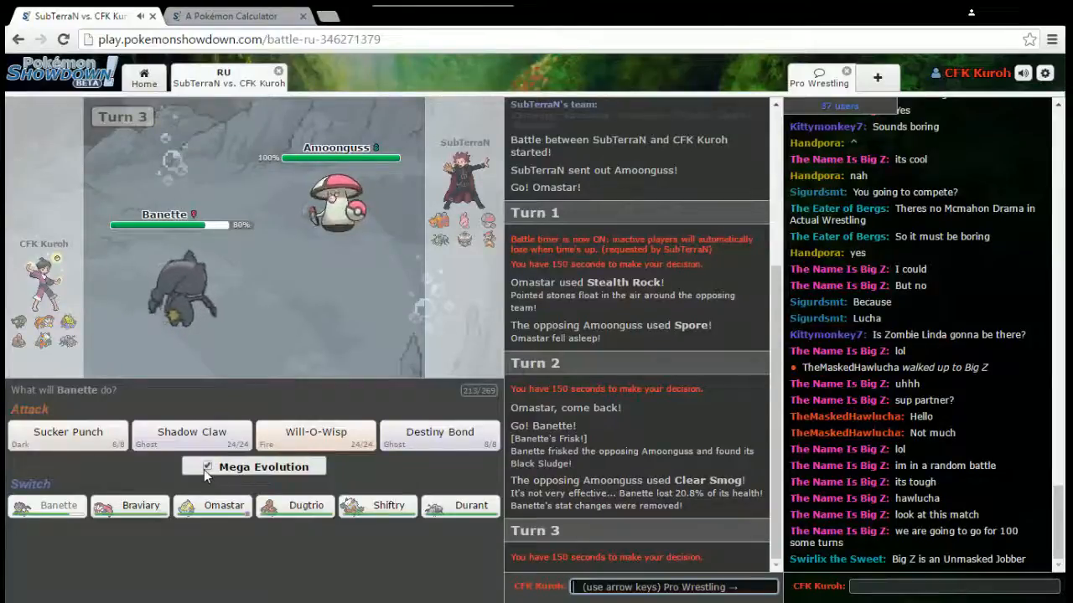
mouse_move(191, 436)
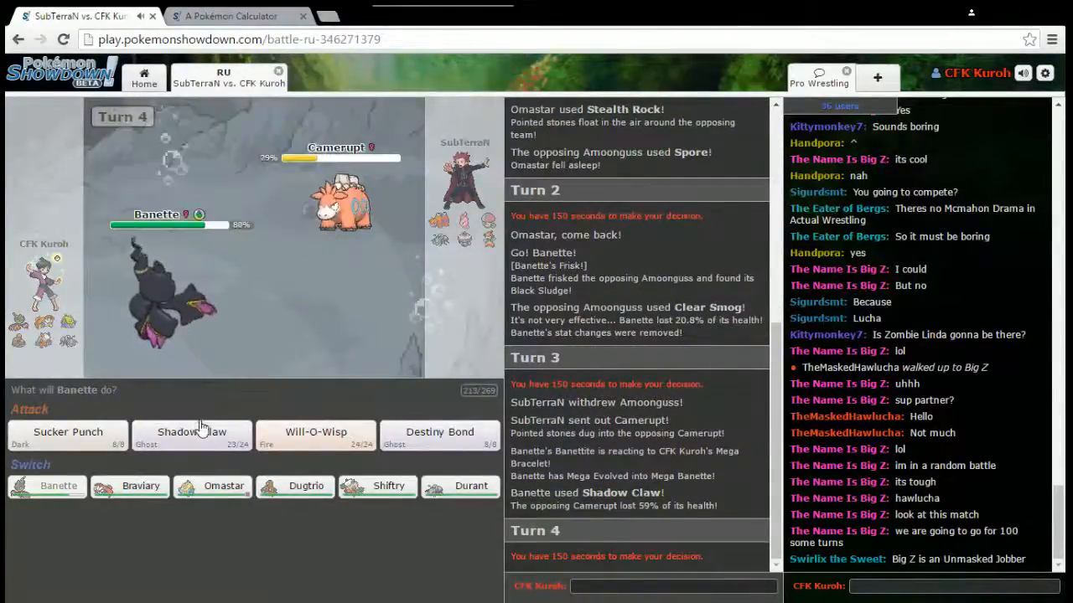
click(192, 434)
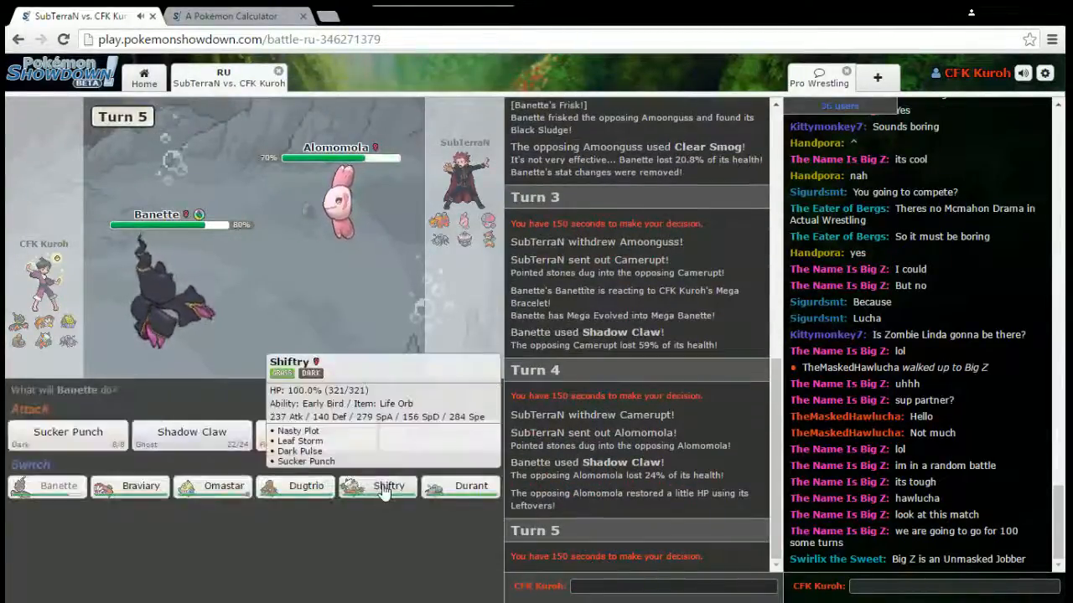
Switch Shiftry in, Dark Pulse Amoonguss, then swap Banette out for Durant.
click(388, 486)
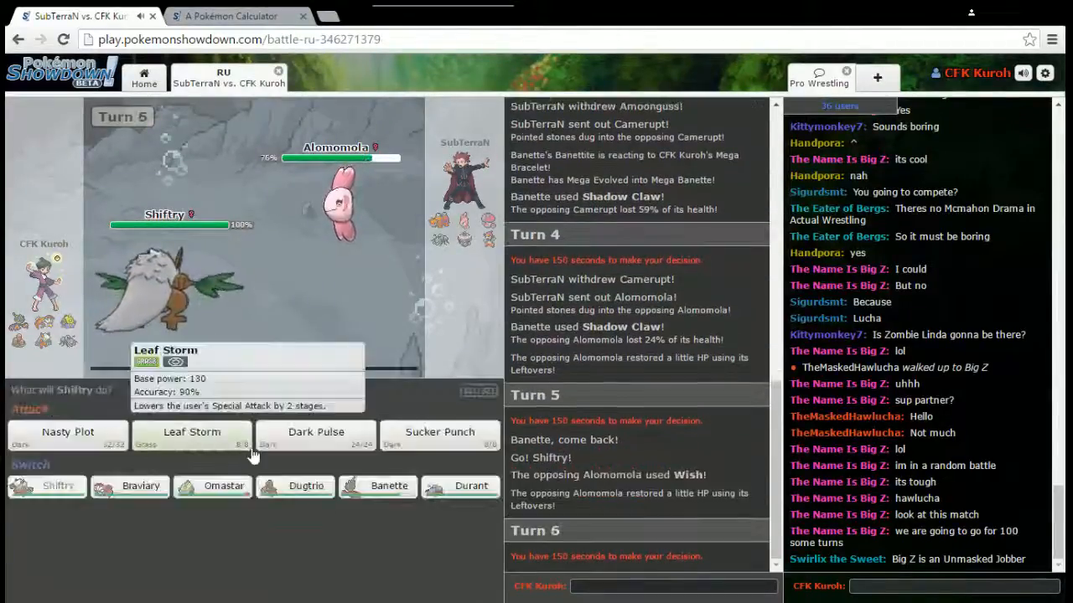
click(191, 436)
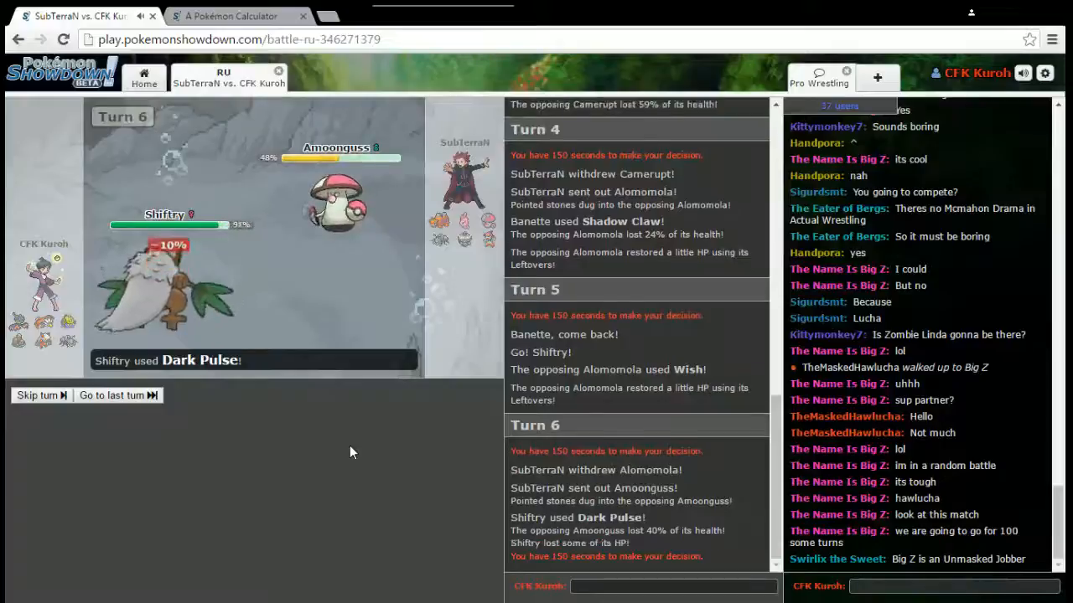
mouse_move(336, 193)
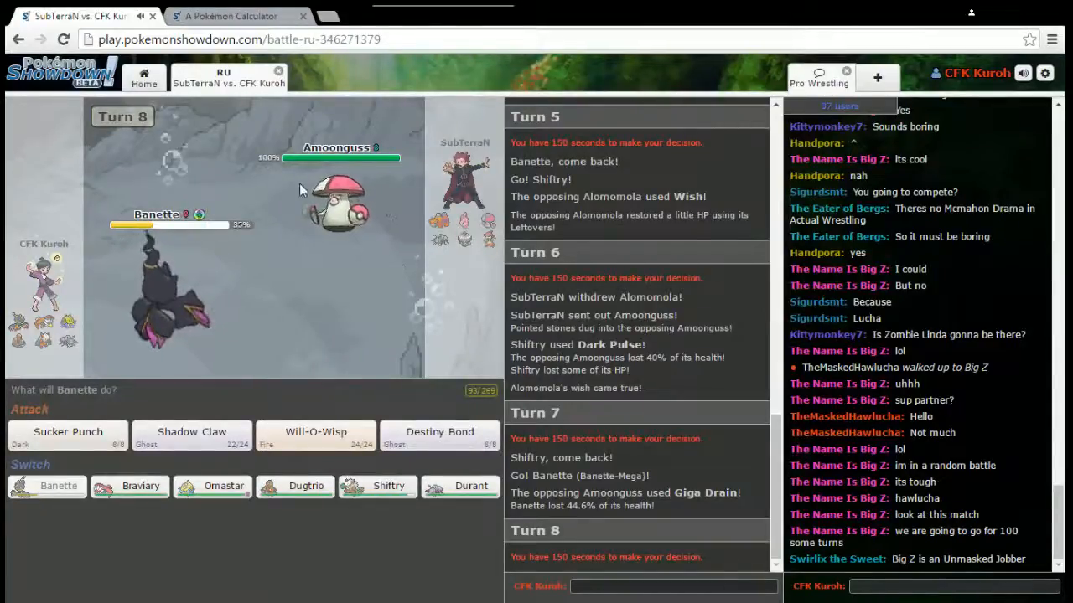
mouse_move(335, 201)
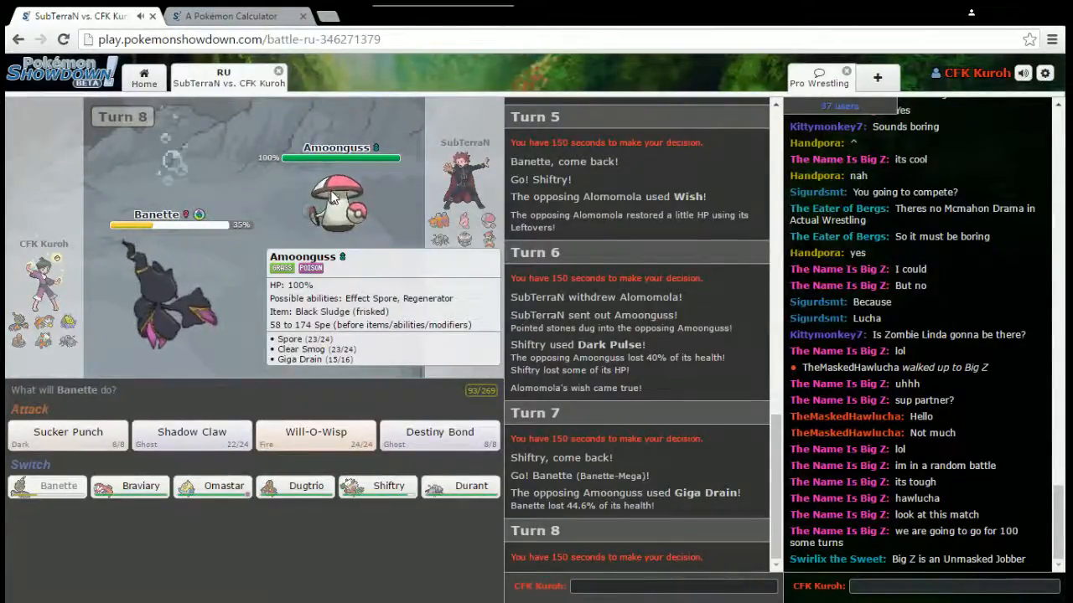
mouse_move(471, 486)
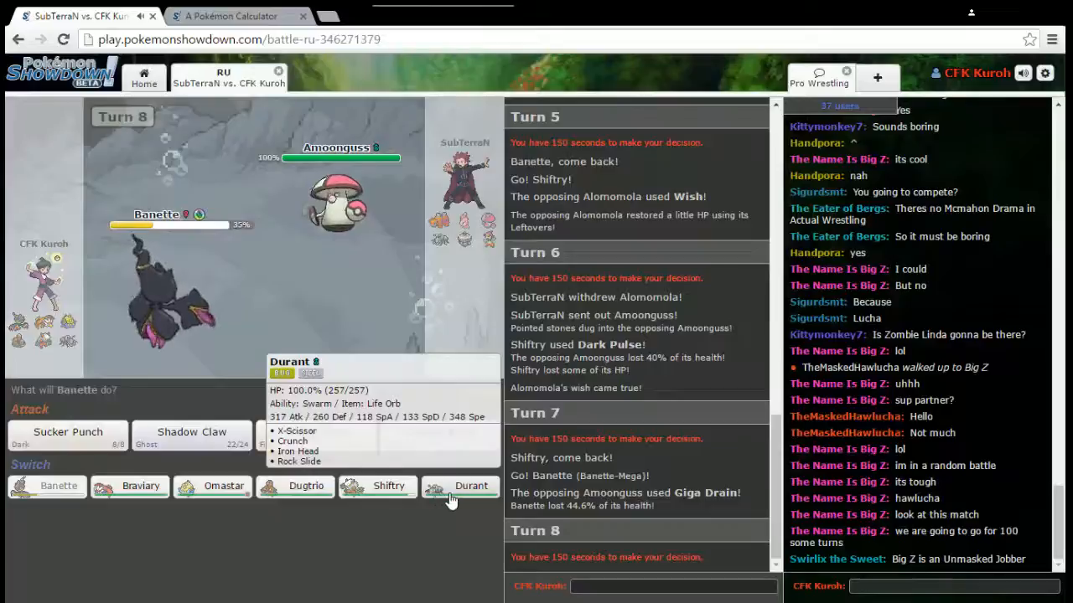
click(471, 486)
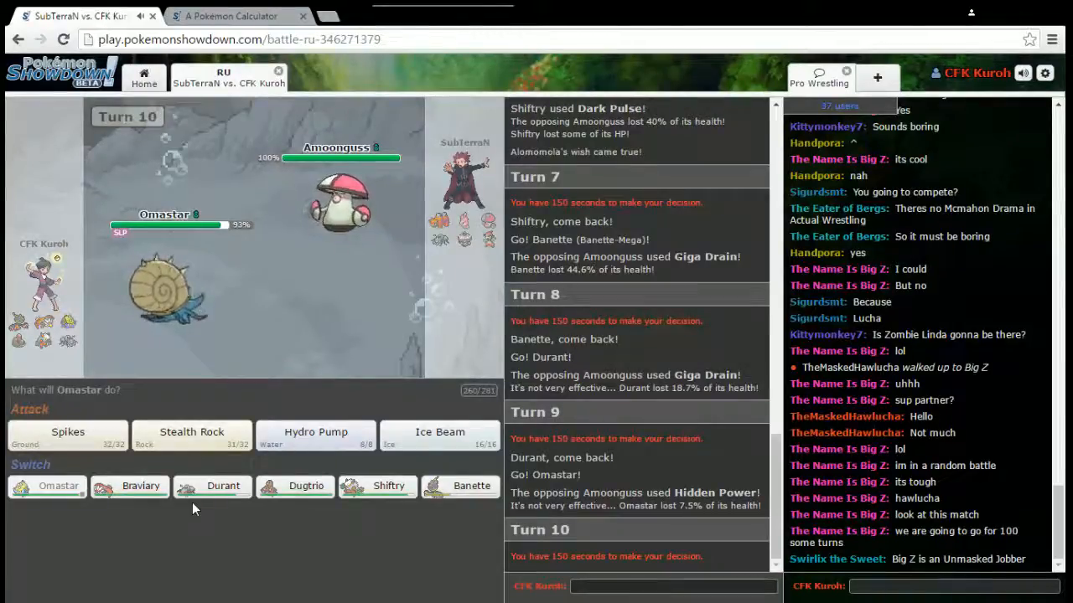
mouse_move(316, 432)
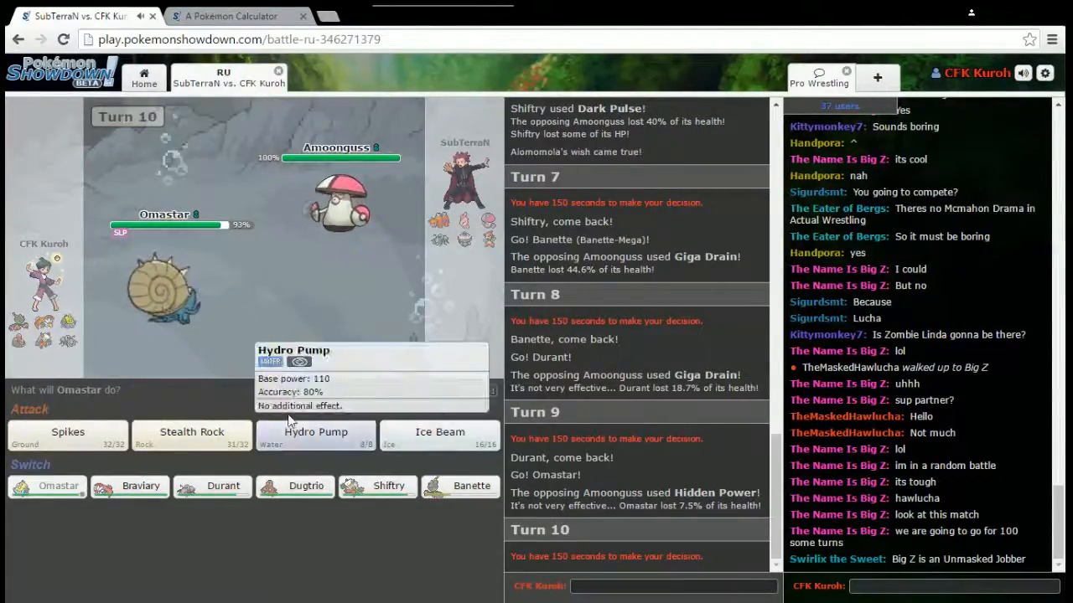
mouse_move(388, 486)
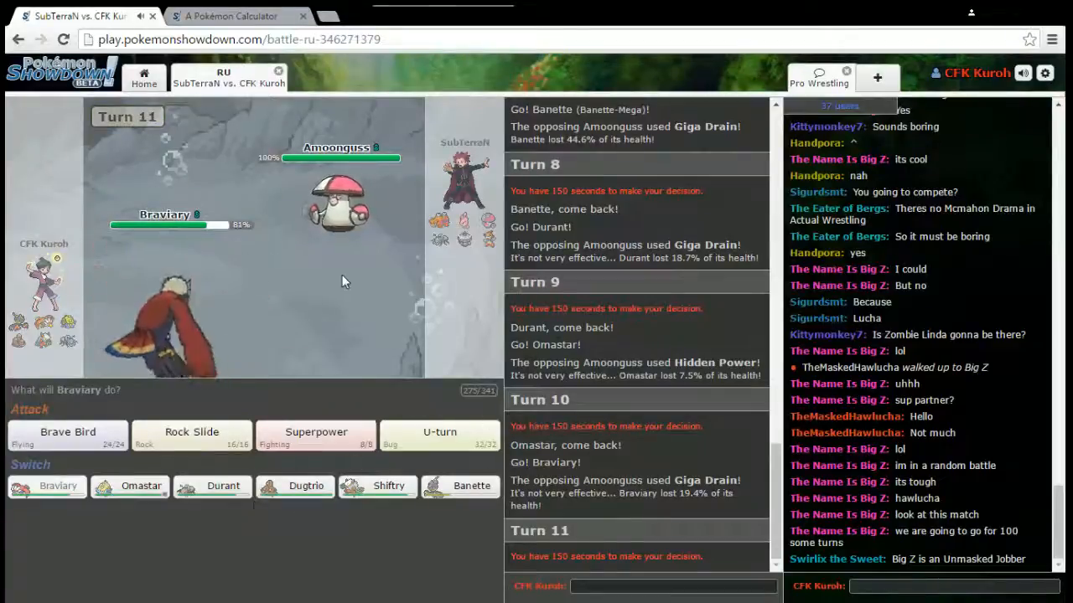
mouse_move(192, 431)
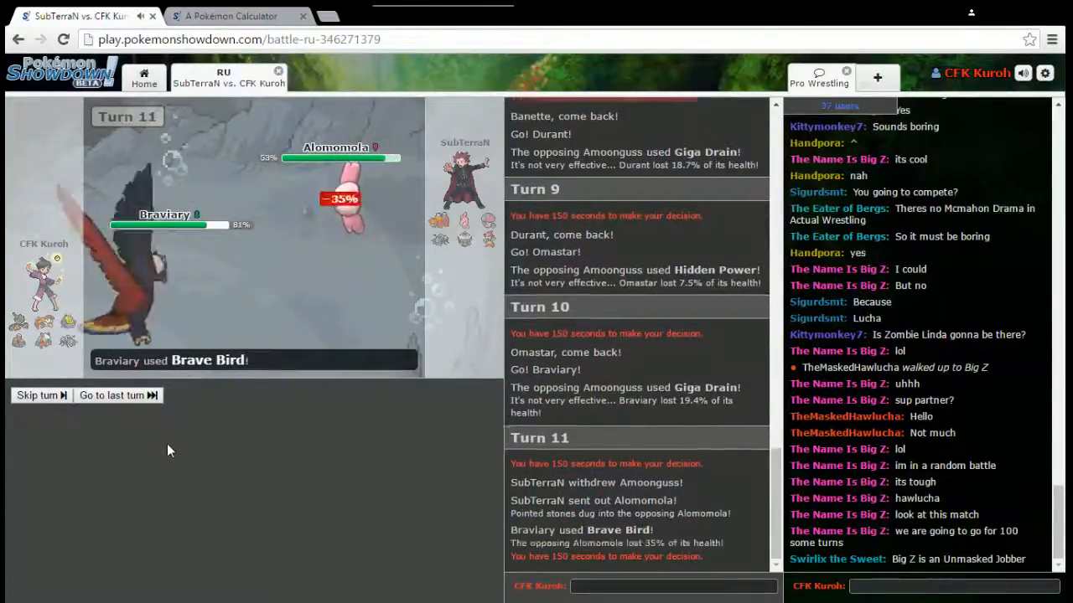
mouse_move(340, 201)
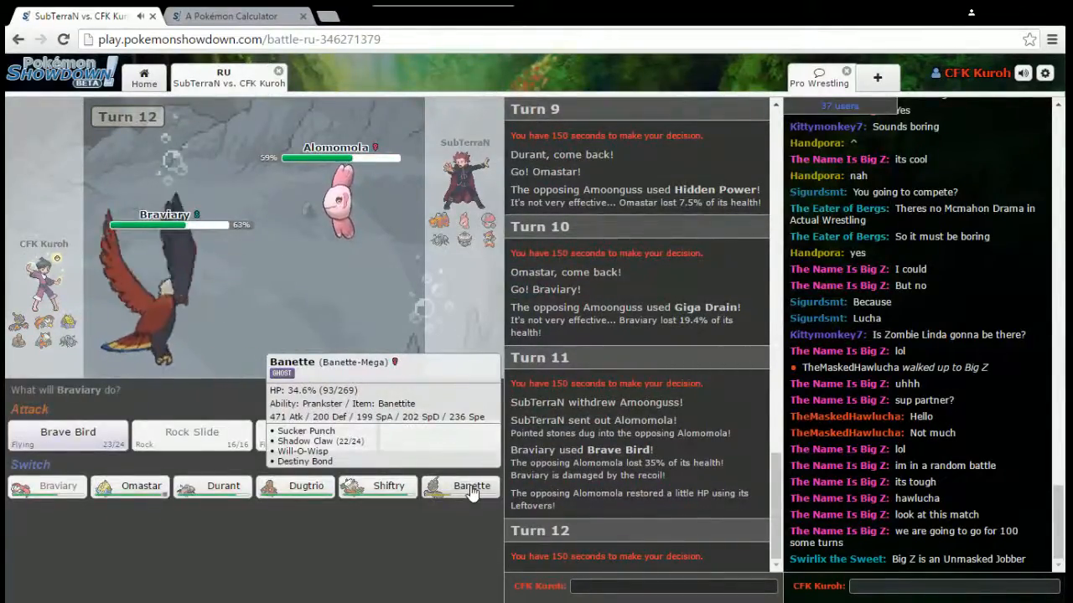
Bring Banette in for Braviary and use Will-O-Wisp, Destiny Bond, then Shadow Claw.
click(471, 486)
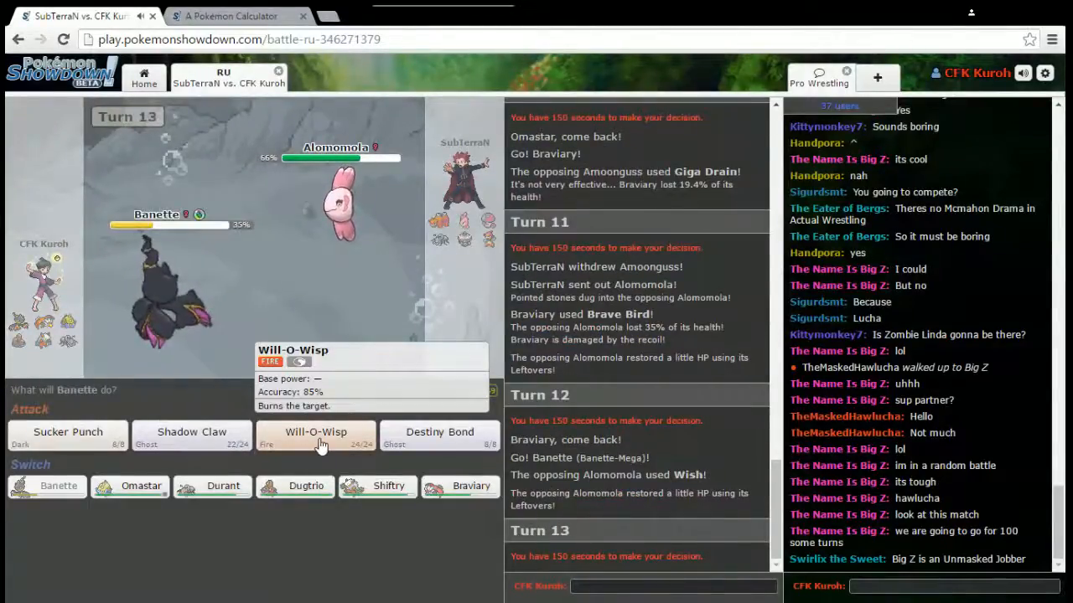
click(316, 433)
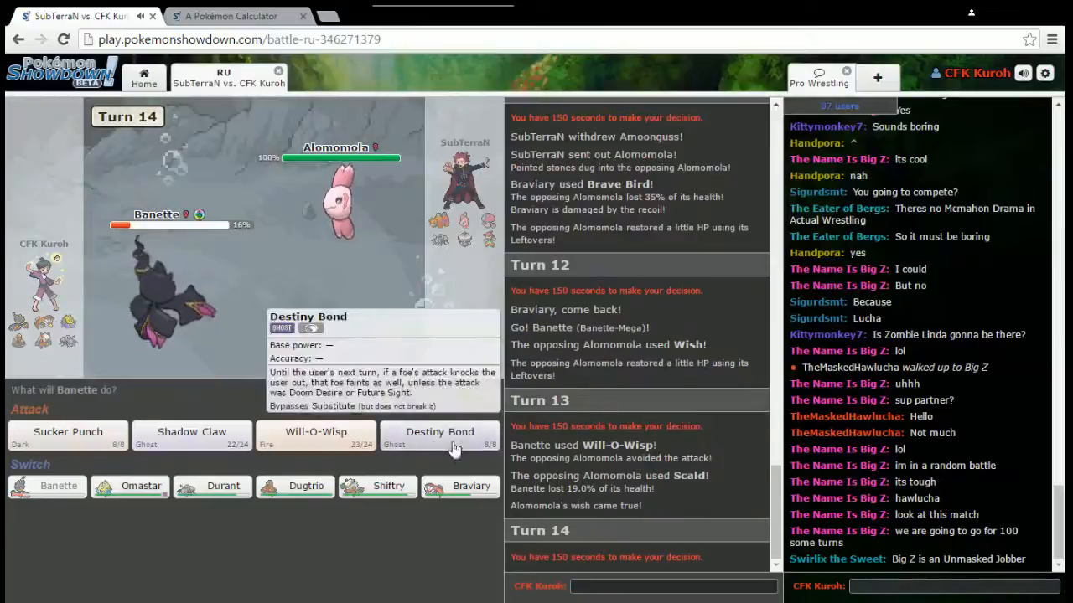
mouse_move(335, 217)
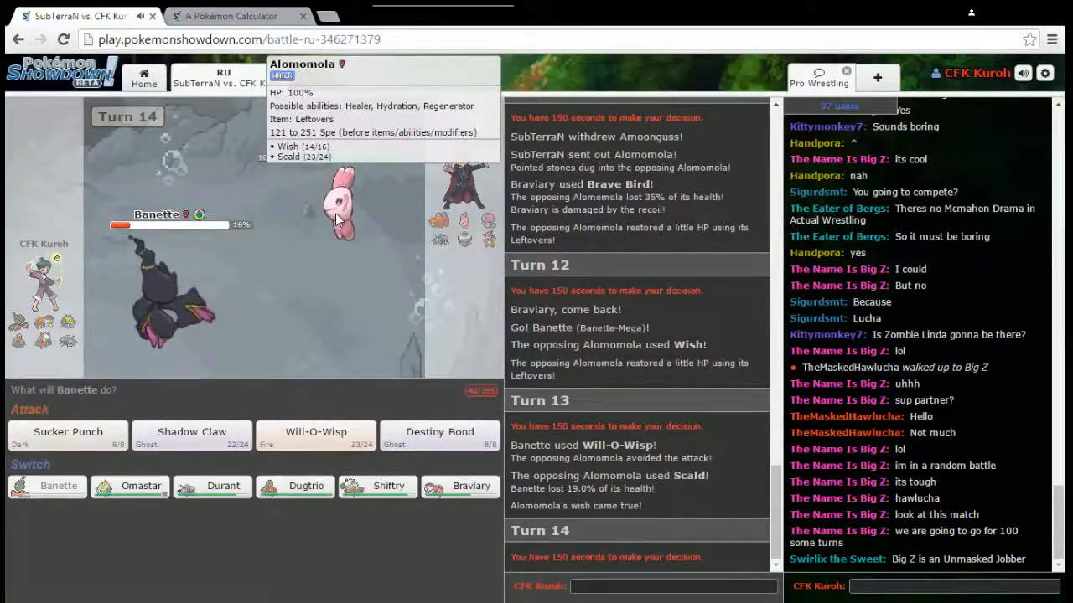
mouse_move(191, 434)
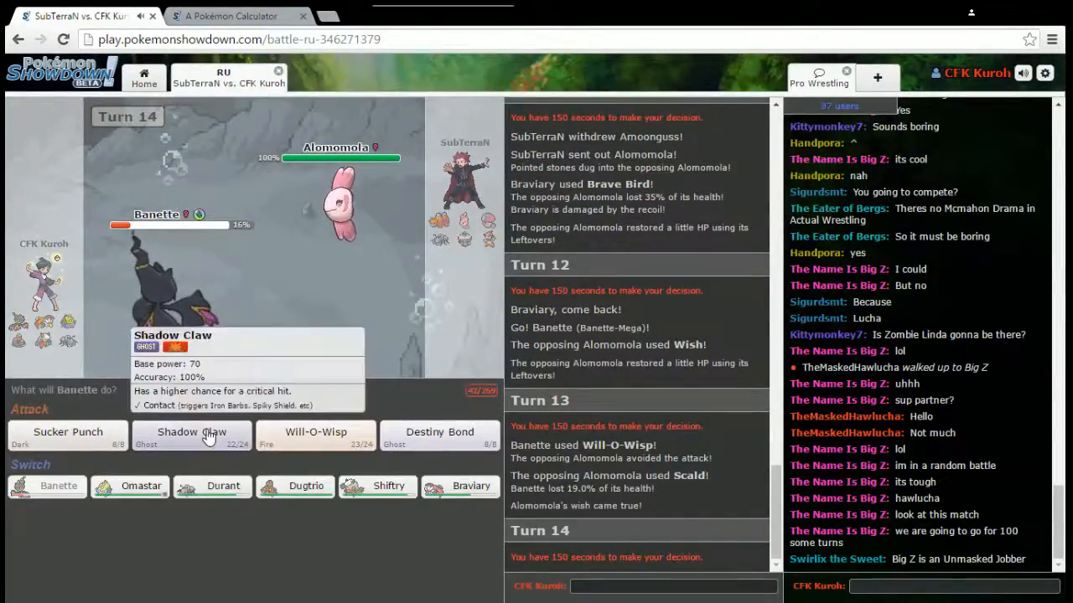
click(439, 434)
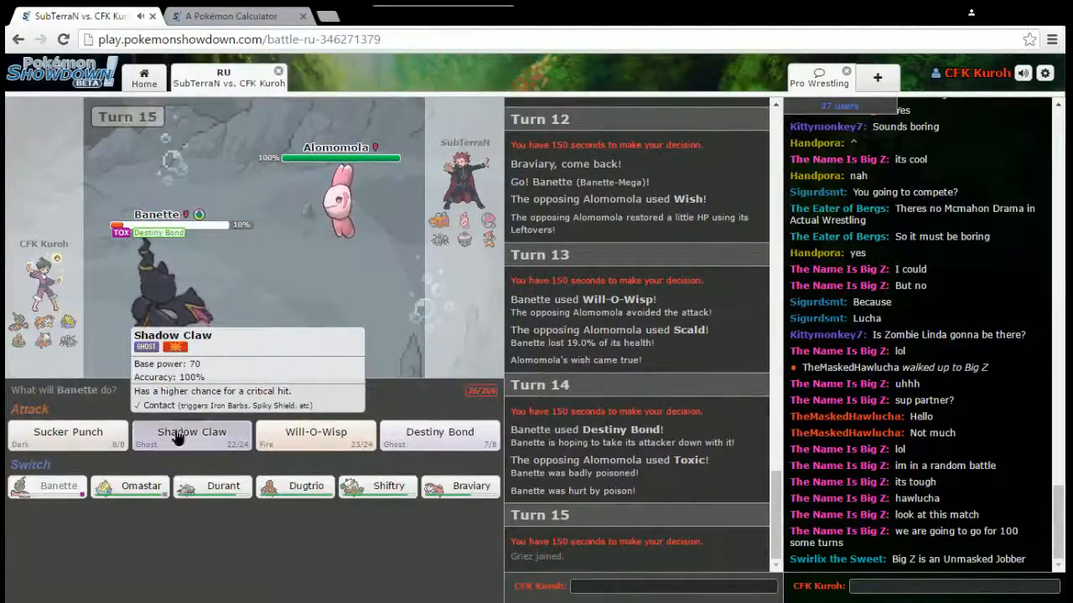
click(191, 431)
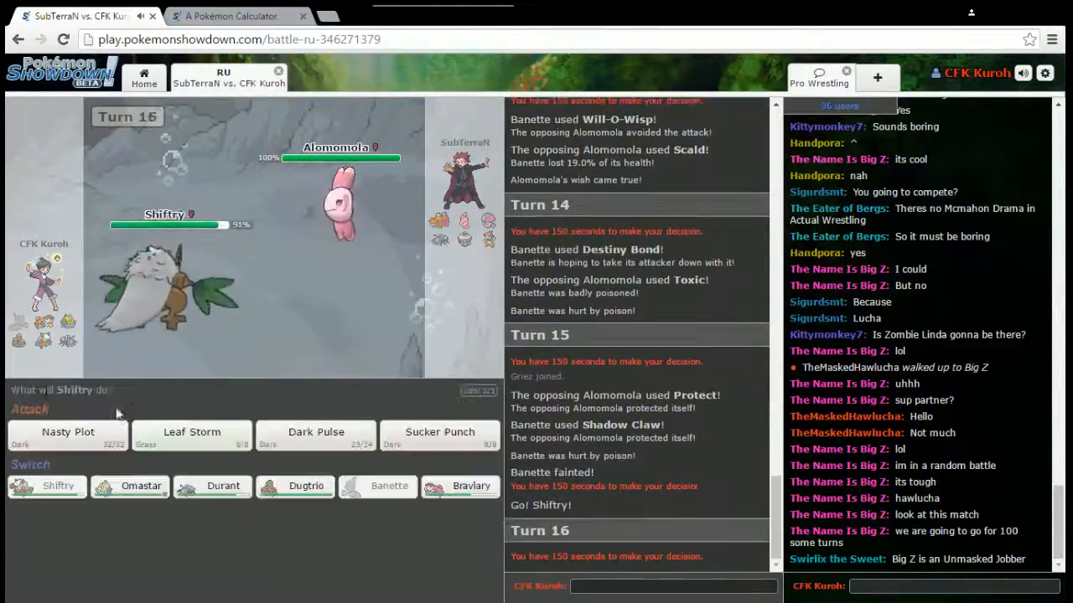
mouse_move(192, 436)
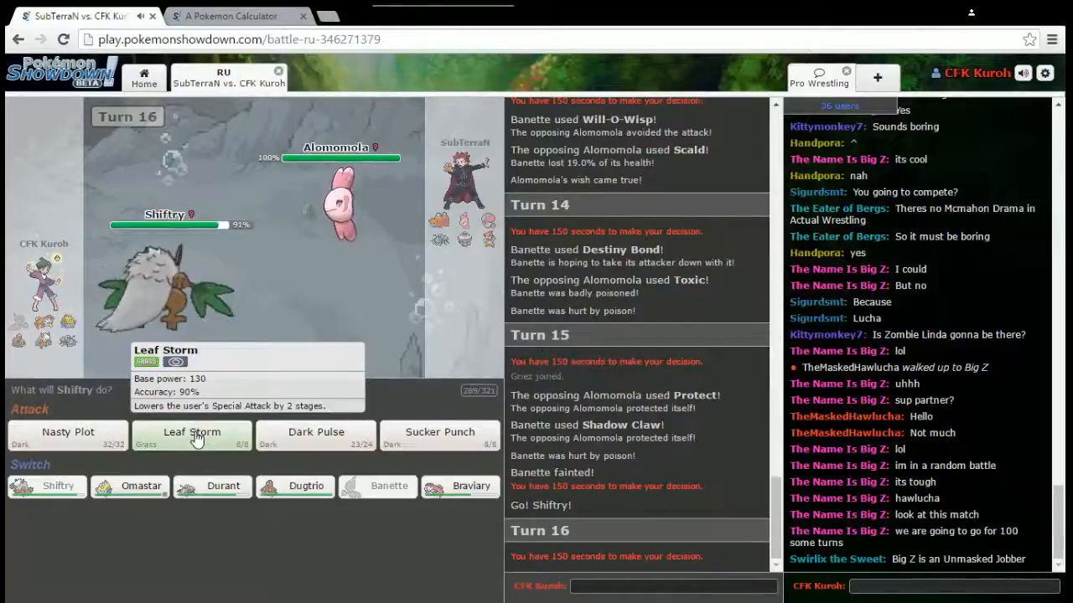
mouse_move(67, 436)
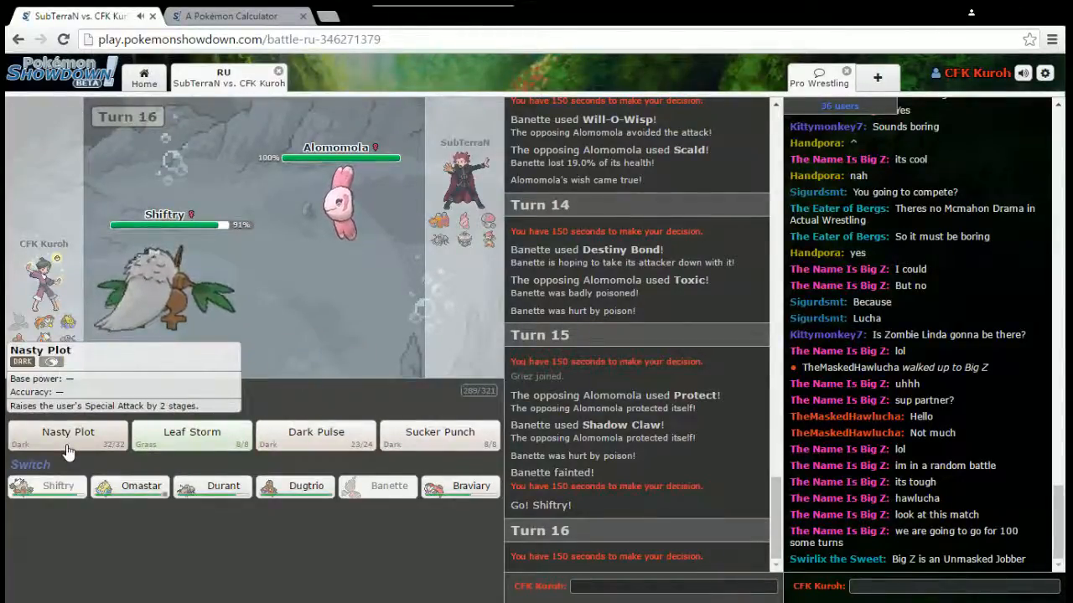
Boost Shiftry with Nasty Plot, Earthquake Durant with Dugtrio, then pick Dugtrio's replacement.
click(67, 436)
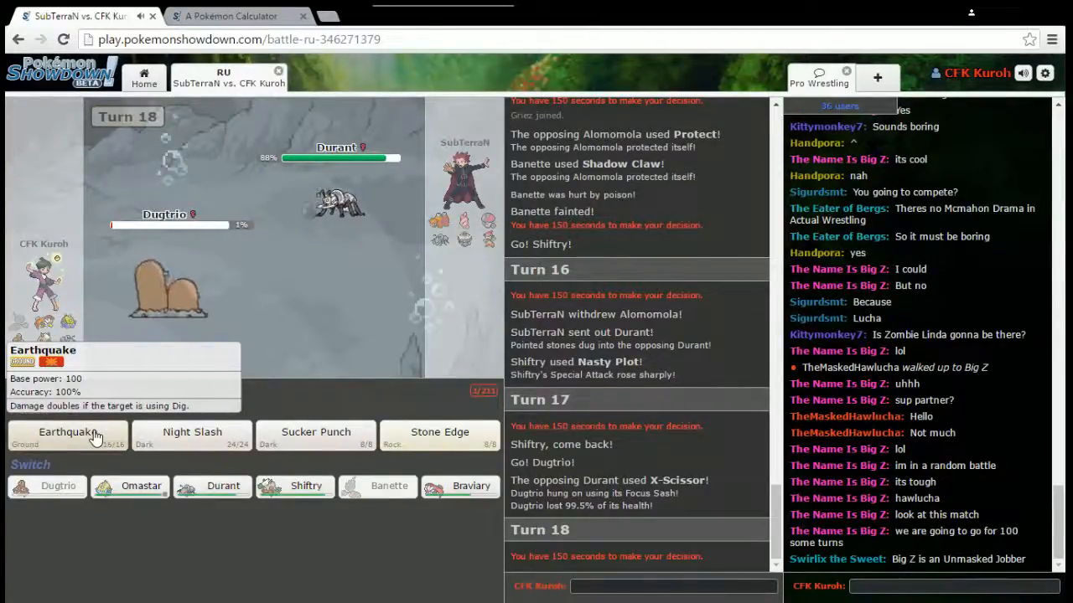
click(67, 435)
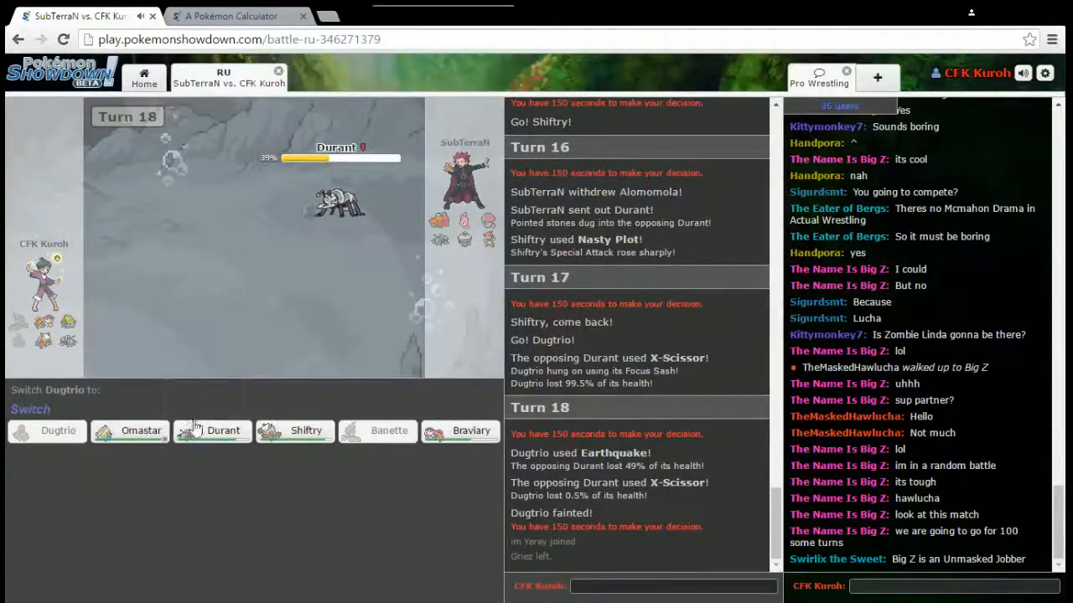
click(471, 430)
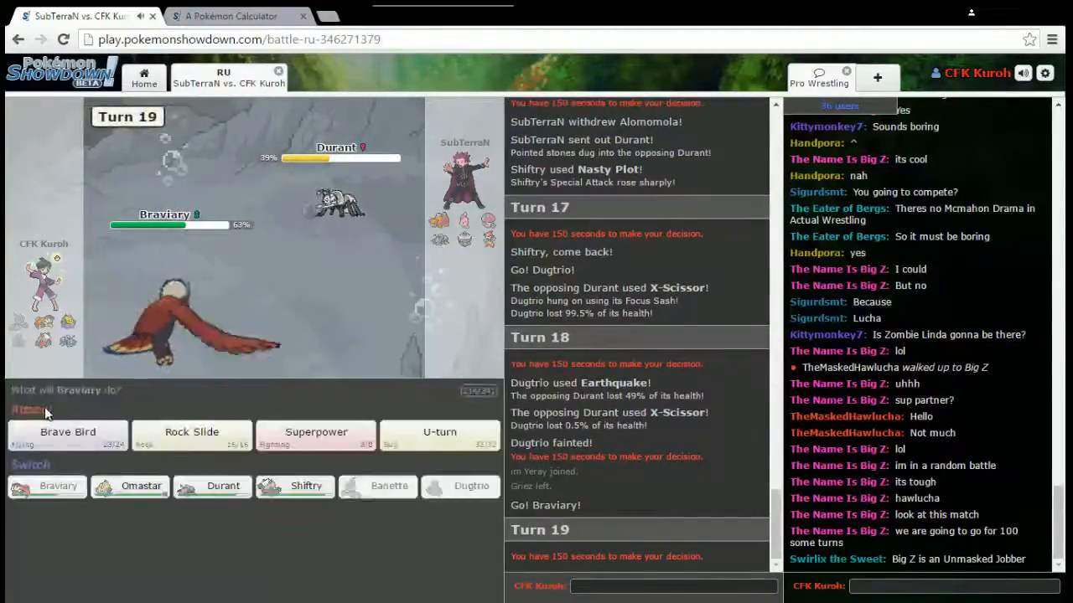
Brave Bird the incoming Alomomola for 32%, then switch Braviary out for Shiftry.
click(67, 432)
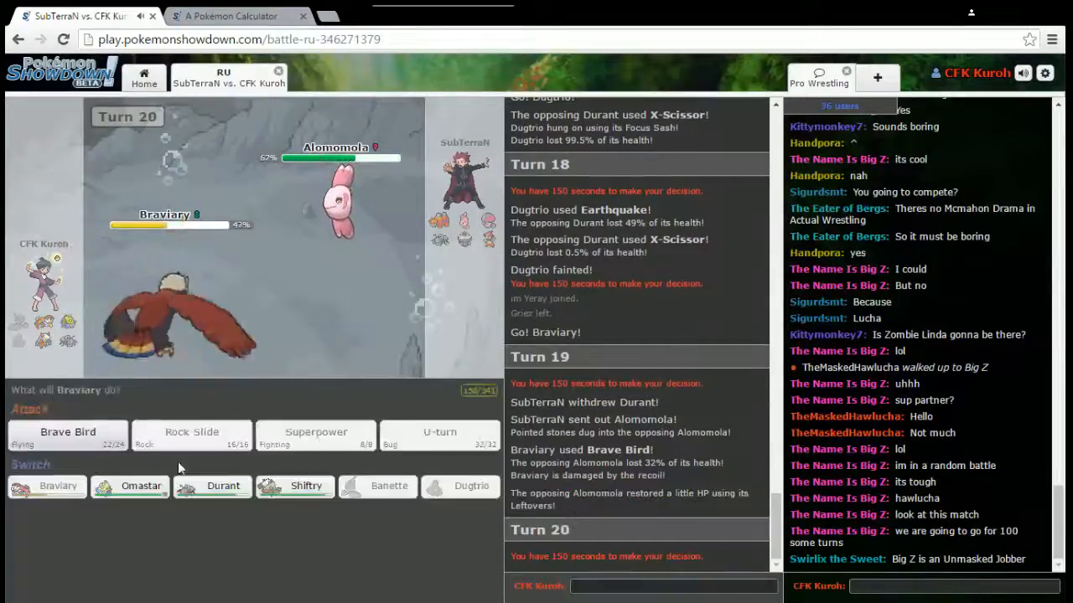
mouse_move(294, 486)
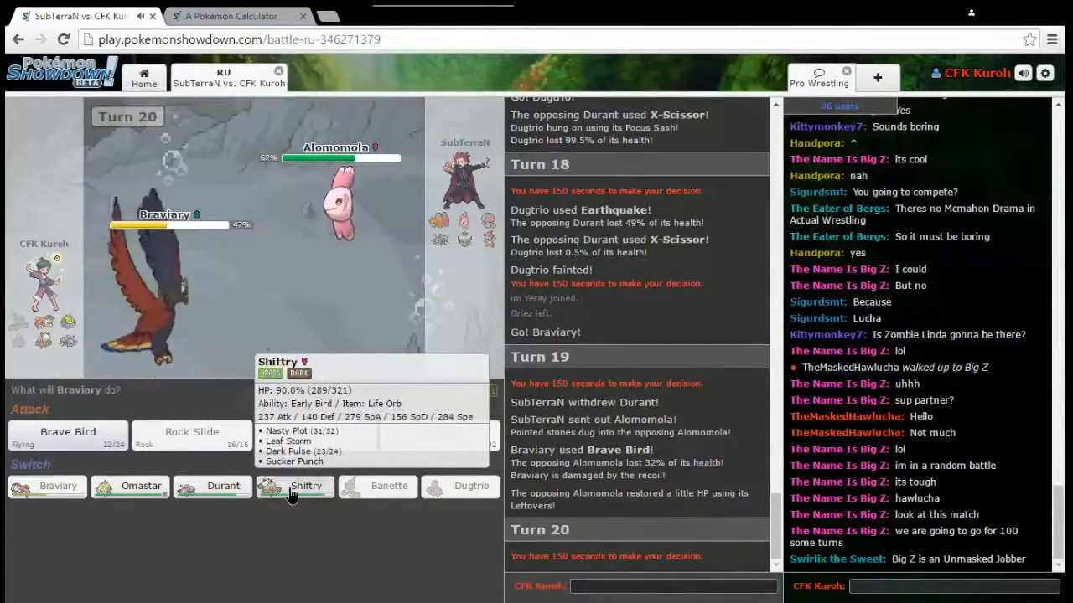
click(305, 486)
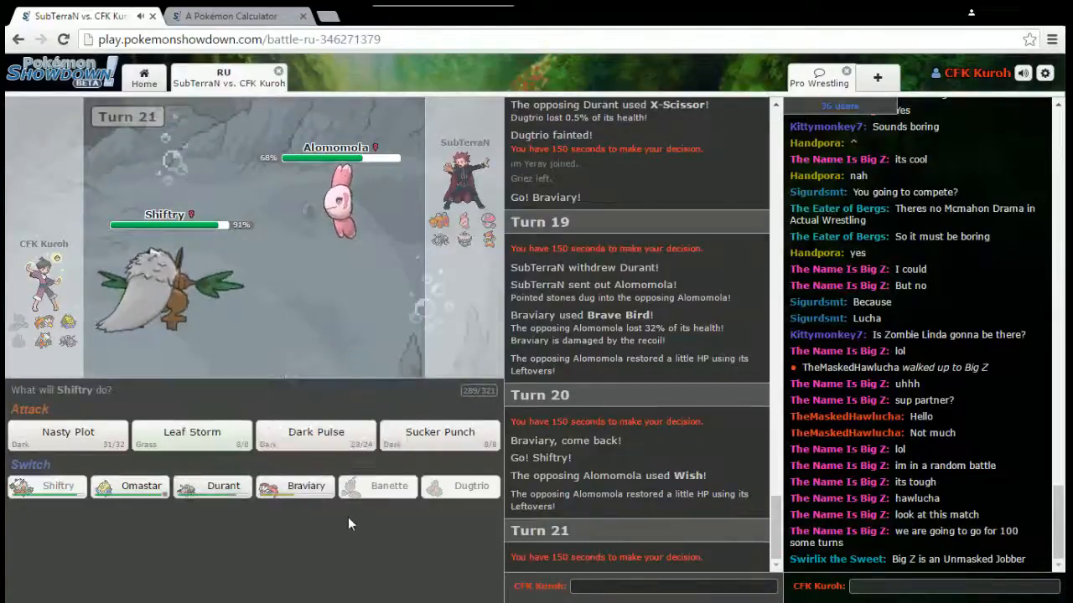
mouse_move(439, 436)
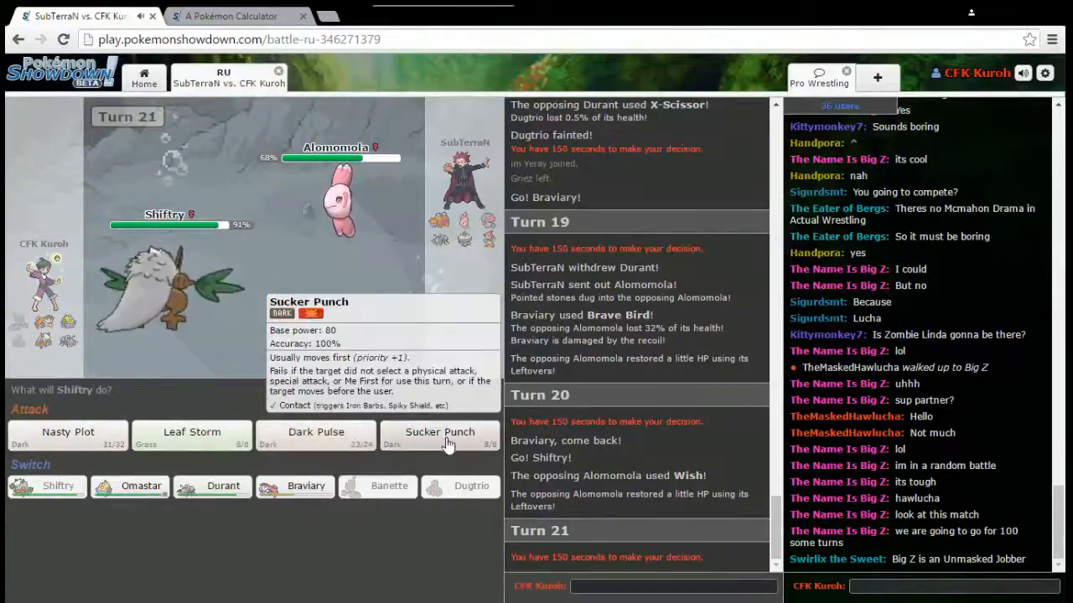
Attack Amoonguss with Shiftry's Dark Pulse and skip past the turn animation.
click(439, 432)
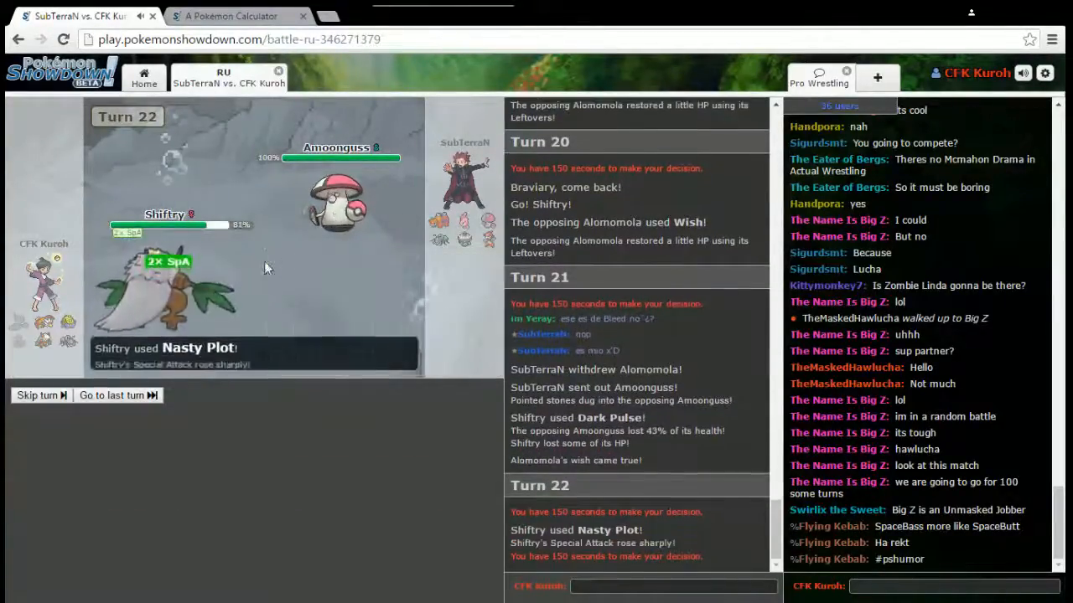
click(37, 395)
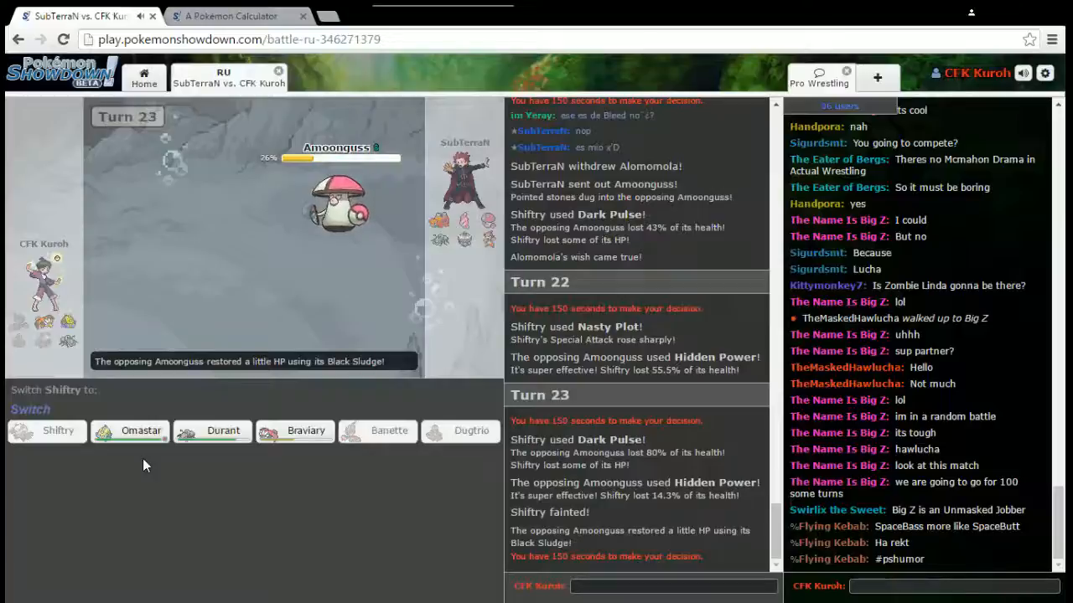
Send Braviary in for fainted Shiftry, Brave Bird Alomomola, then switch to Durant.
click(305, 430)
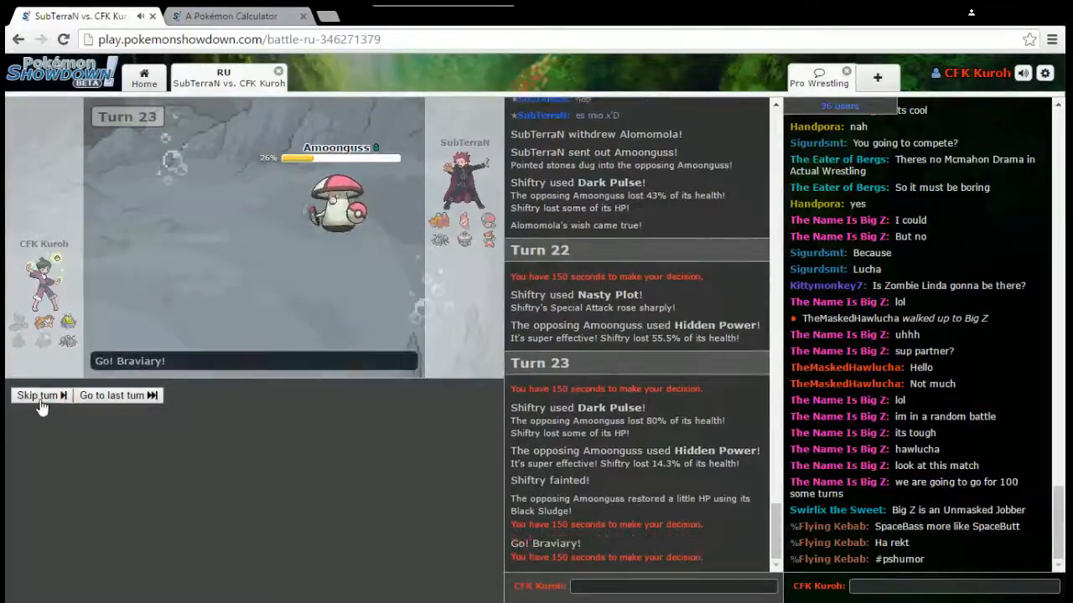
click(37, 394)
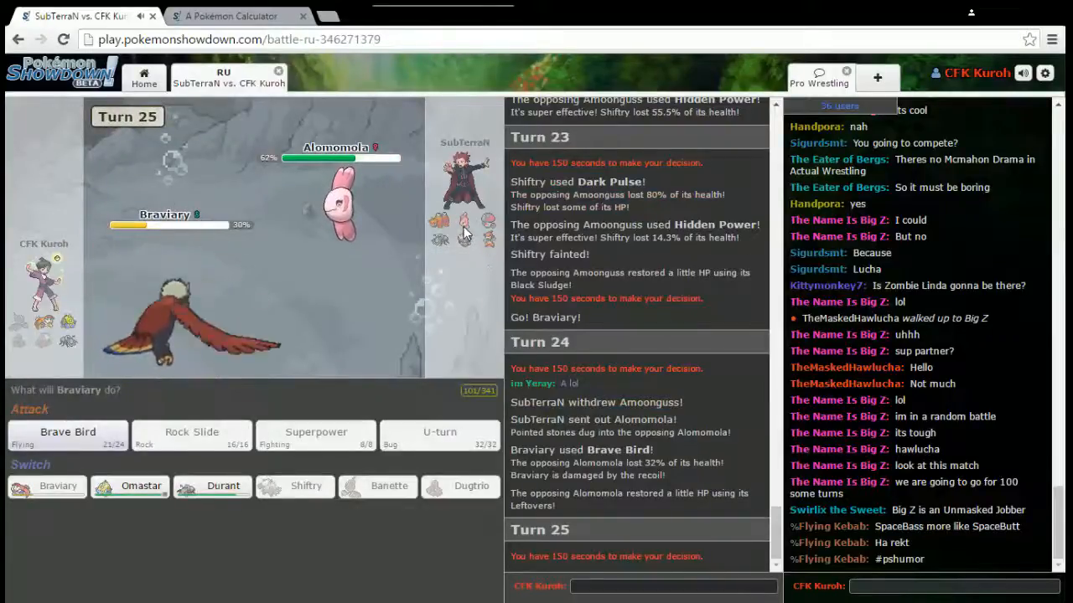
mouse_move(246, 528)
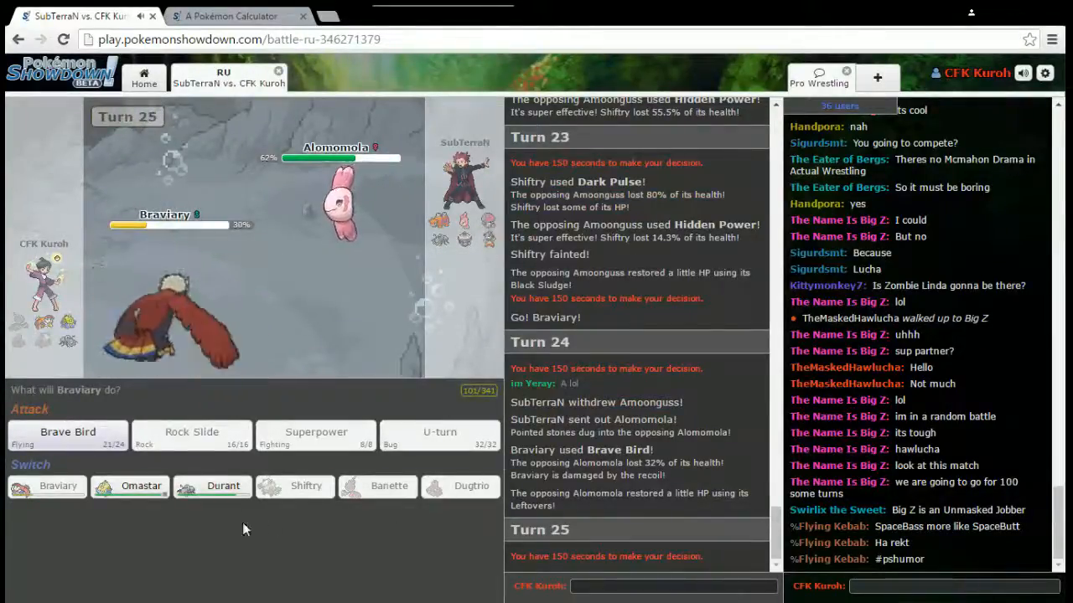
mouse_move(140, 487)
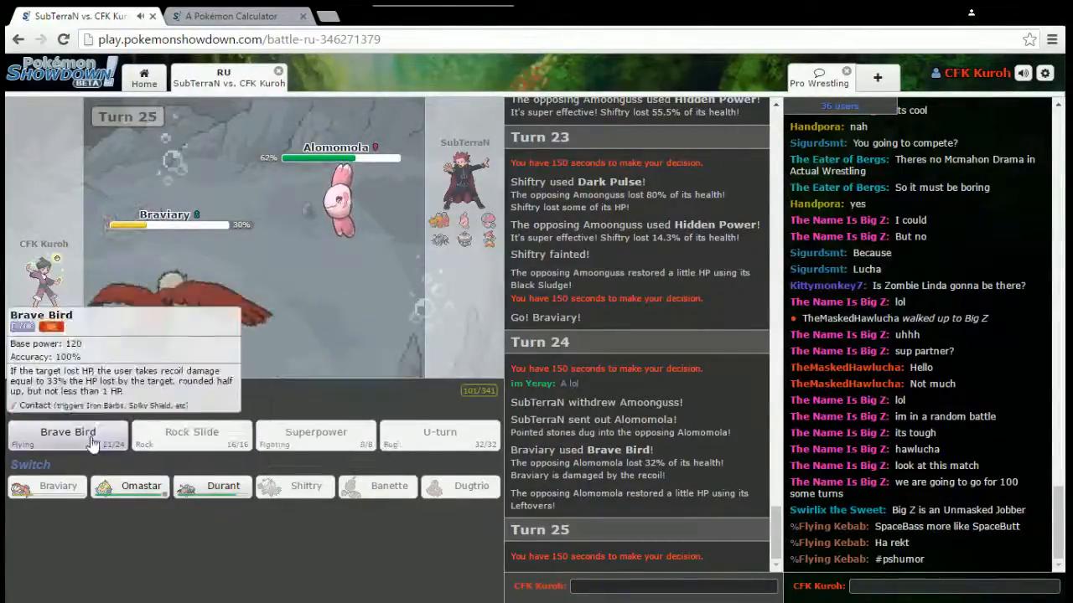
click(67, 432)
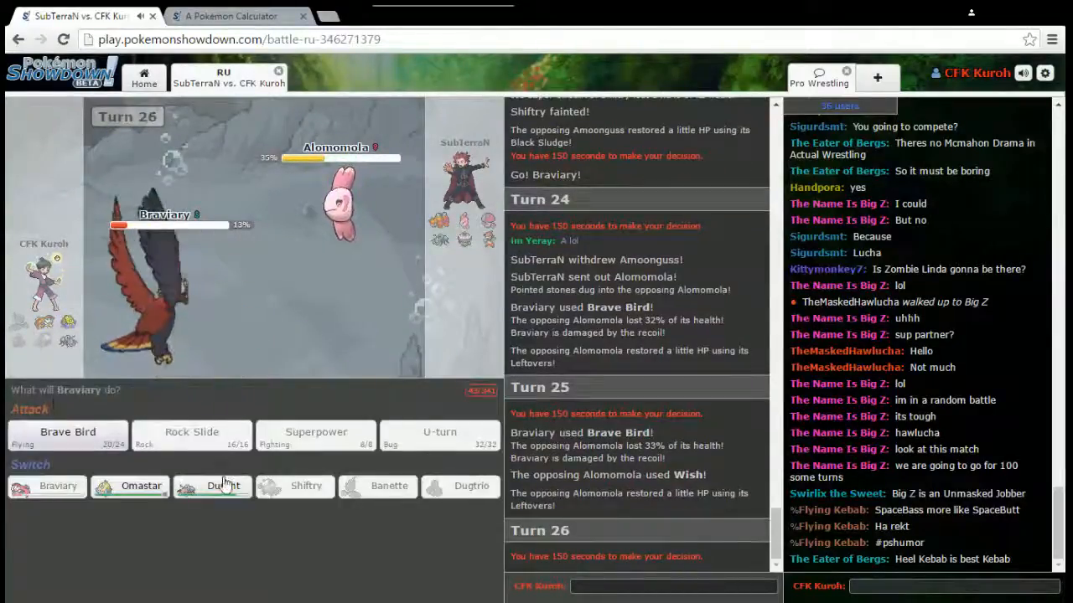
click(212, 486)
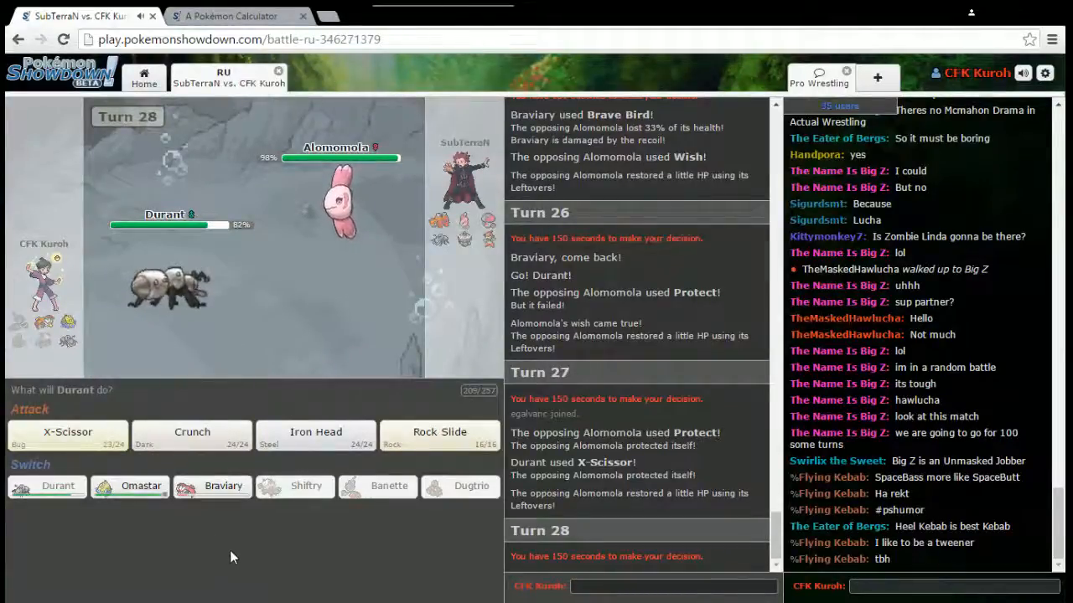
mouse_move(172, 517)
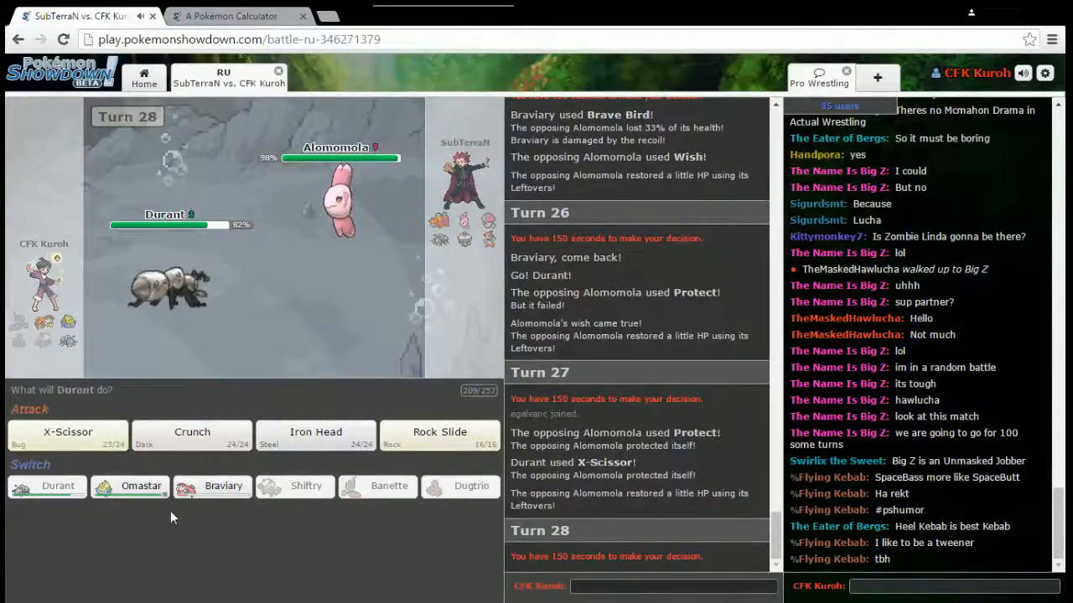
Use X-Scissor on Alomomola three times, then send Omastar in after Braviary faints.
click(67, 436)
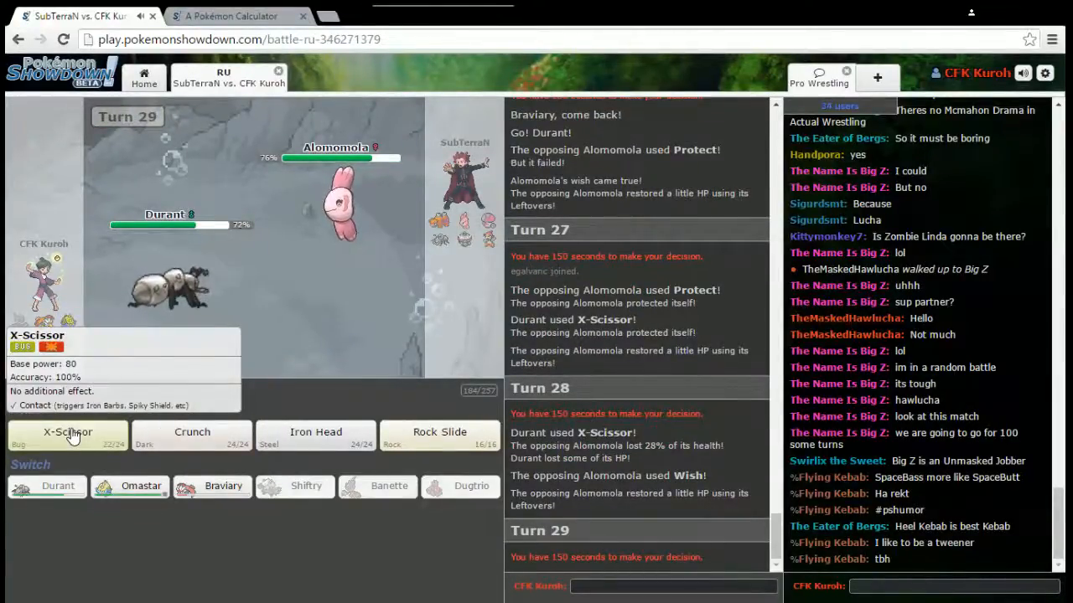
click(67, 435)
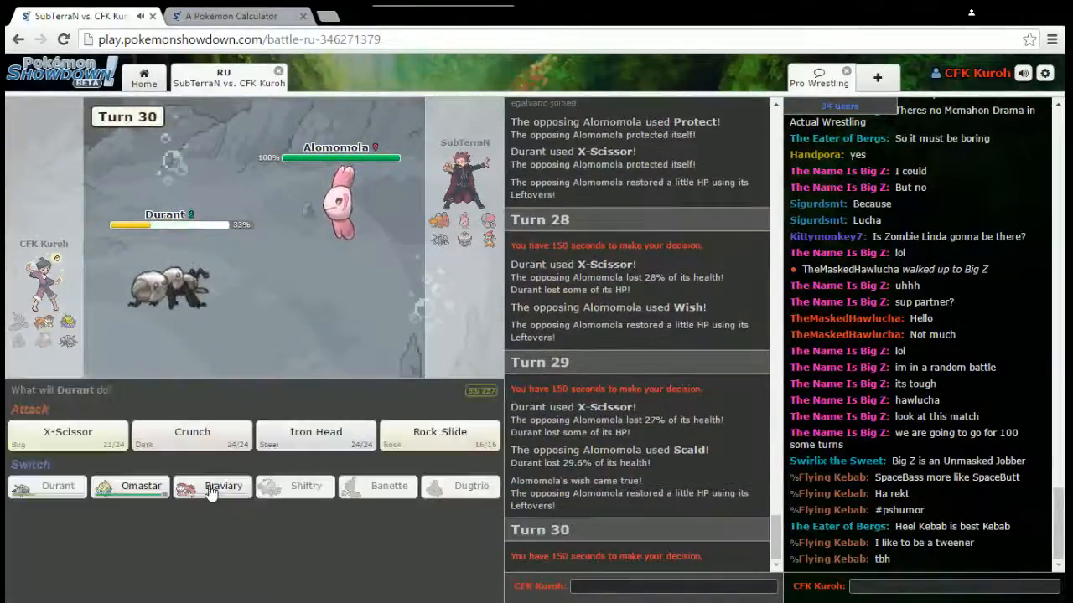
mouse_move(223, 486)
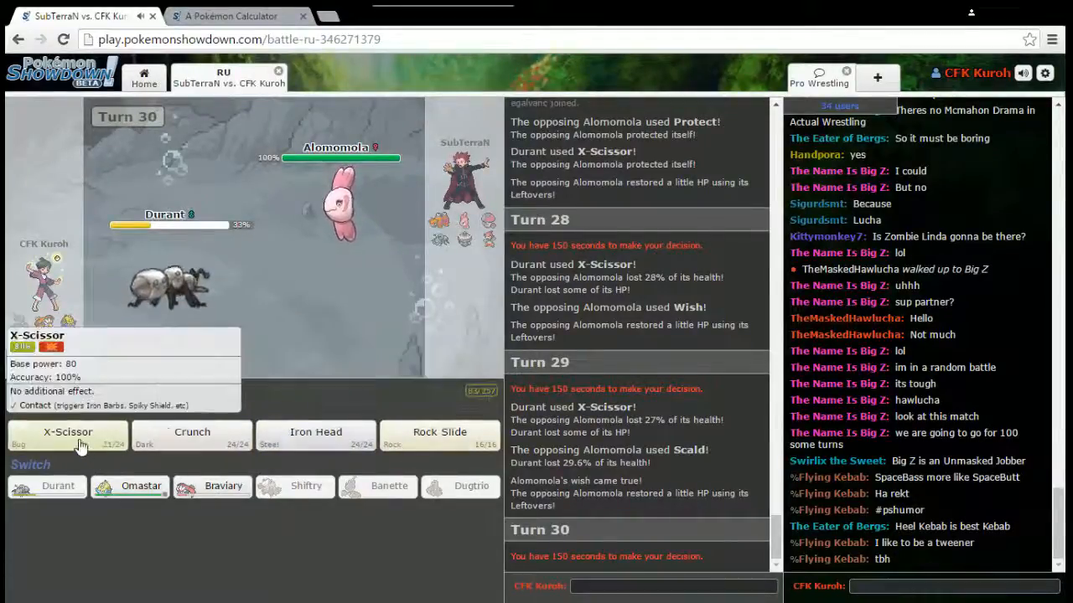
click(68, 435)
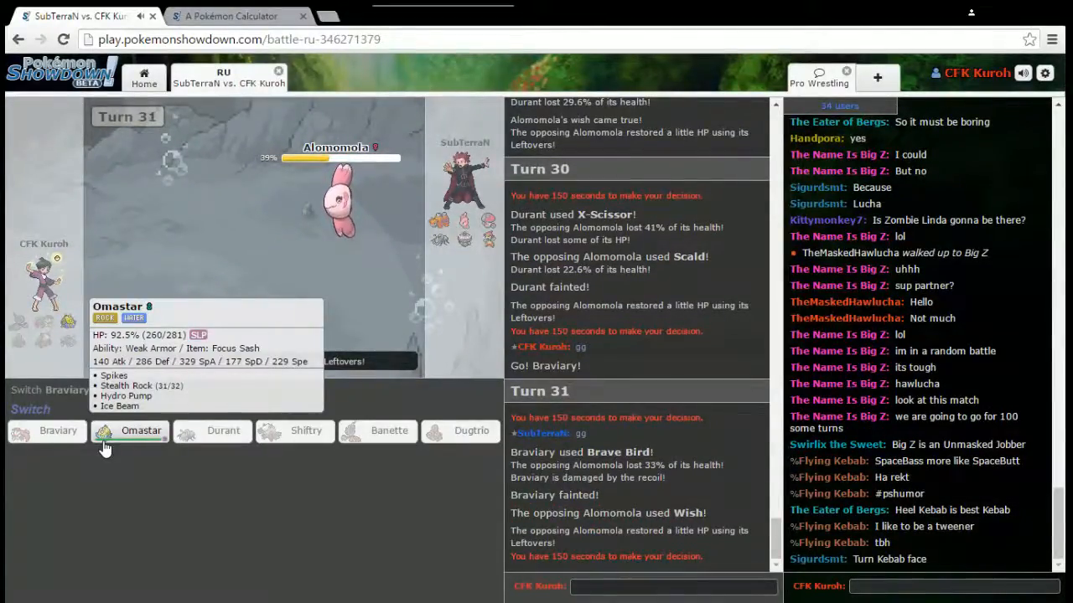
click(140, 430)
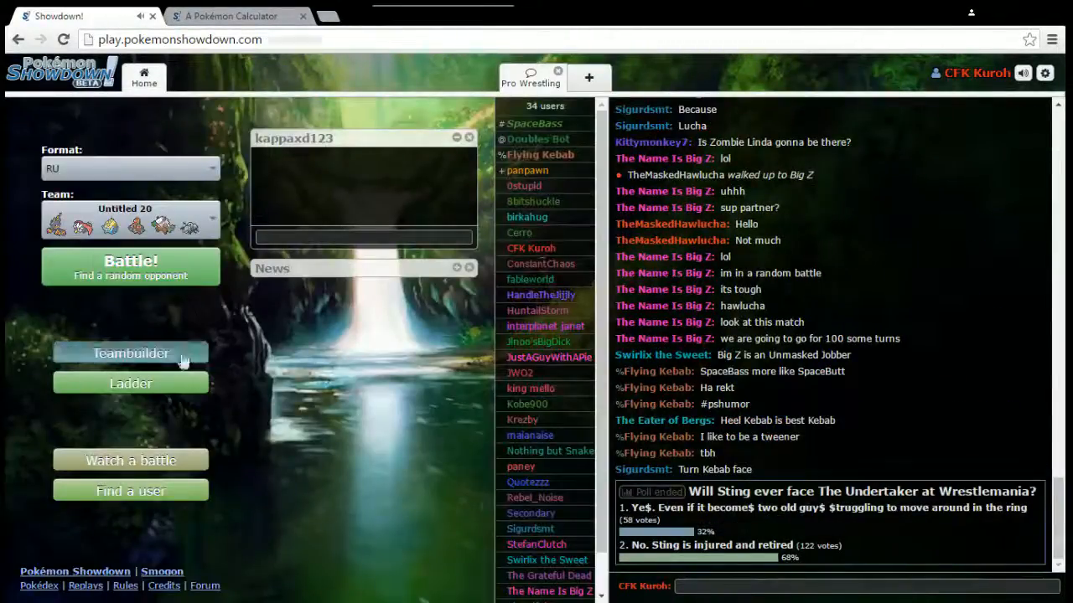
Give Braviary a Choice Band and Durant a Choice Scarf in the Teambuilder.
click(130, 353)
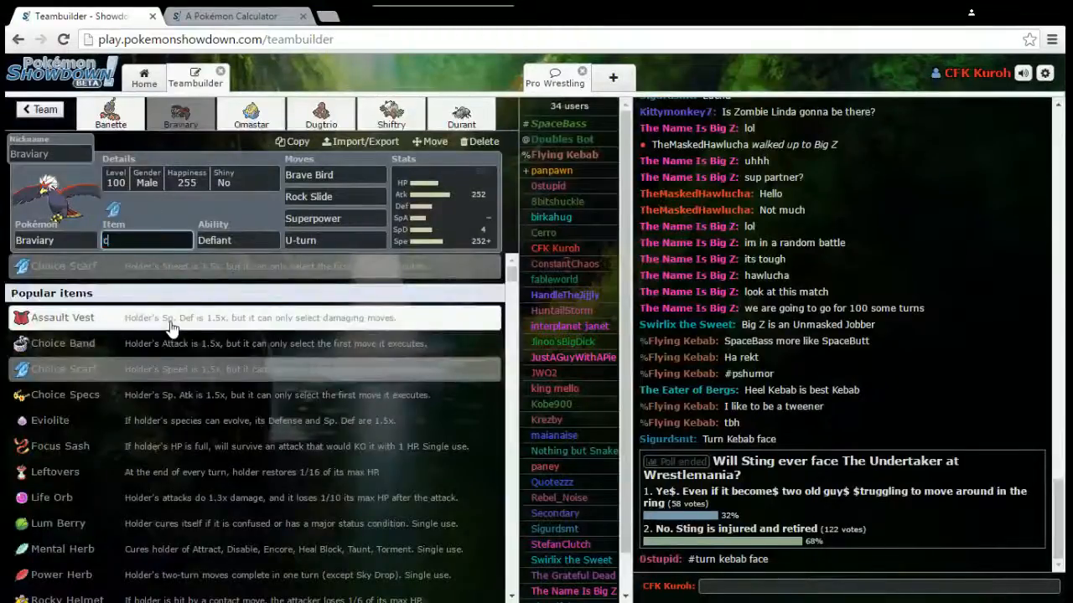
click(63, 342)
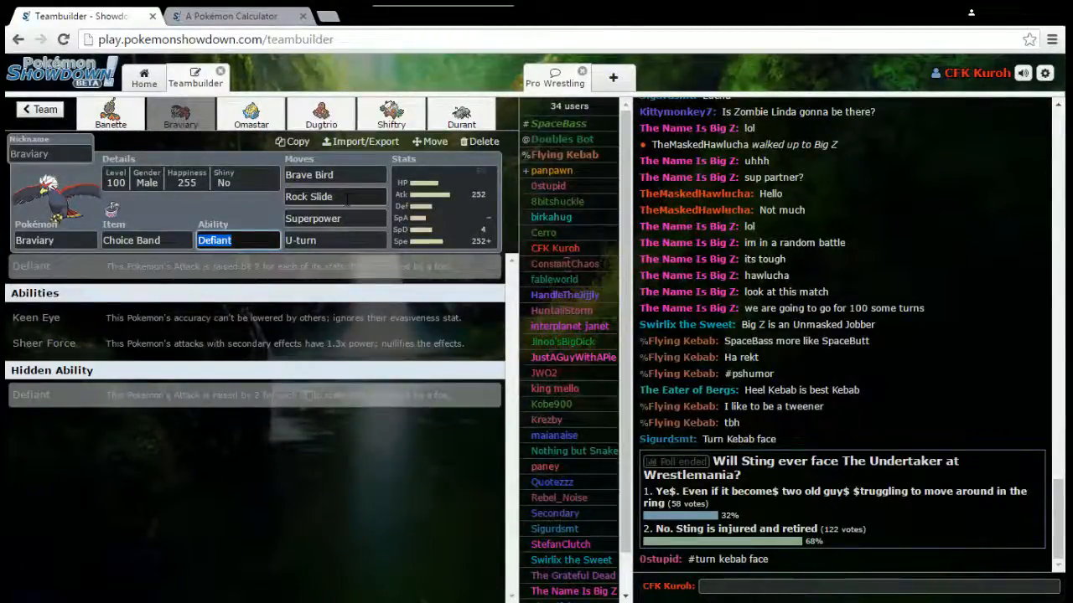
click(460, 115)
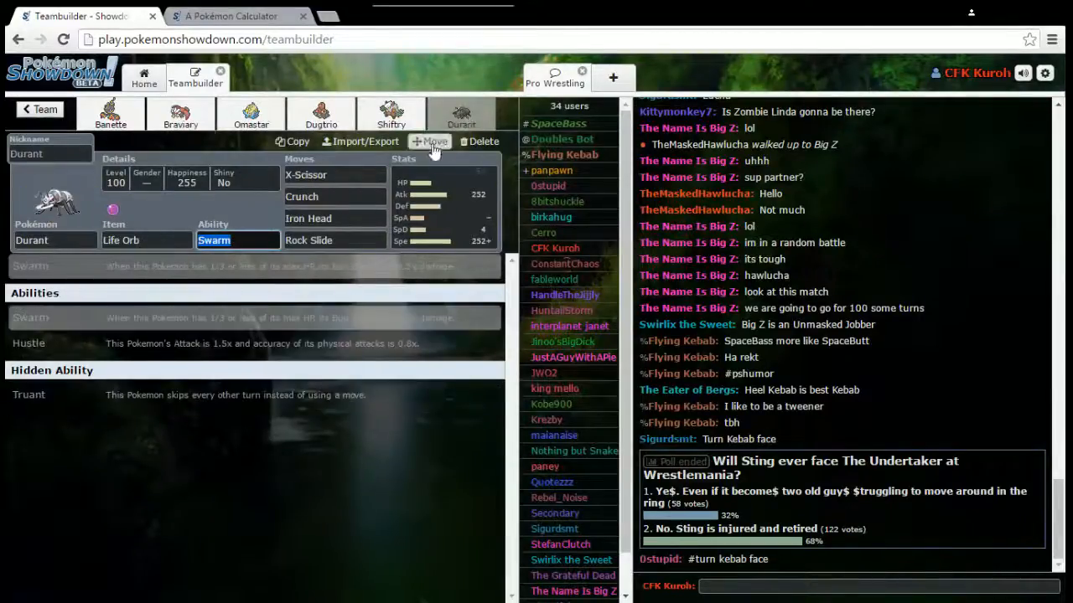
click(147, 241)
text(c)
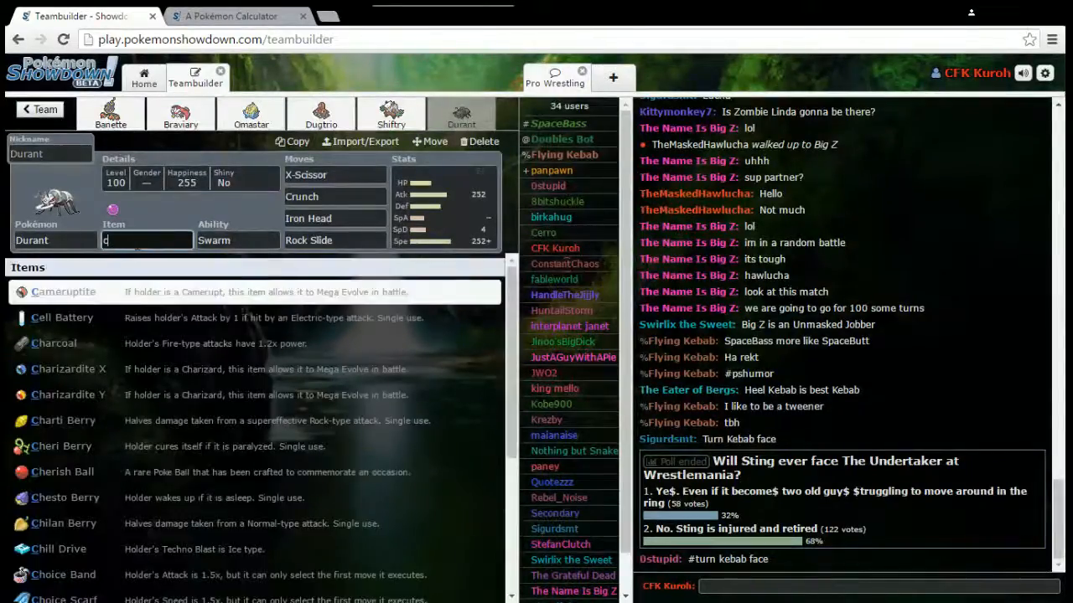
text(ho)
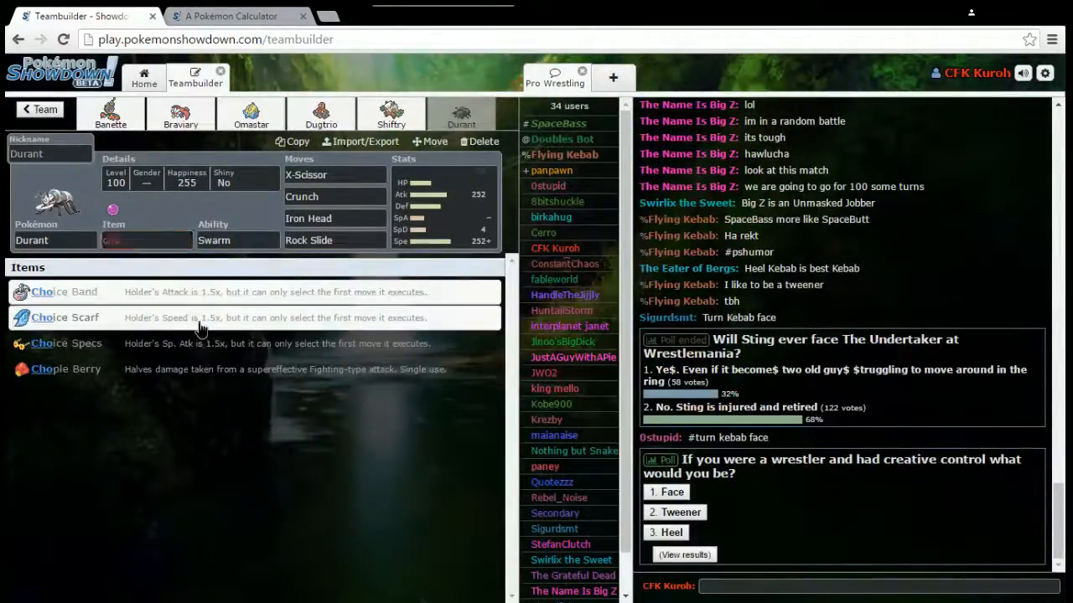
click(65, 316)
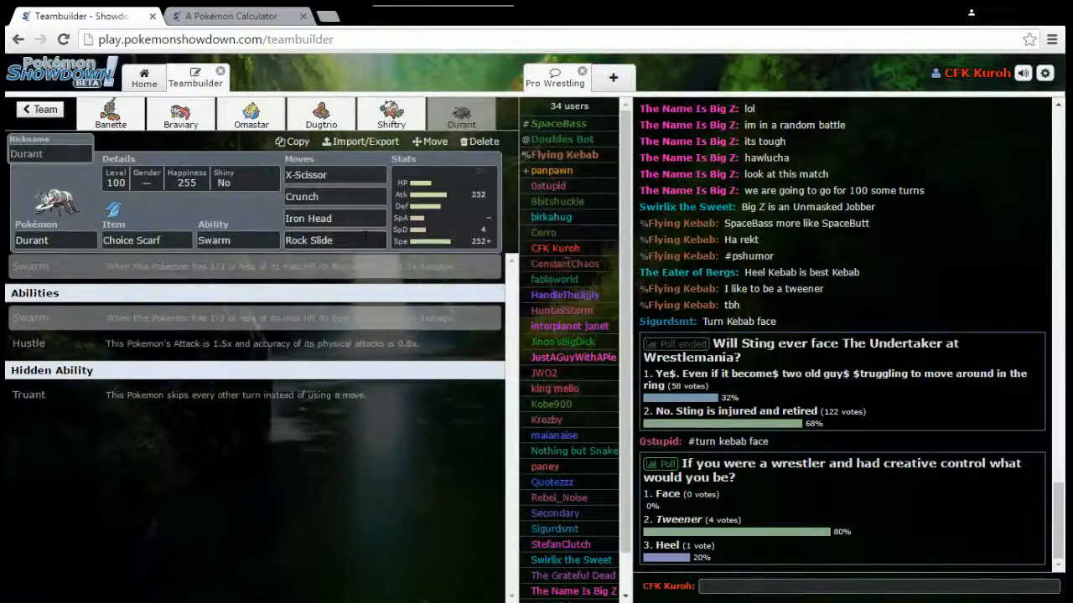
Replace Durant's Rock Slide move with Baton Pass.
click(334, 241)
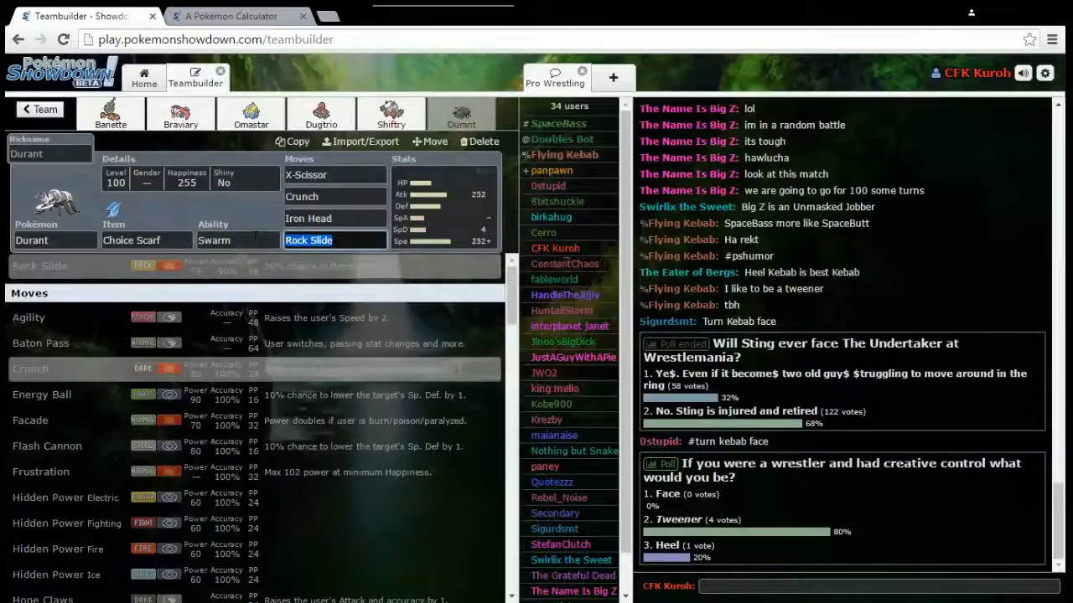
text(bat)
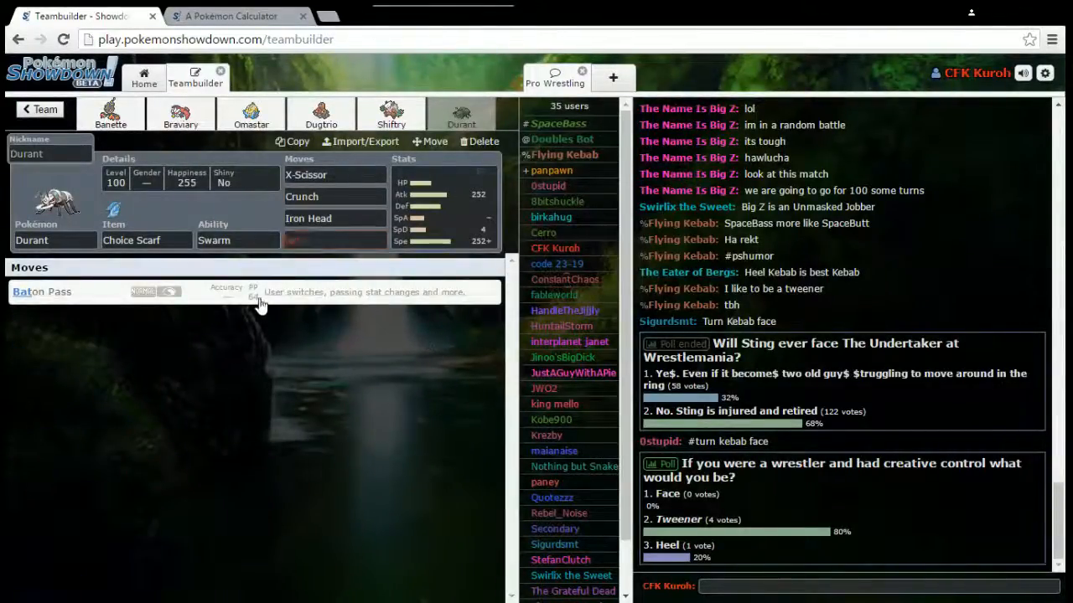
click(144, 77)
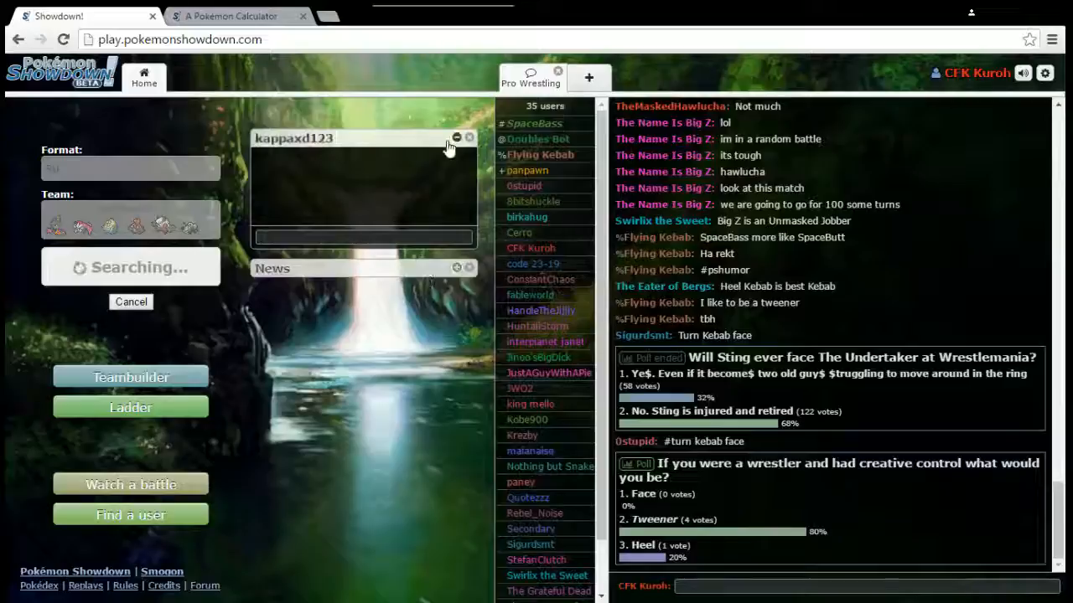
click(457, 138)
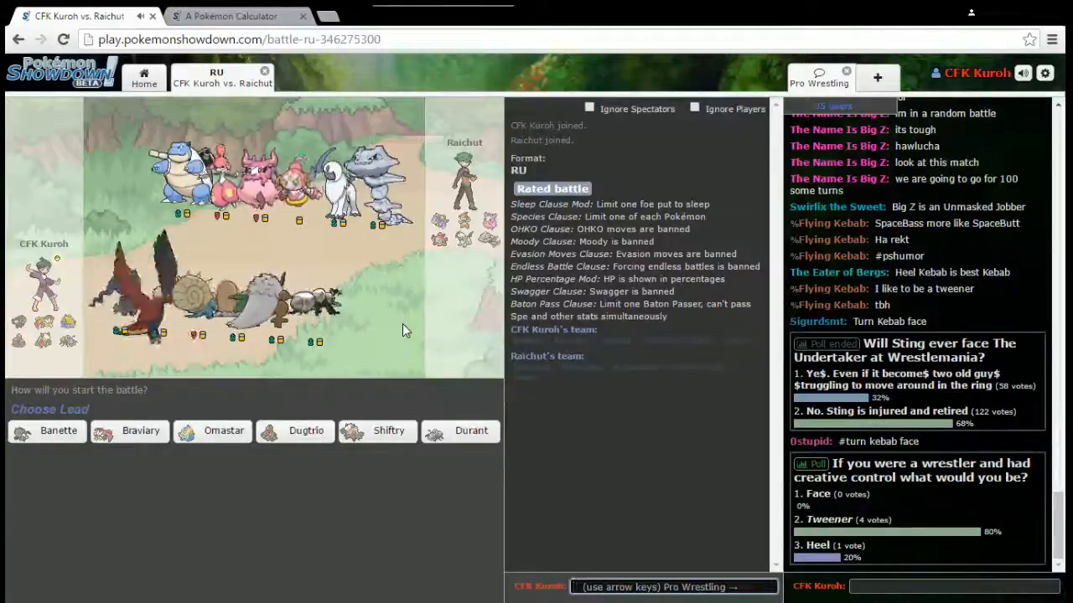
mouse_move(458, 411)
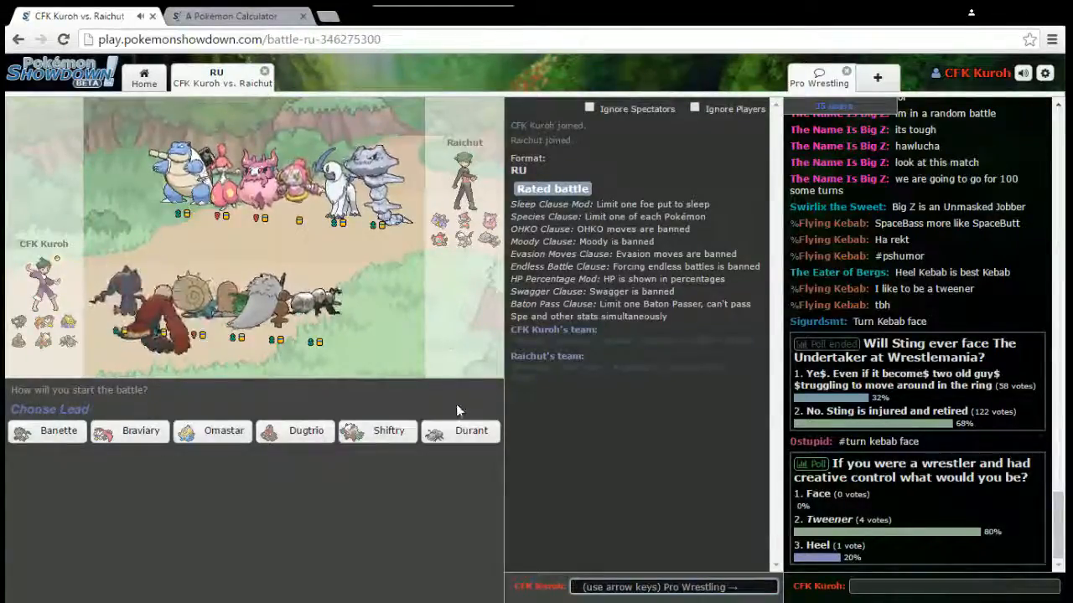
mouse_move(467, 479)
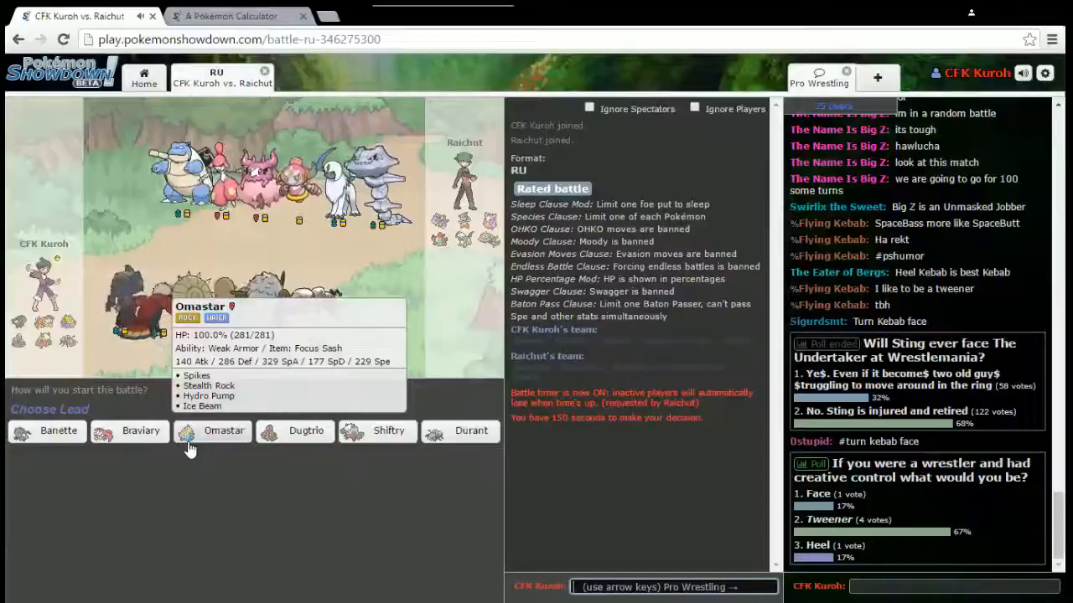
mouse_move(189, 448)
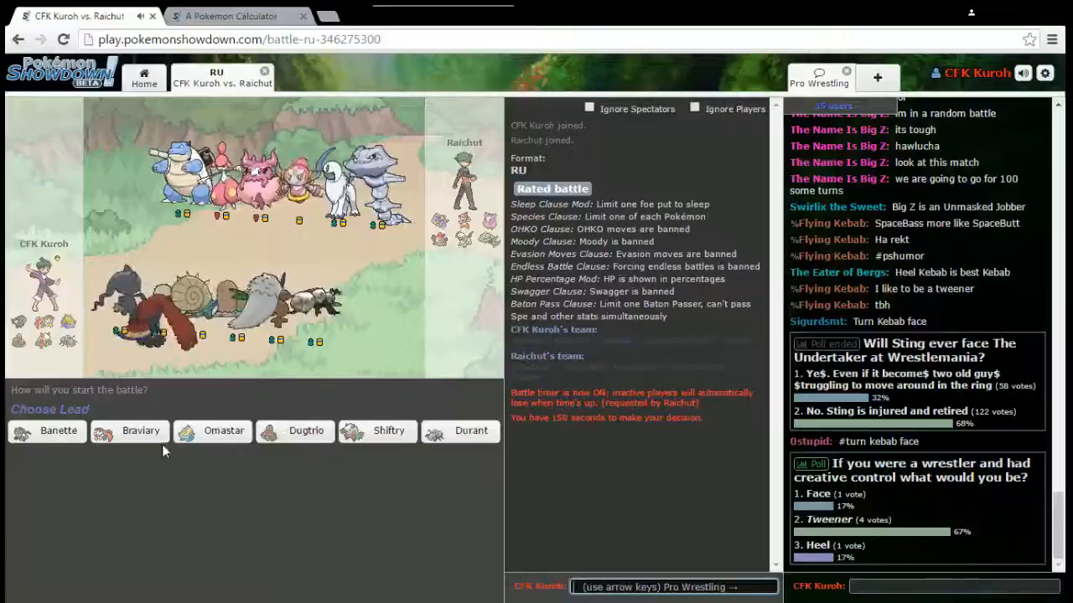
Lead with Omastar, then switch it out for Banette.
click(224, 431)
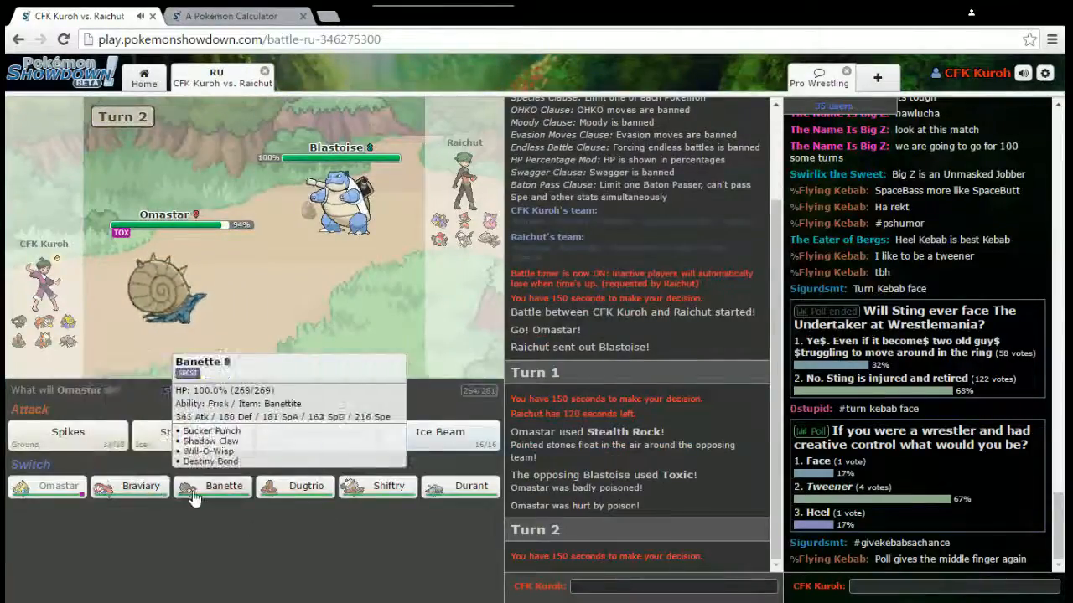
click(223, 486)
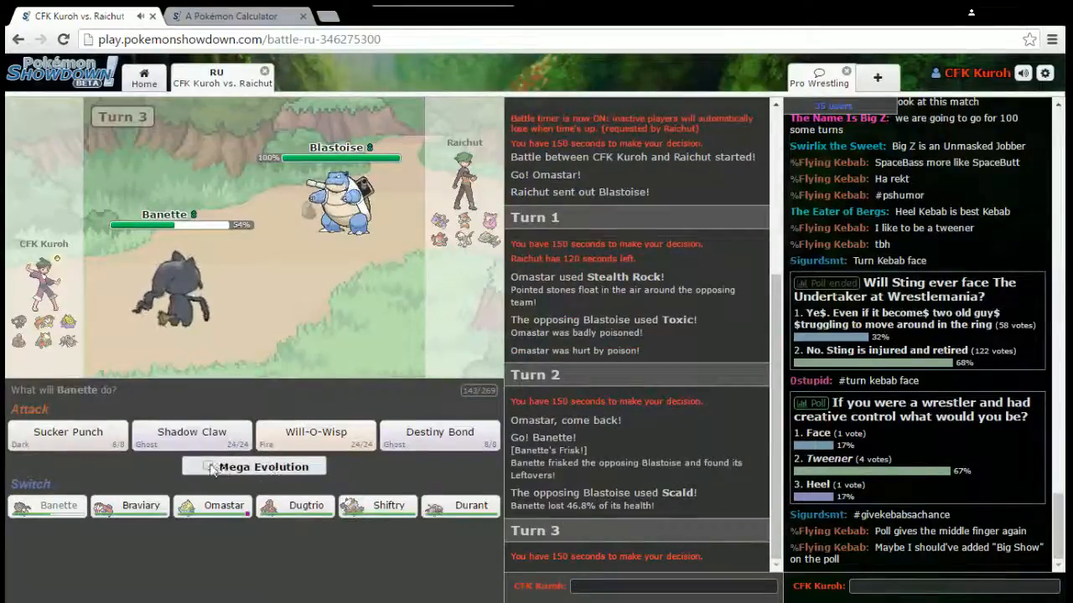
mouse_move(191, 436)
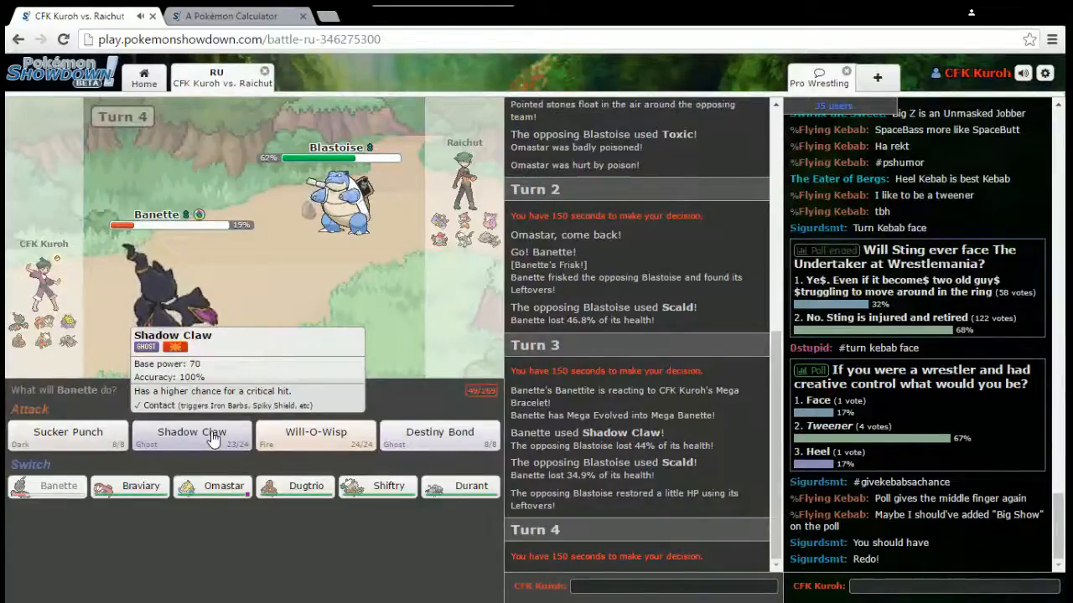
mouse_move(439, 436)
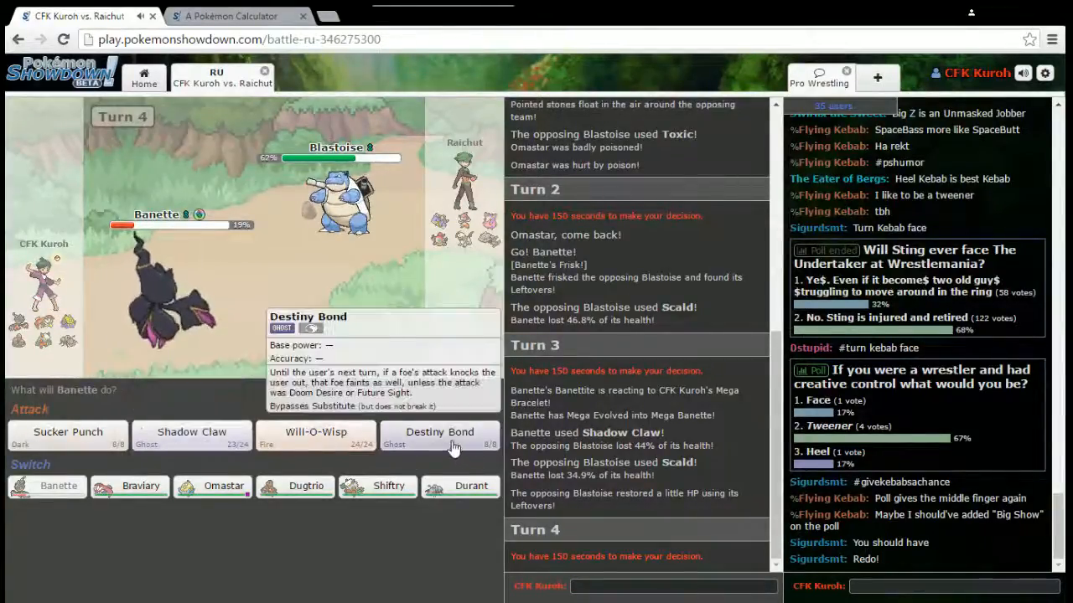
Have Mega Banette use Destiny Bond, burn Mega Steelix with Will-O-Wisp, then Shadow Claw.
click(439, 436)
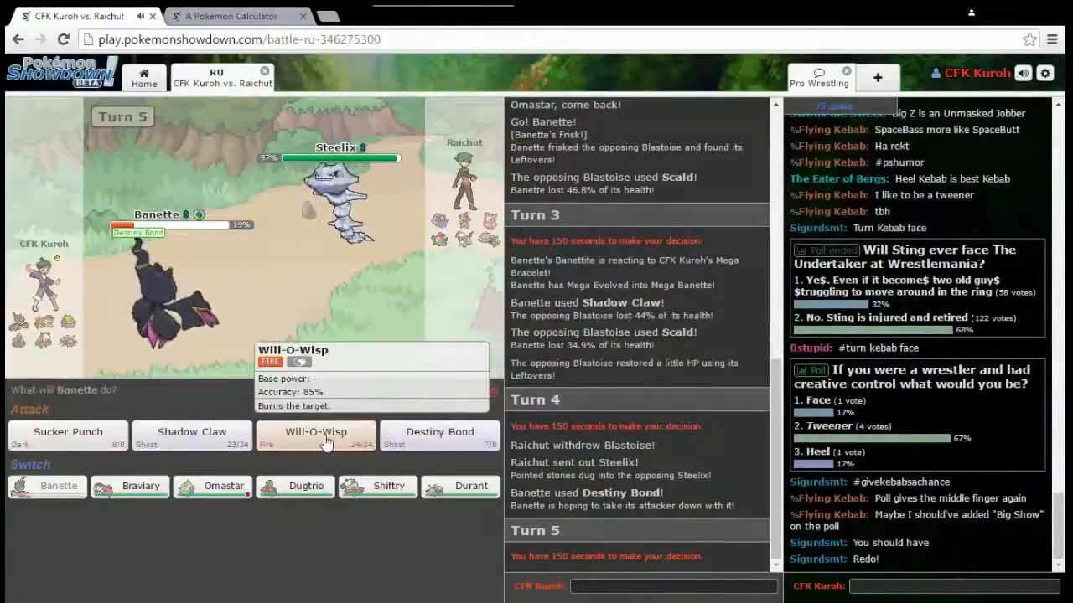
click(316, 431)
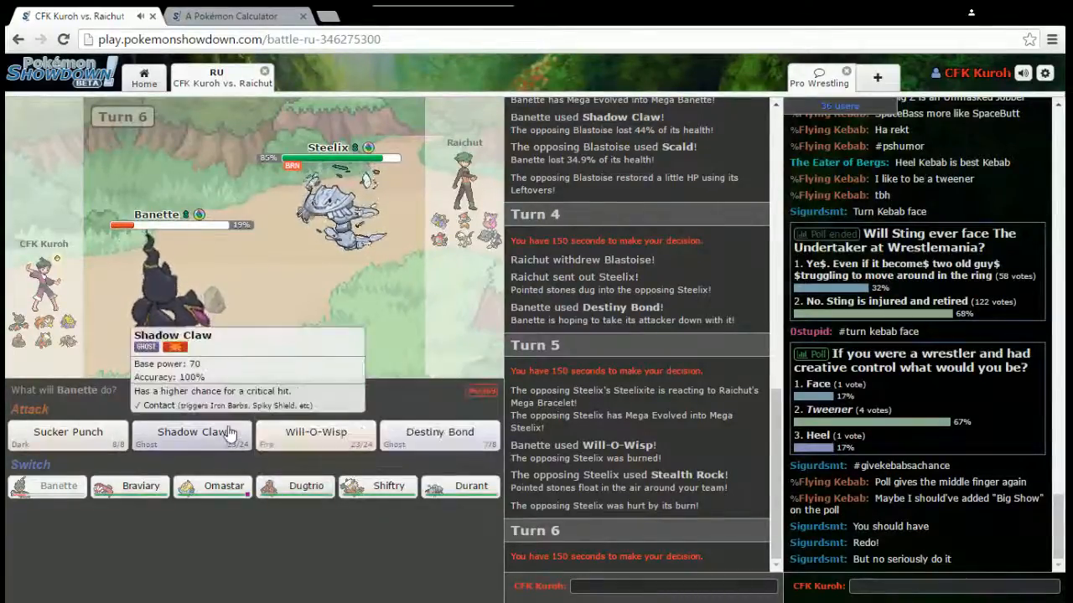
click(190, 435)
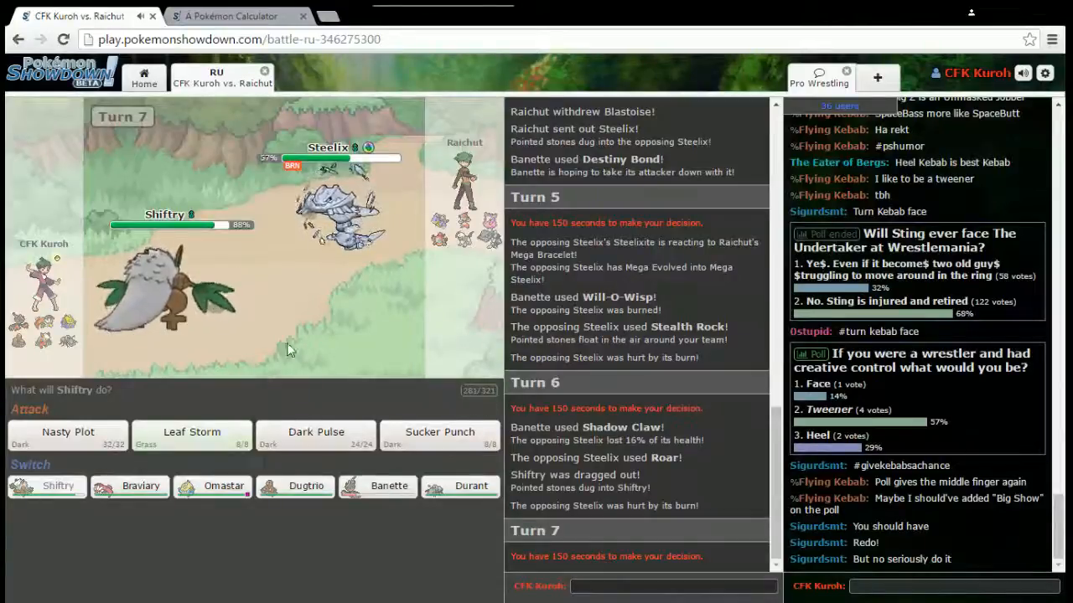
mouse_move(191, 435)
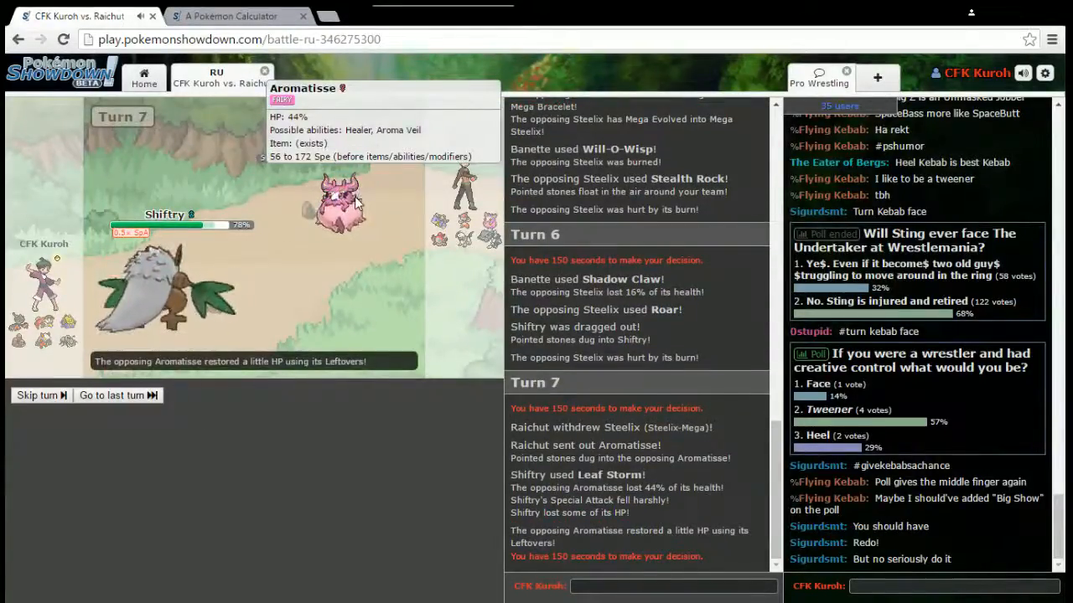
Switch Shiftry to Durant, Baton Pass into Omastar for Spikes, then Leaf Storm Steelix.
click(40, 395)
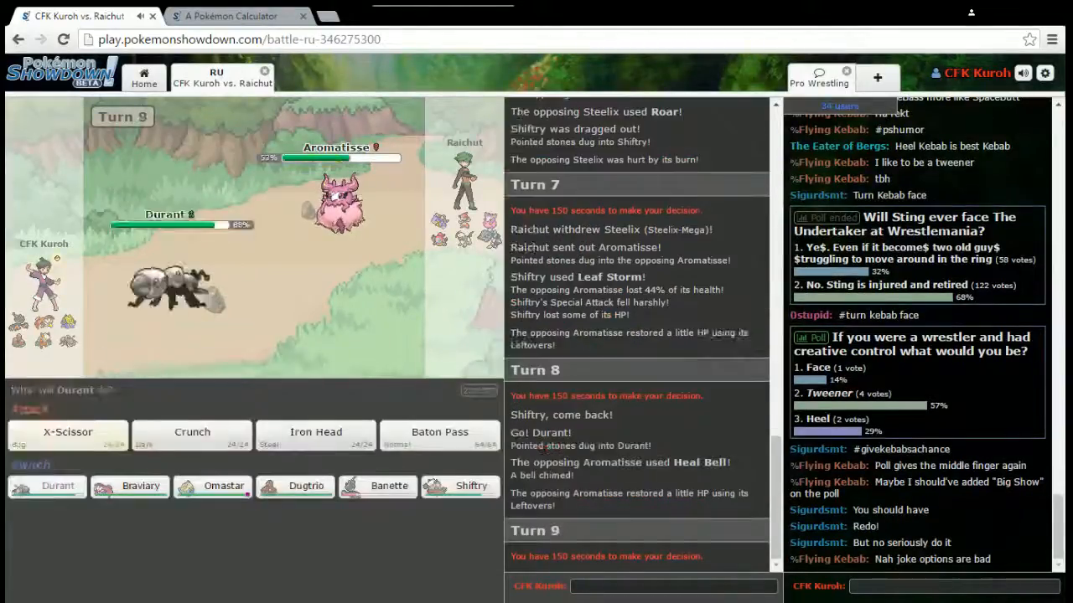
mouse_move(316, 435)
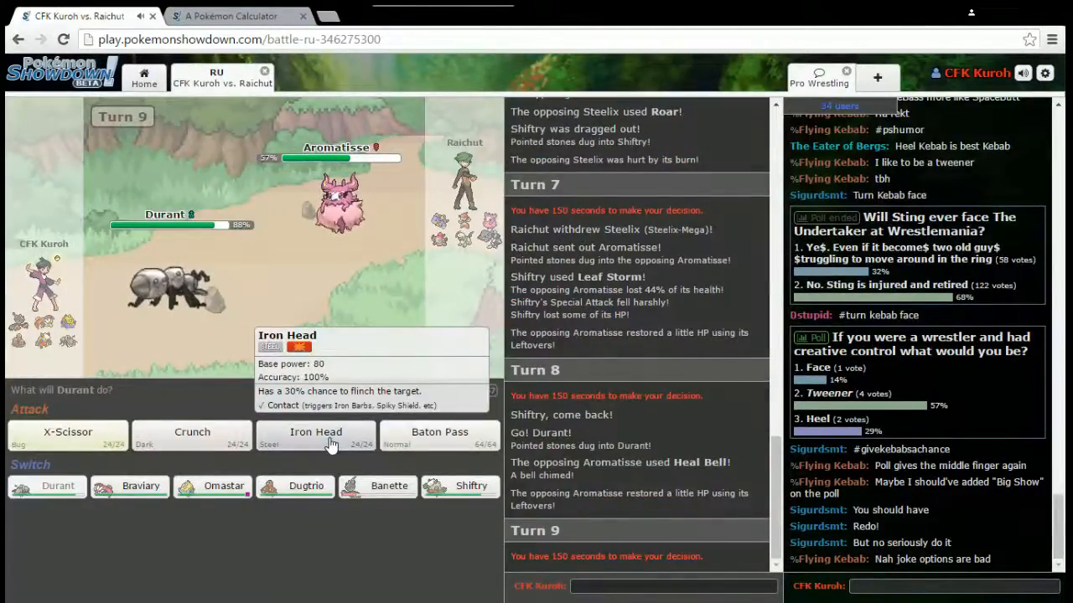
mouse_move(306, 486)
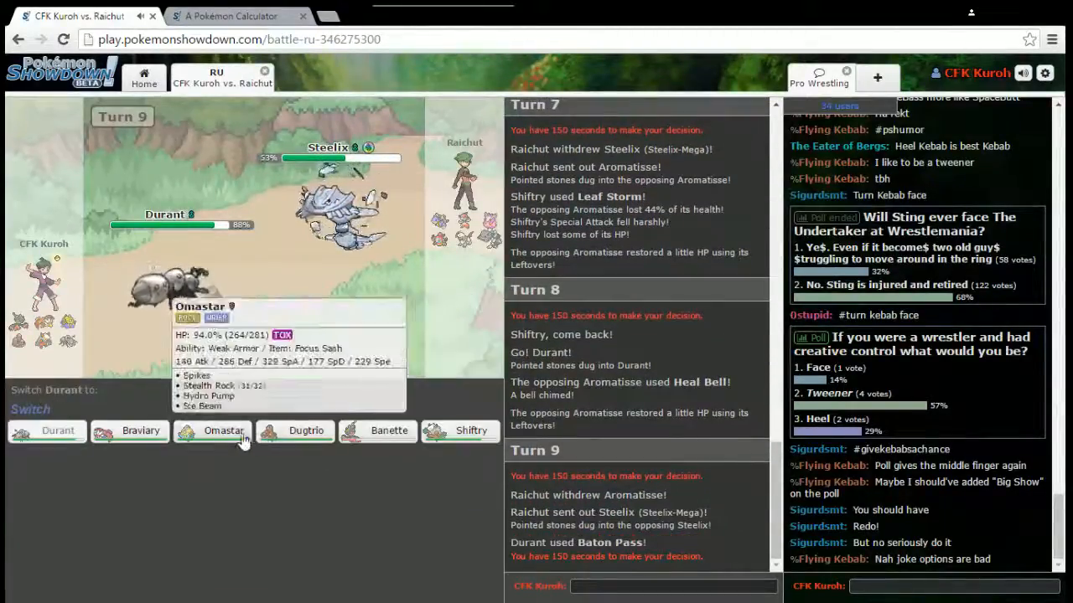
click(223, 430)
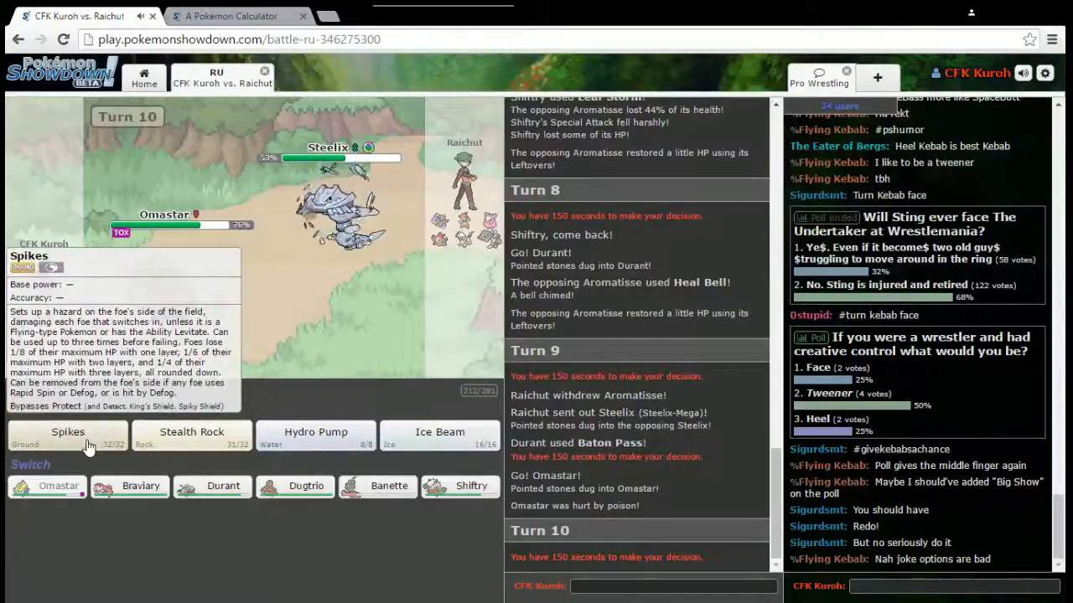
click(68, 435)
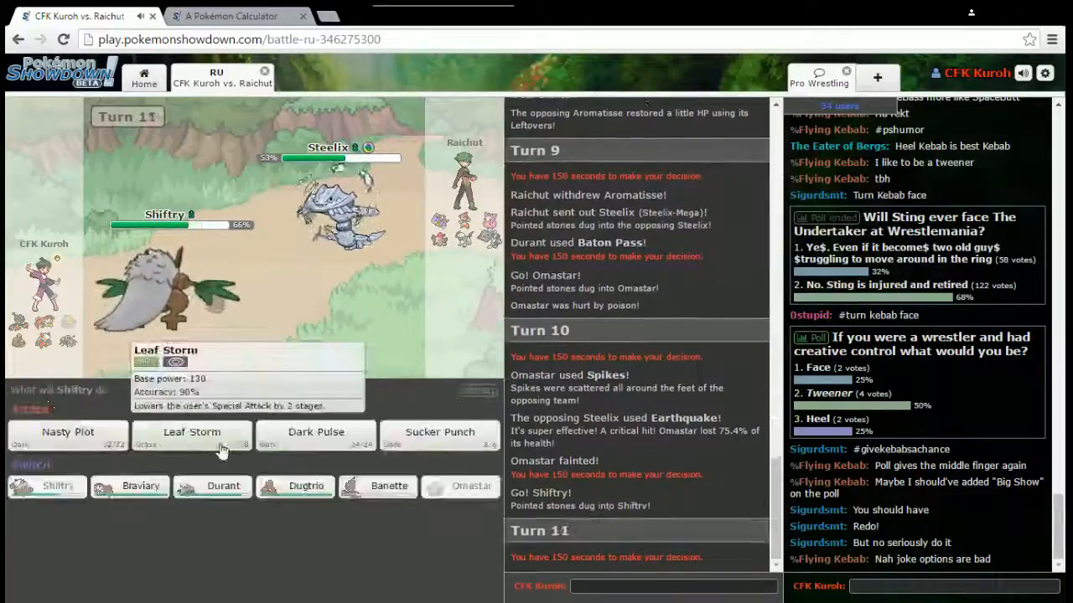
click(191, 433)
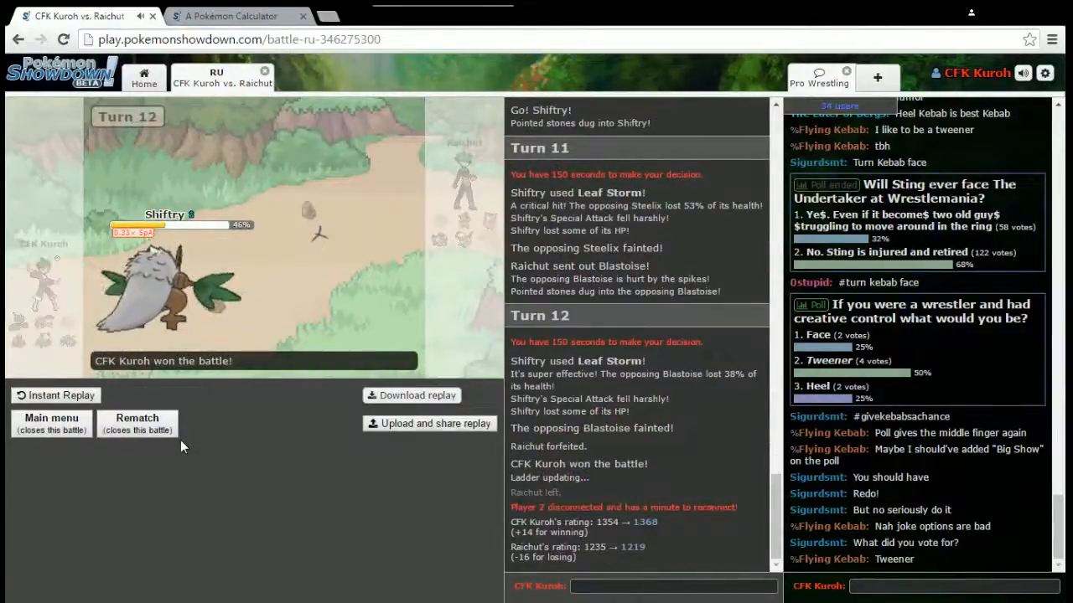
mouse_move(210, 397)
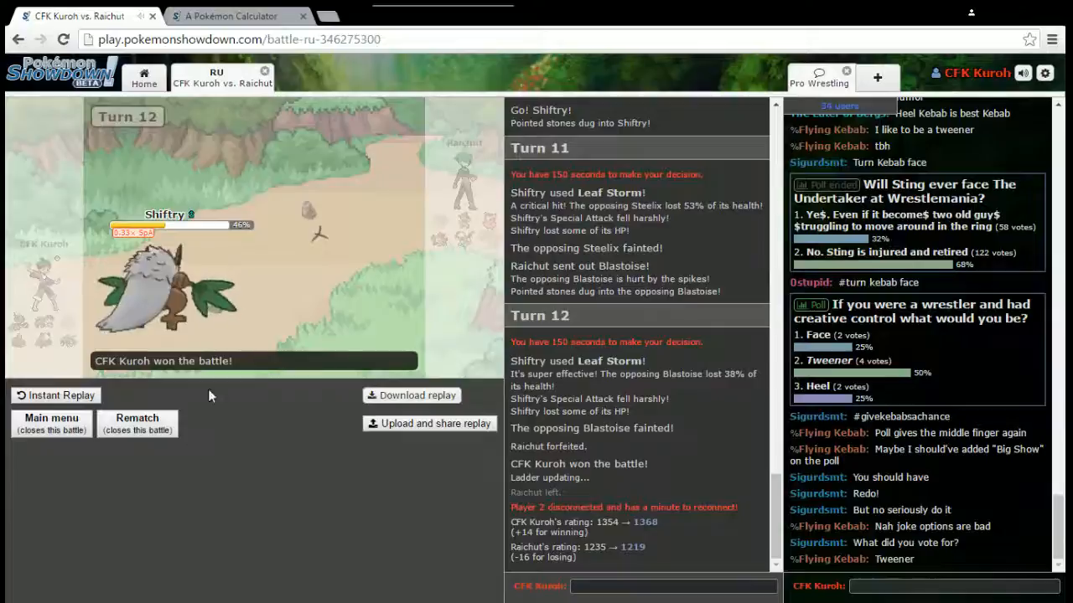
Send a 'th' thanks message in battle chat and return to the home lobby.
text(thanks for the)
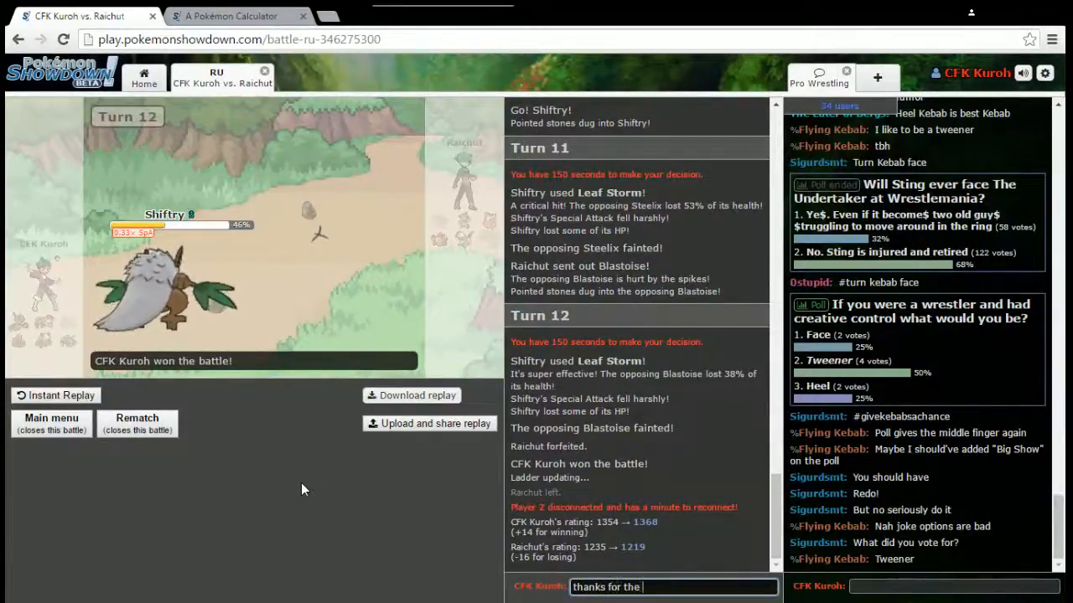
key(Return)
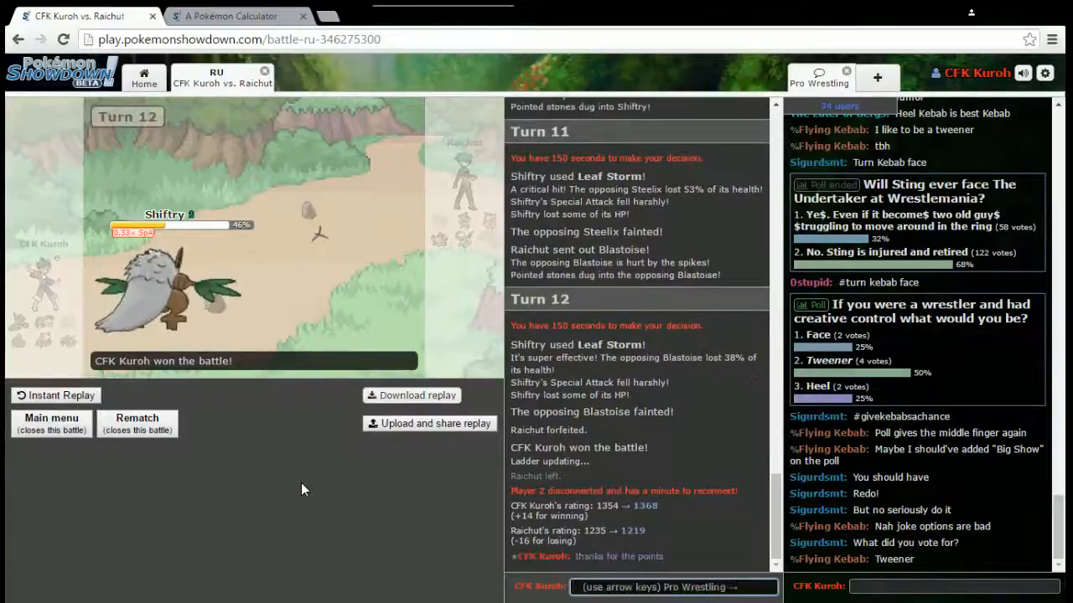
click(51, 423)
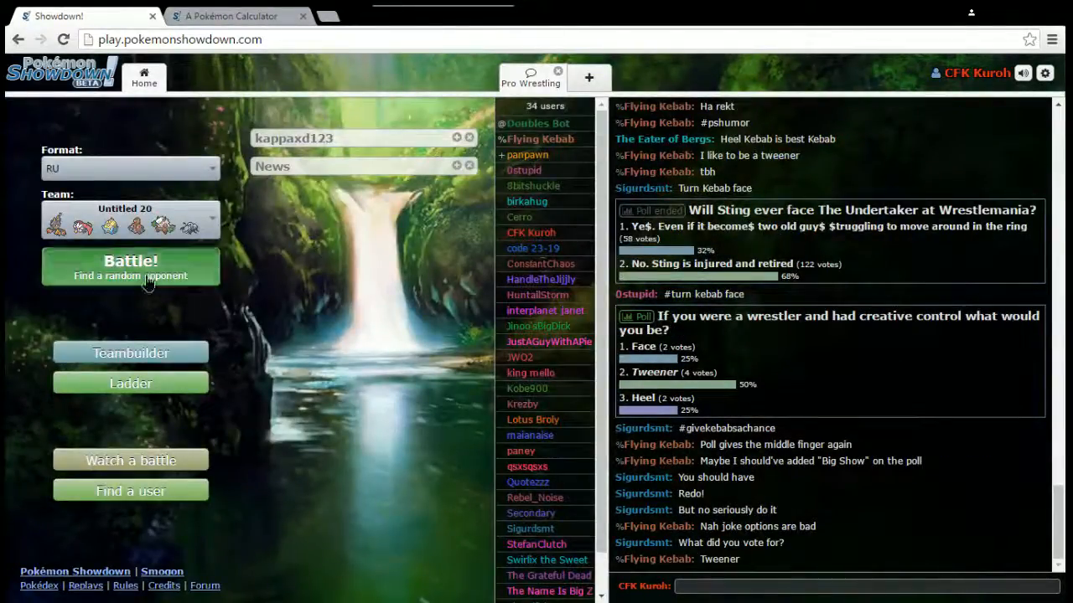
Search for a random rated RU opponent from the Battle! button.
click(130, 267)
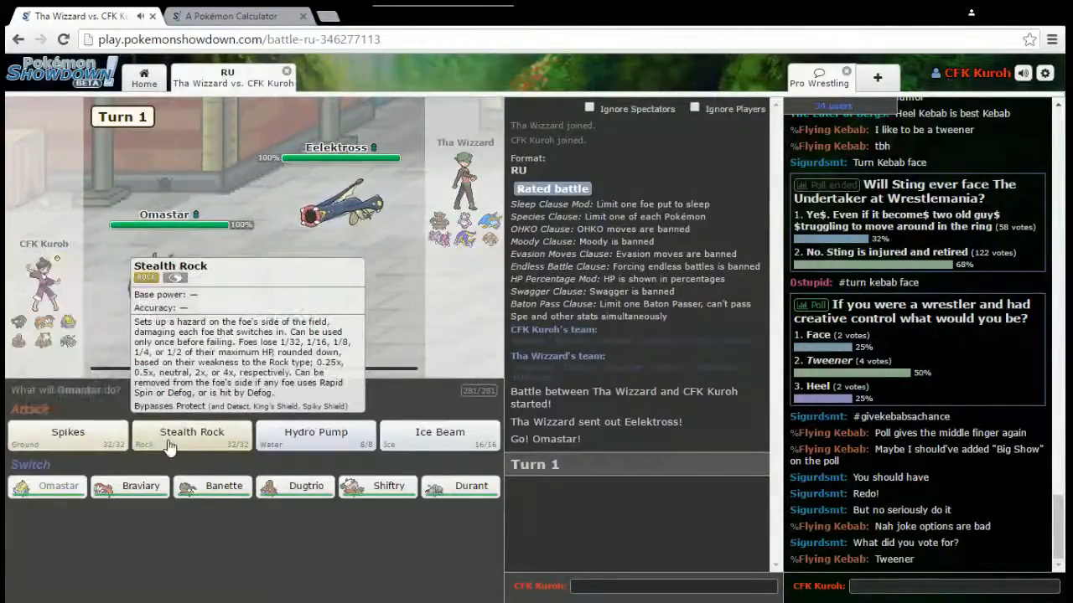
Lay Stealth Rock and Spikes with Omastar, then Braviary U-turns into Dugtrio.
click(191, 432)
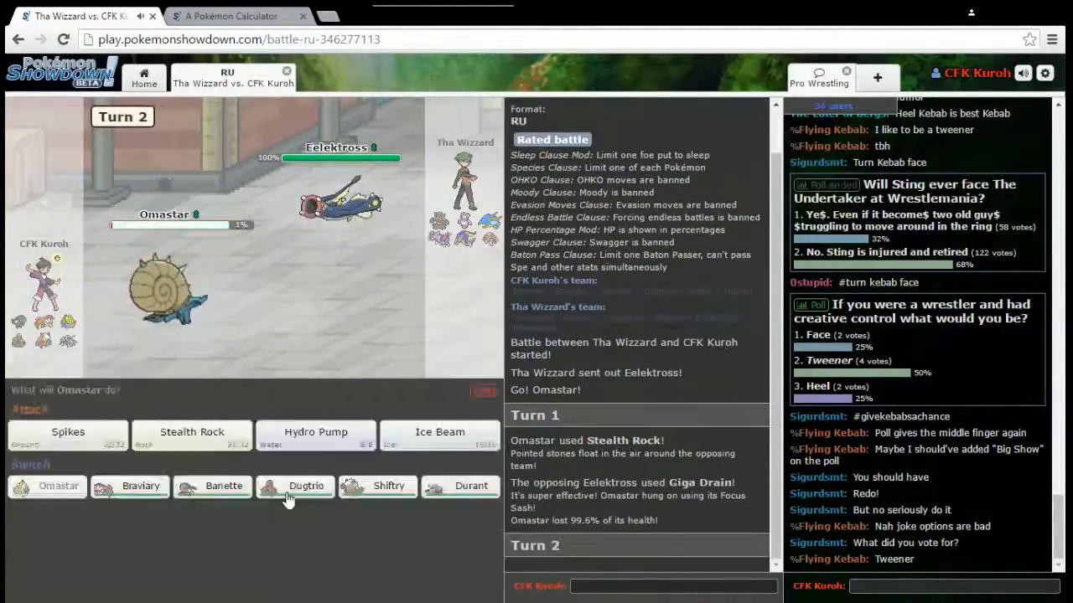
mouse_move(306, 486)
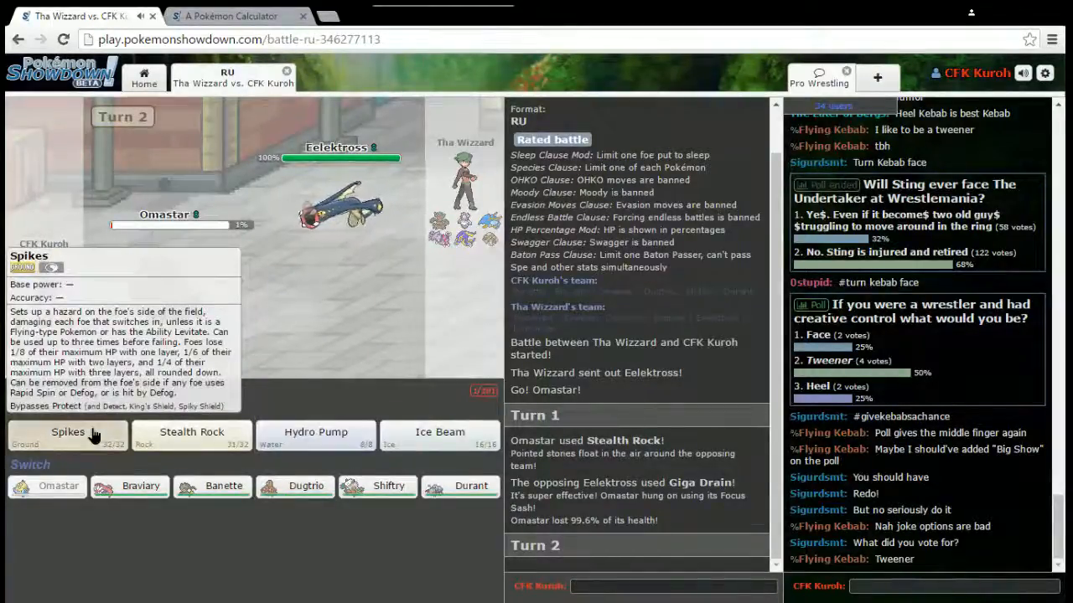
click(68, 431)
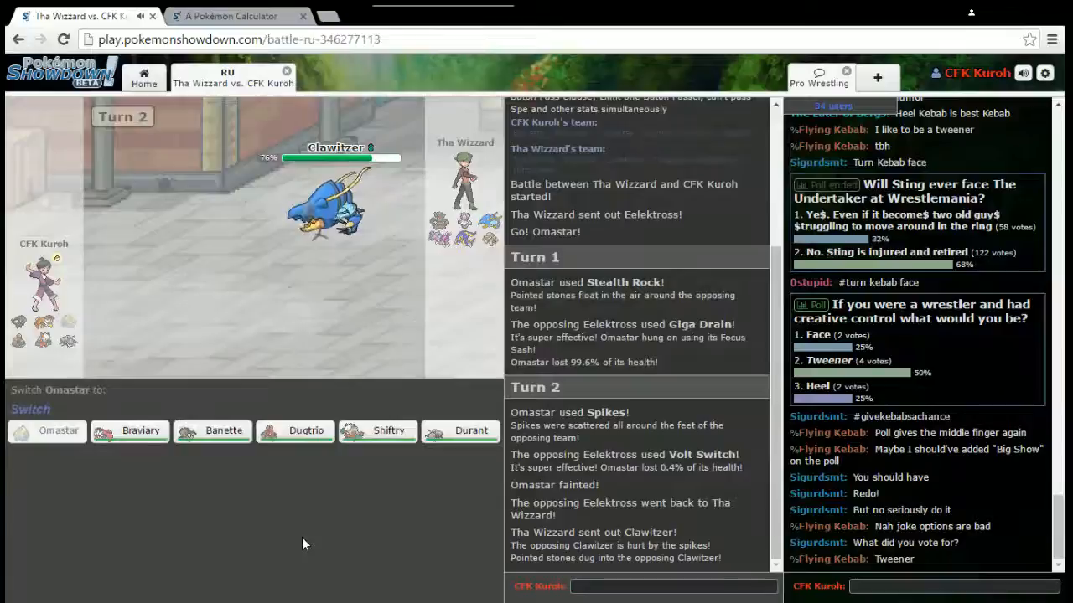
mouse_move(140, 430)
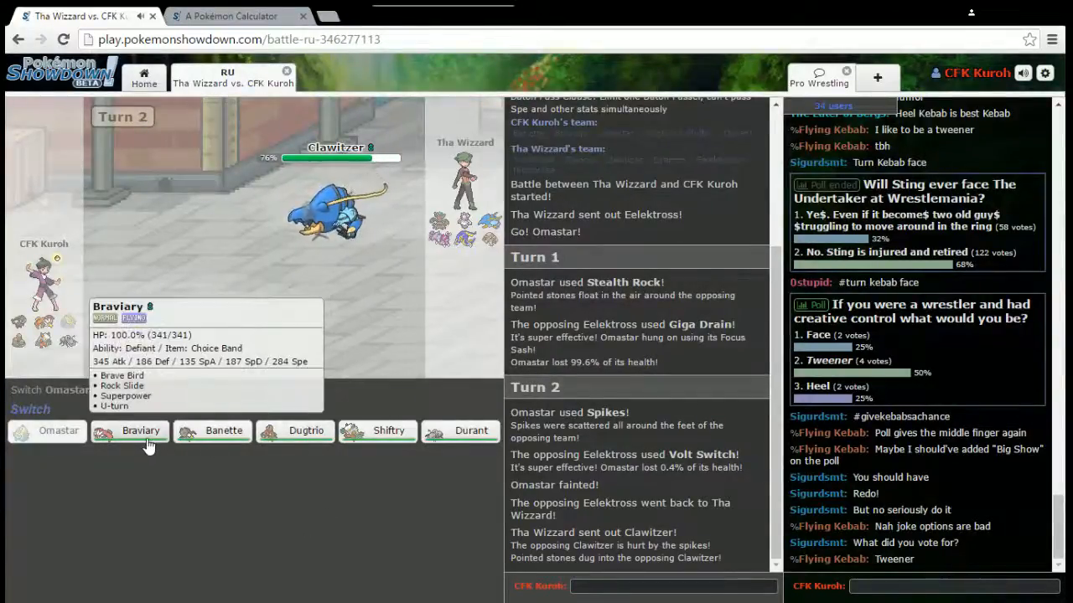
mouse_move(376, 431)
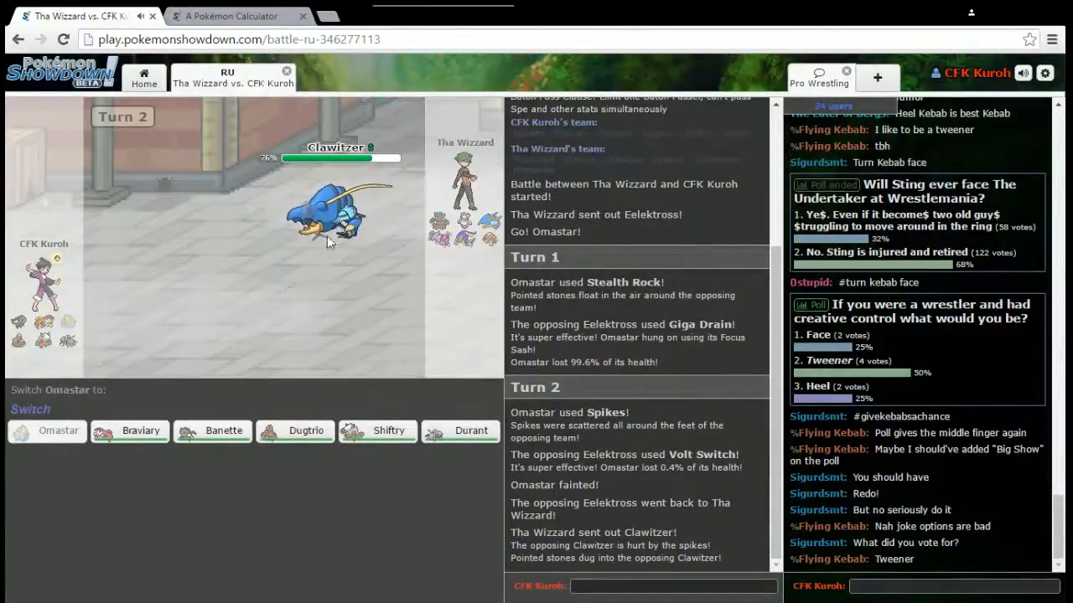
mouse_move(388, 431)
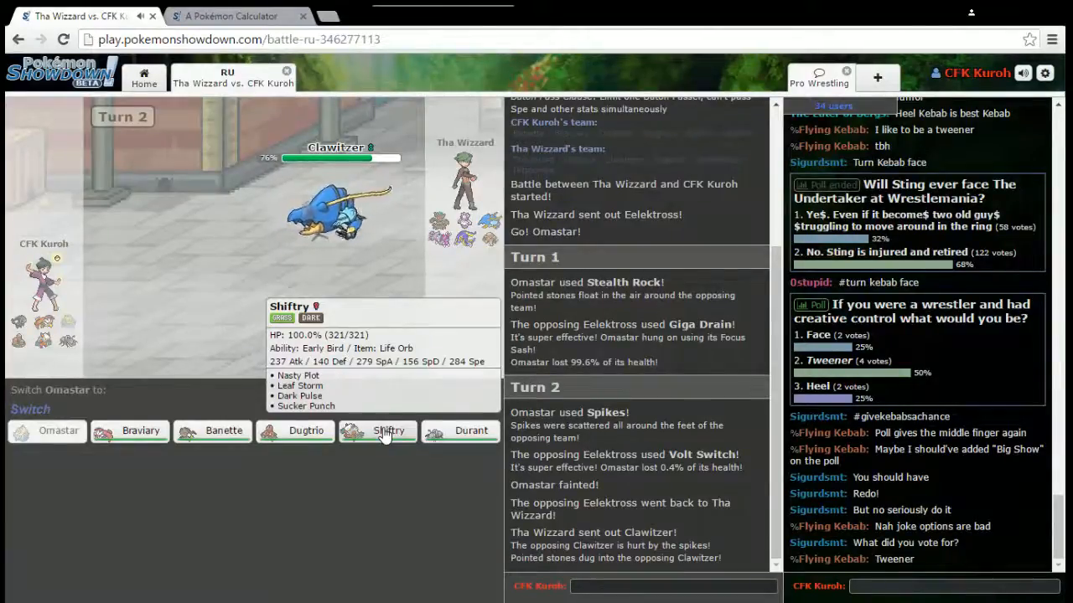
mouse_move(211, 442)
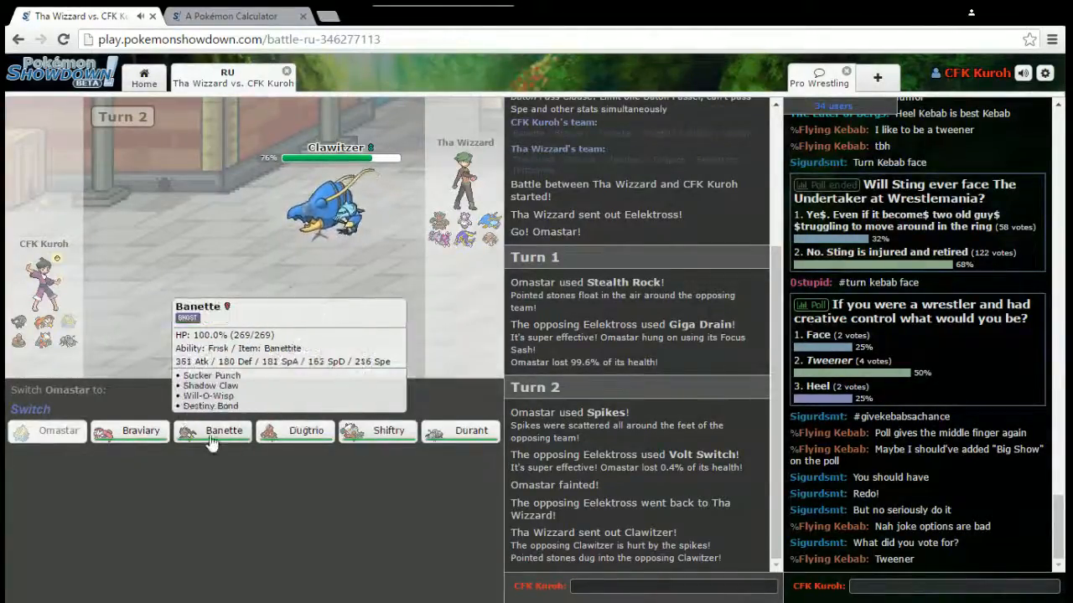
mouse_move(141, 430)
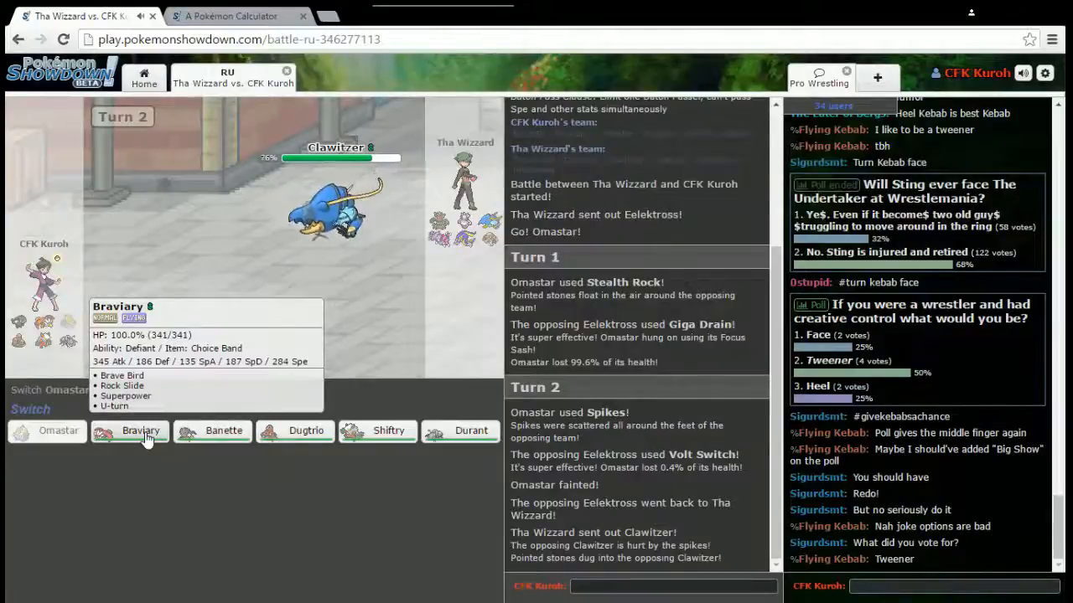
click(141, 430)
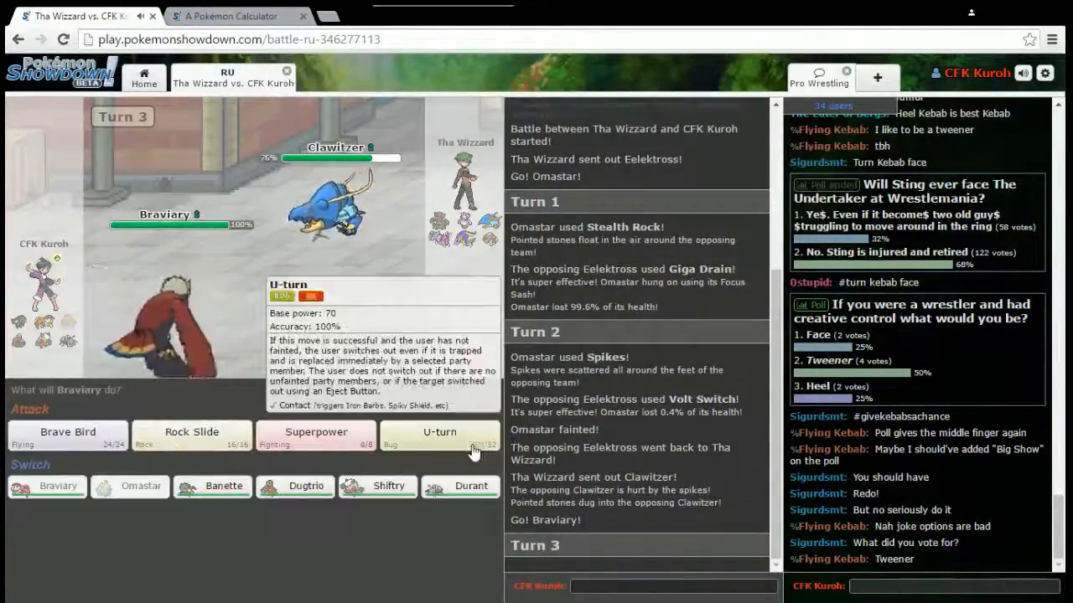
click(440, 432)
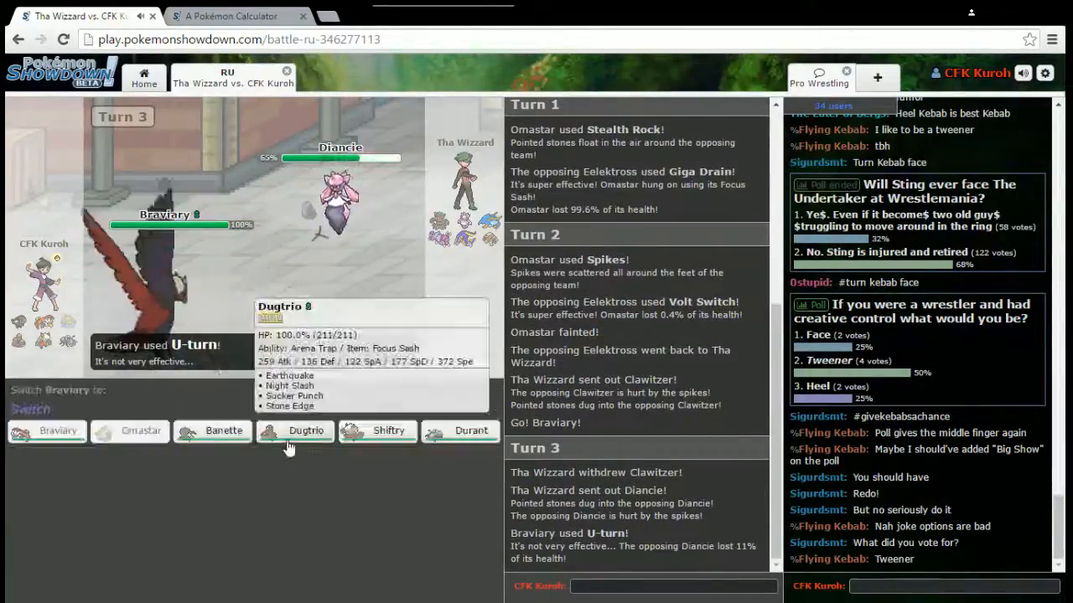
click(305, 430)
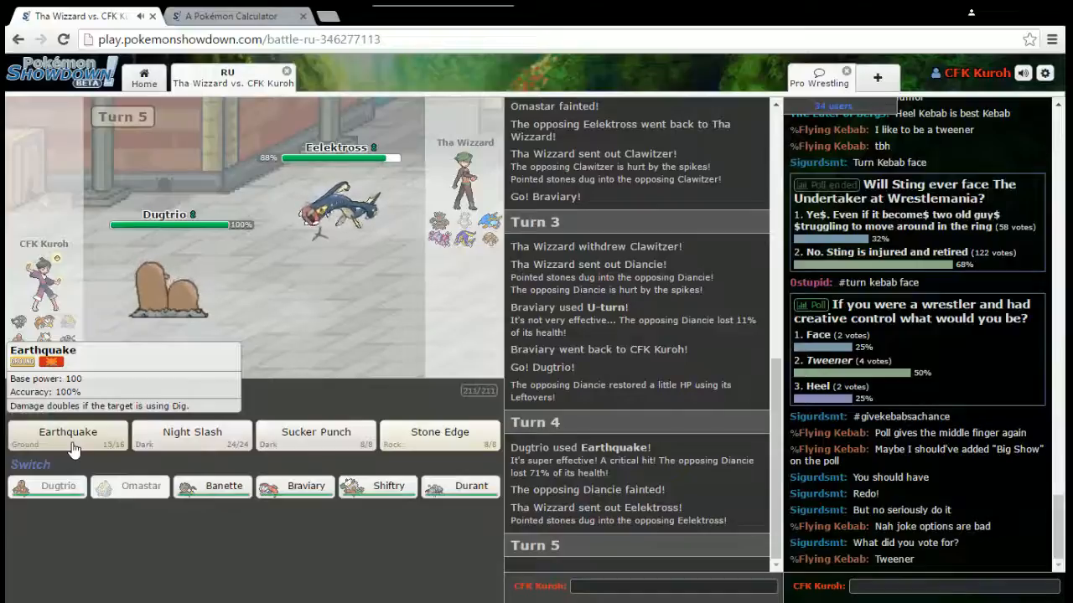
mouse_move(293, 535)
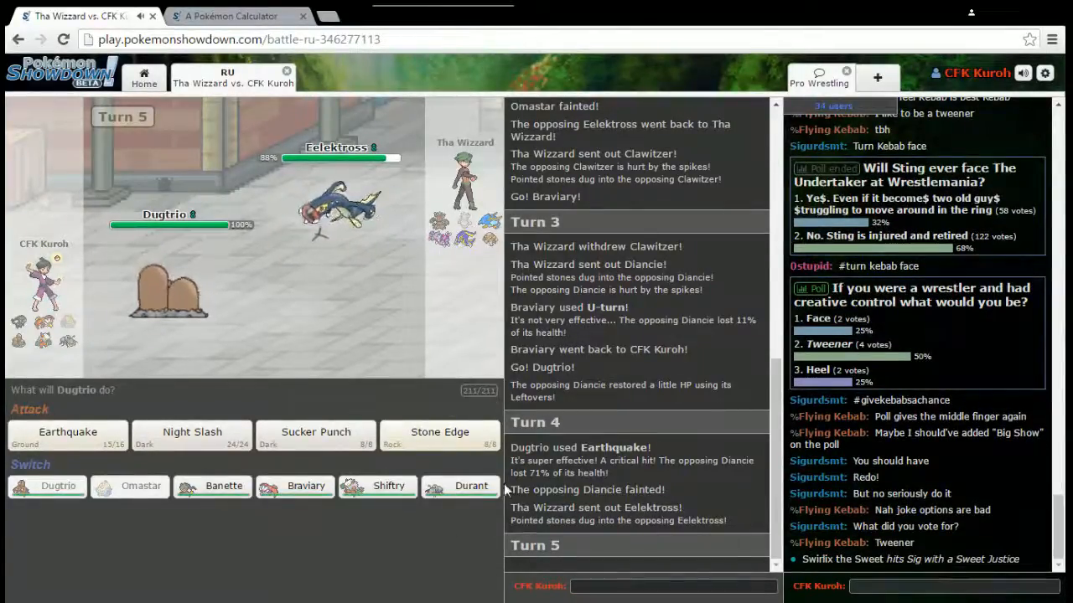
mouse_move(223, 486)
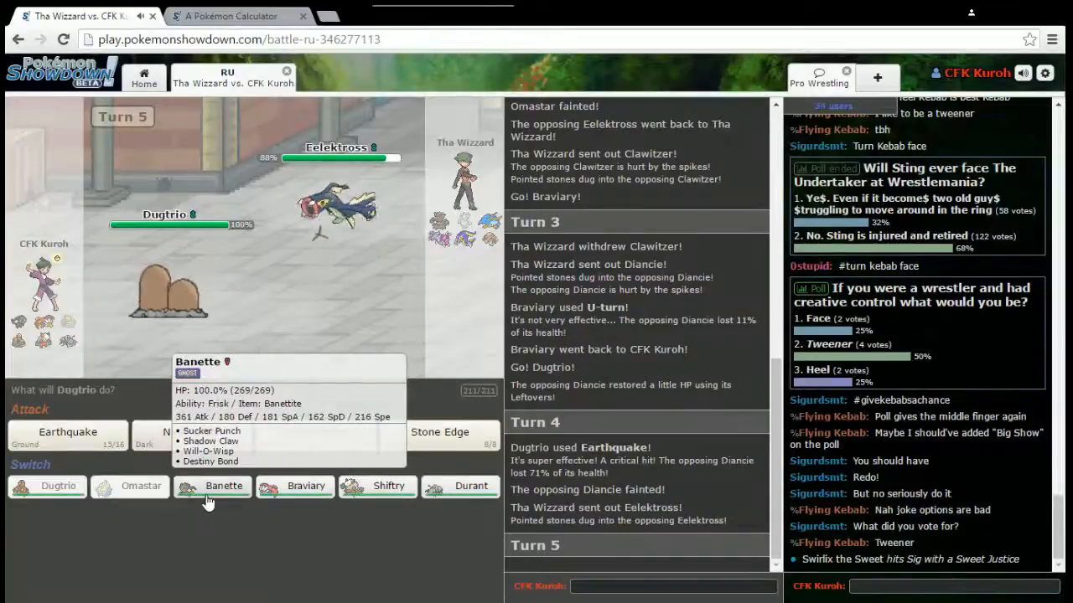
Switch Dugtrio to Banette, burn Eelektross with Will-O-Wisp, then send in Braviary.
click(223, 486)
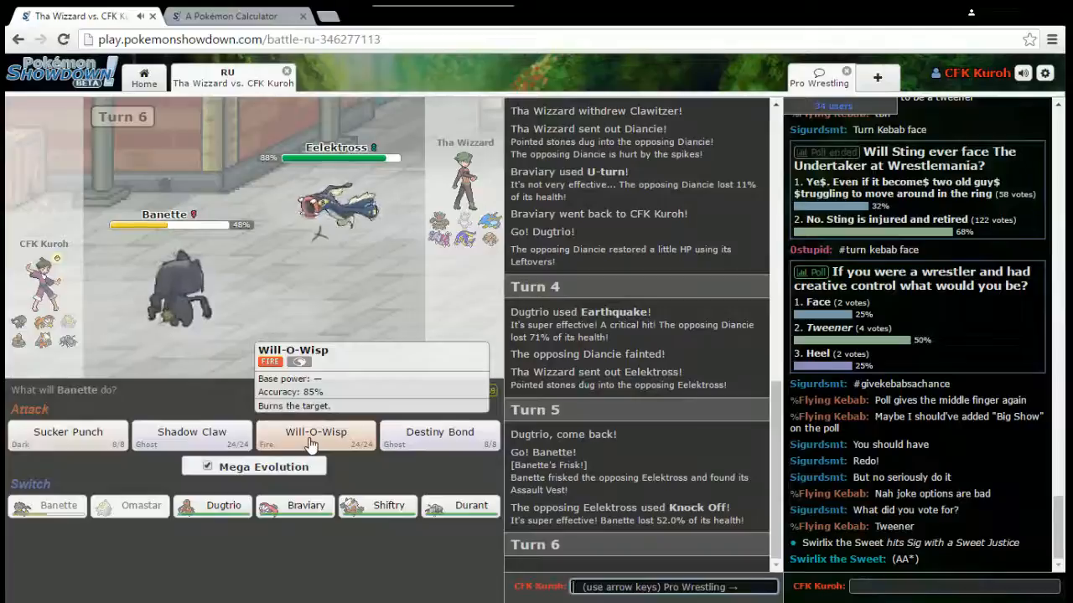
click(316, 431)
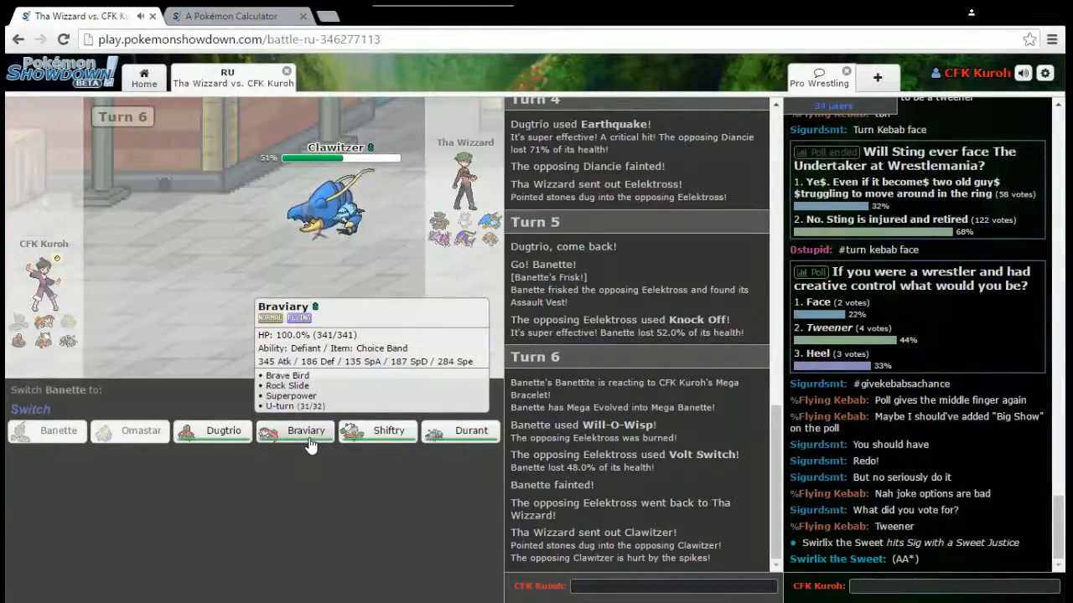
click(305, 430)
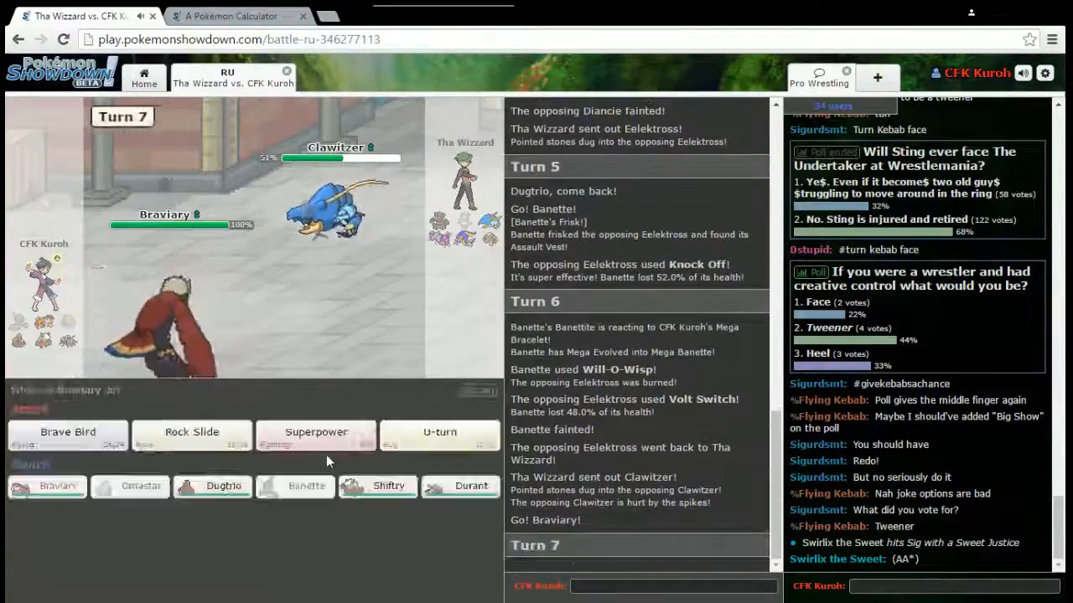
Brave Bird Clawitzer with Braviary, then switch Braviary out for Shiftry on turn 8.
click(67, 432)
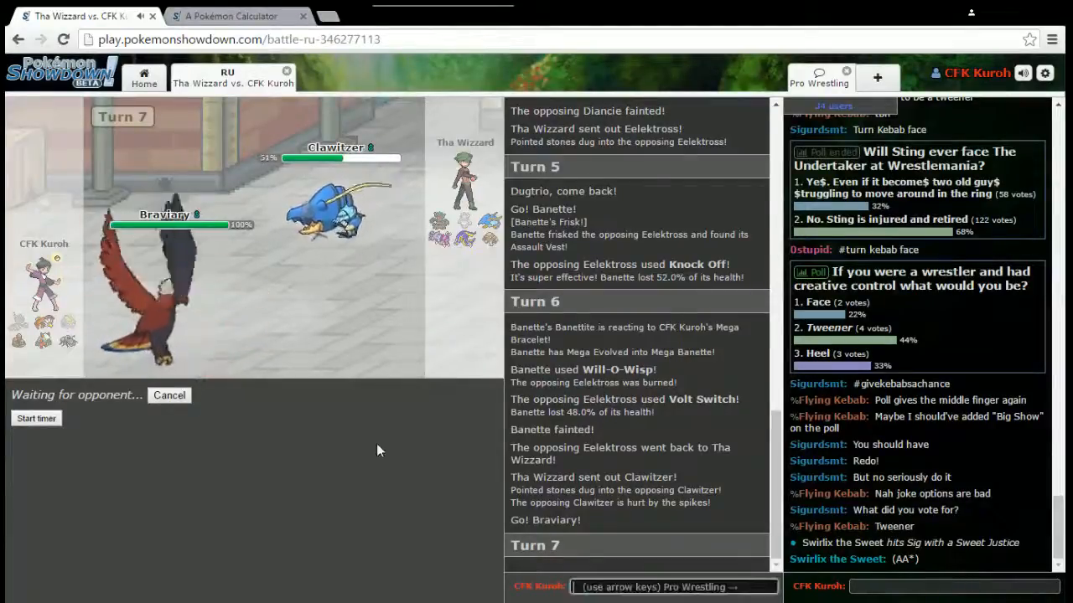
mouse_move(388, 423)
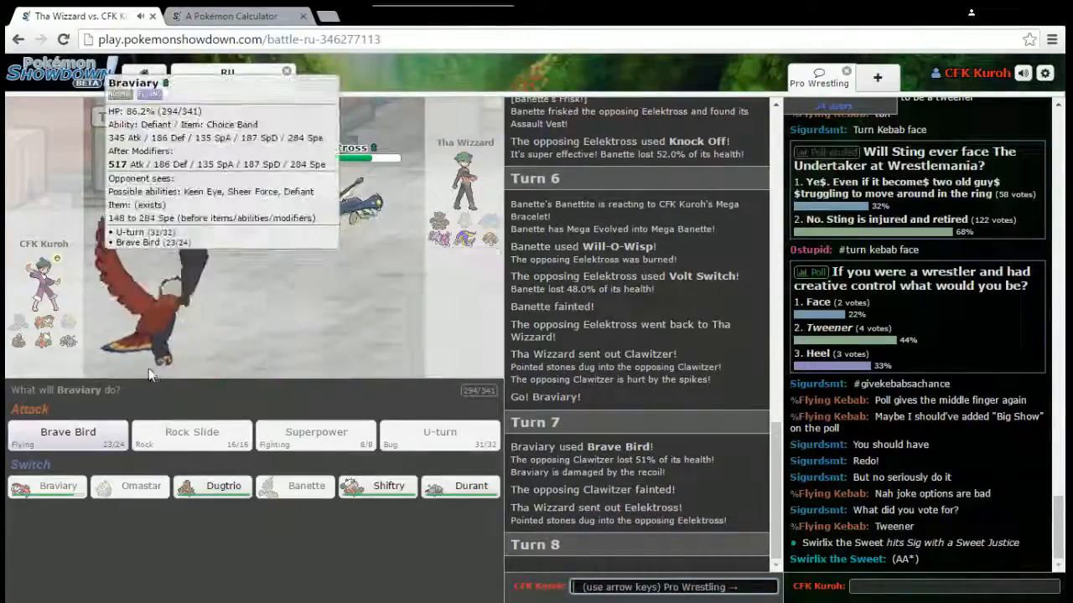
mouse_move(386, 486)
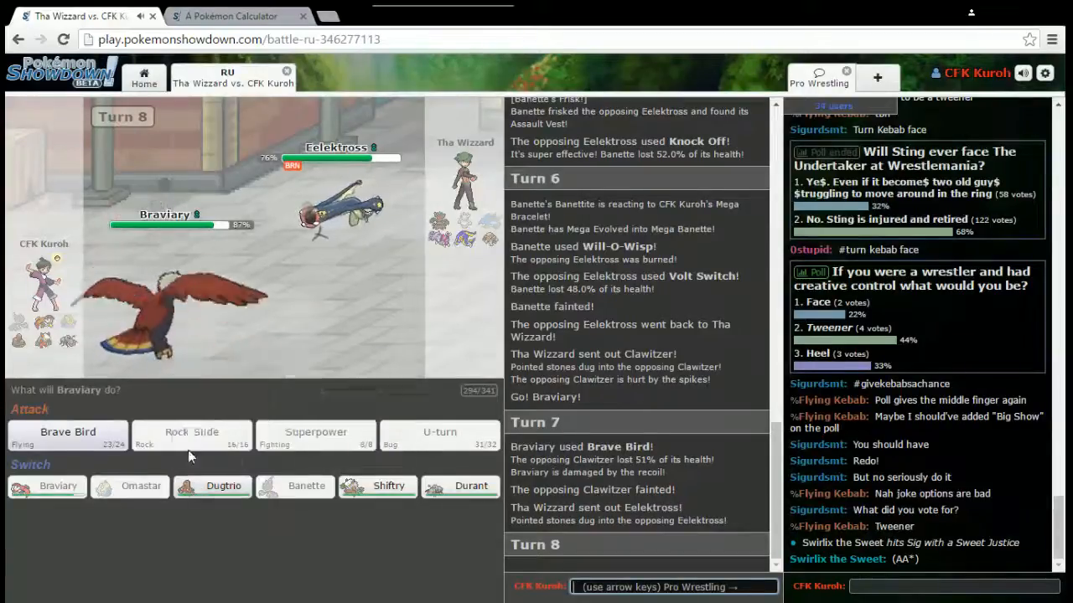
mouse_move(375, 503)
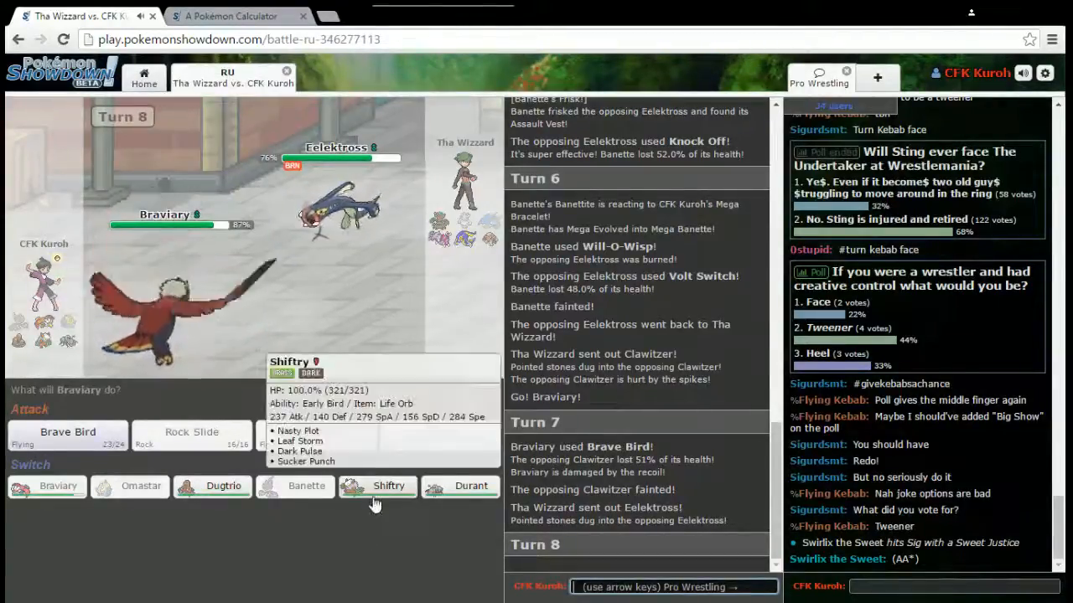
mouse_move(471, 486)
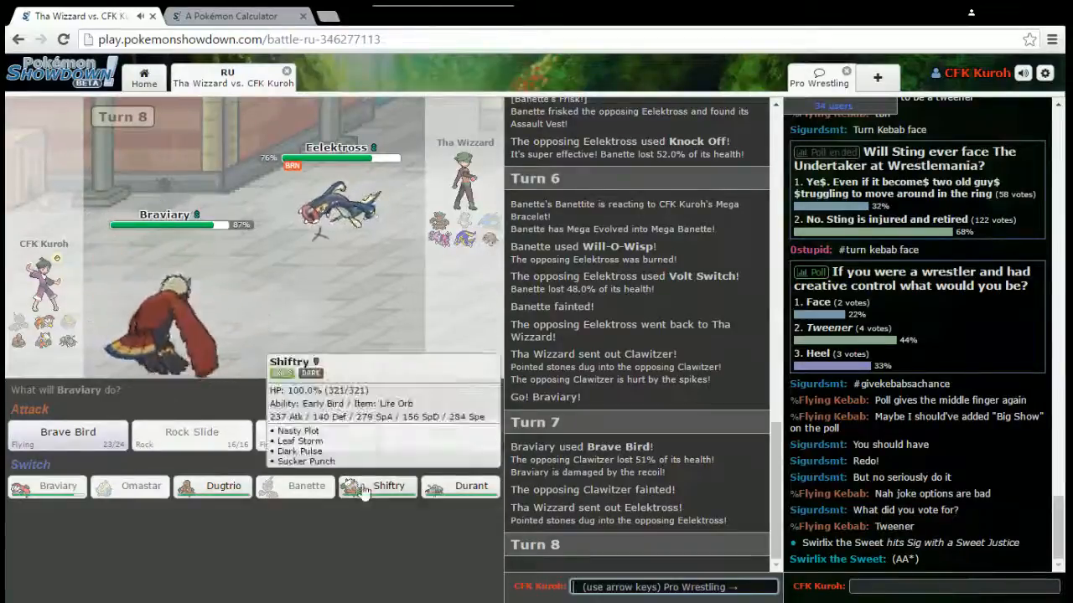
click(389, 486)
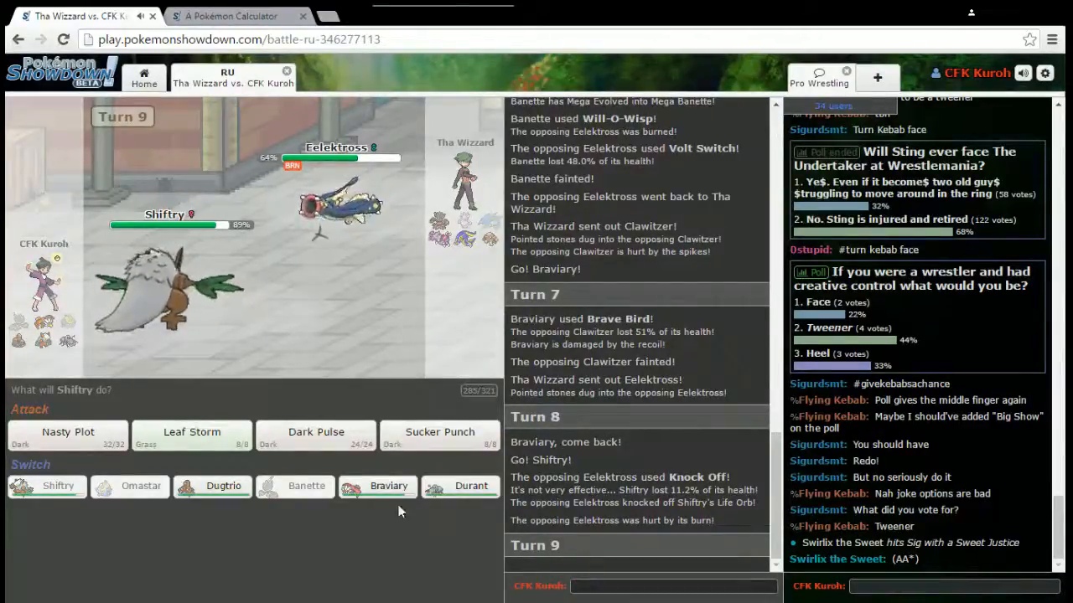
mouse_move(223, 486)
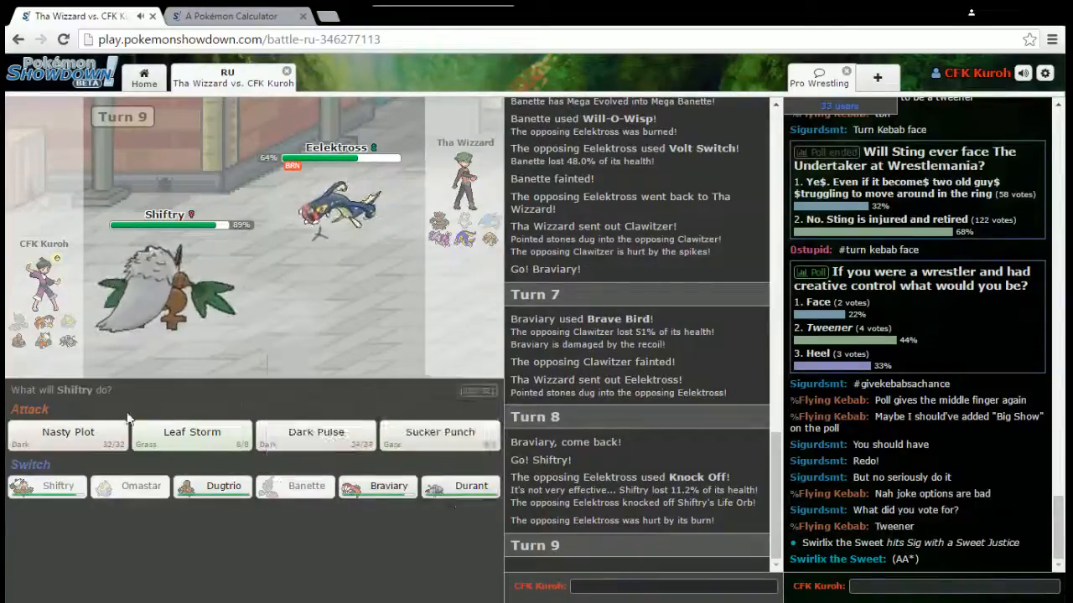
Hit the burned Eelektross with Leaf Storm, then send Durant in after Shiftry faints.
click(191, 435)
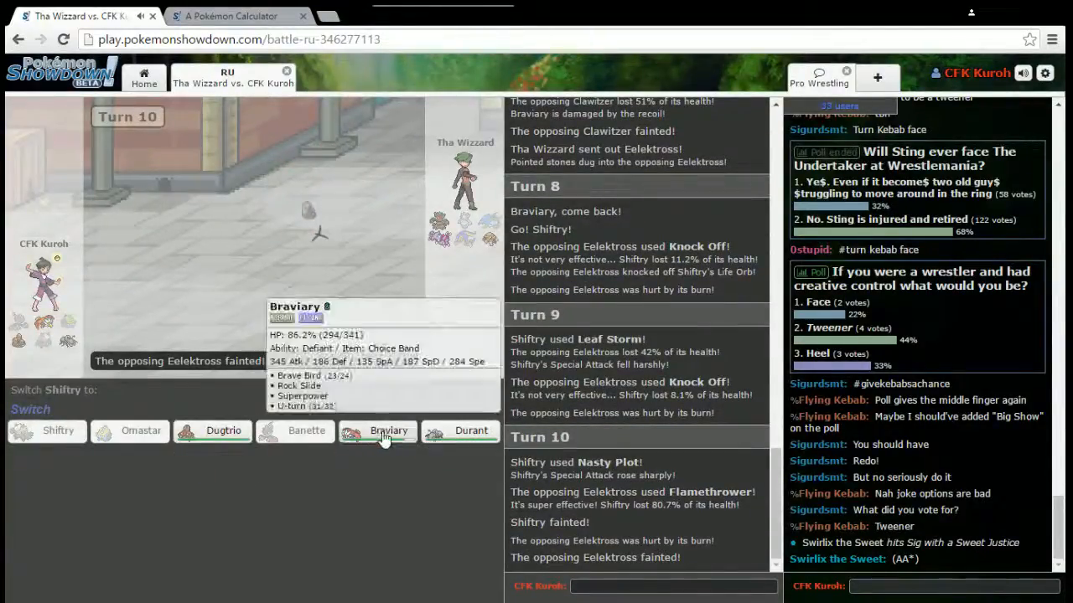
mouse_move(465, 434)
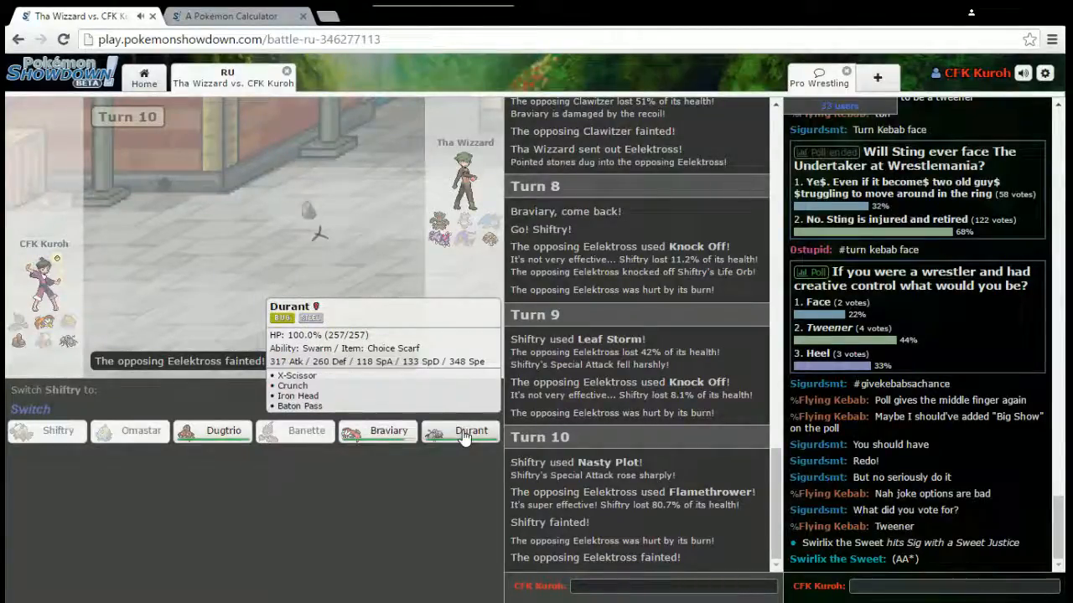
click(470, 430)
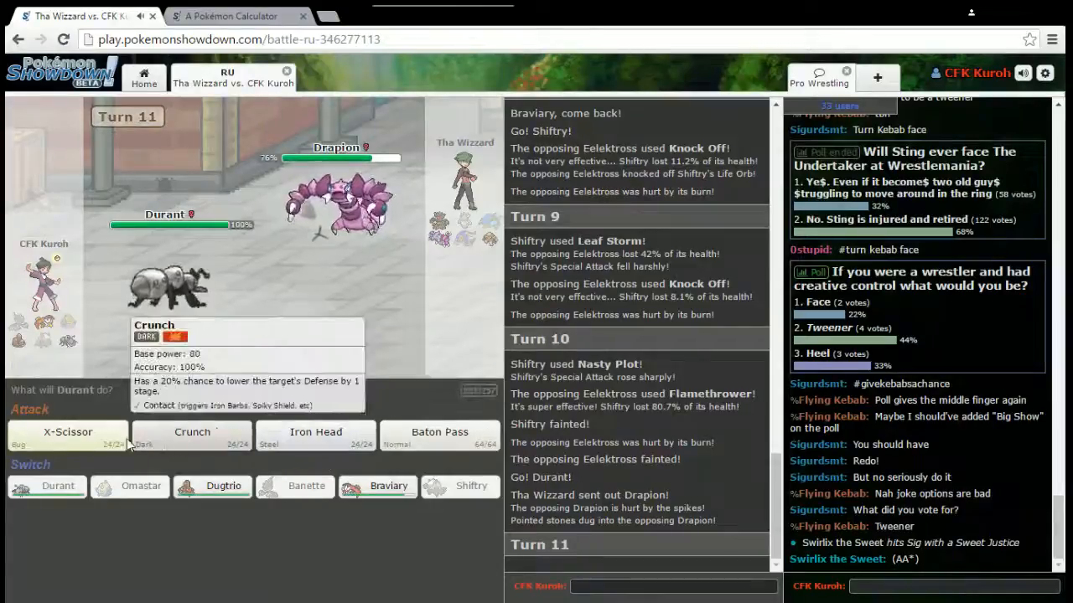
Attack Drapion with Durant's Iron Head.
click(191, 435)
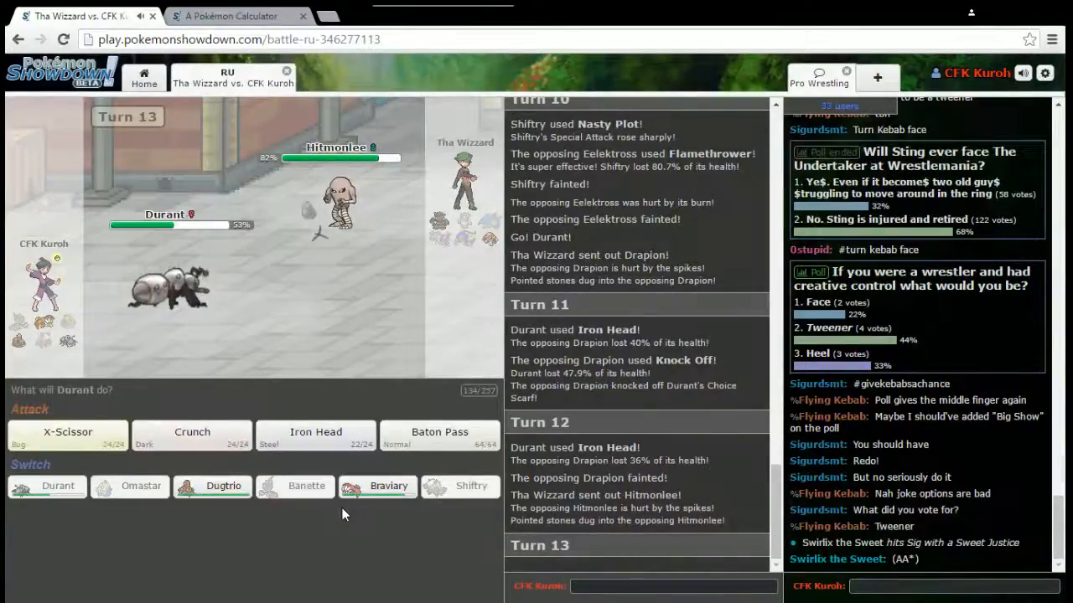
mouse_move(192, 436)
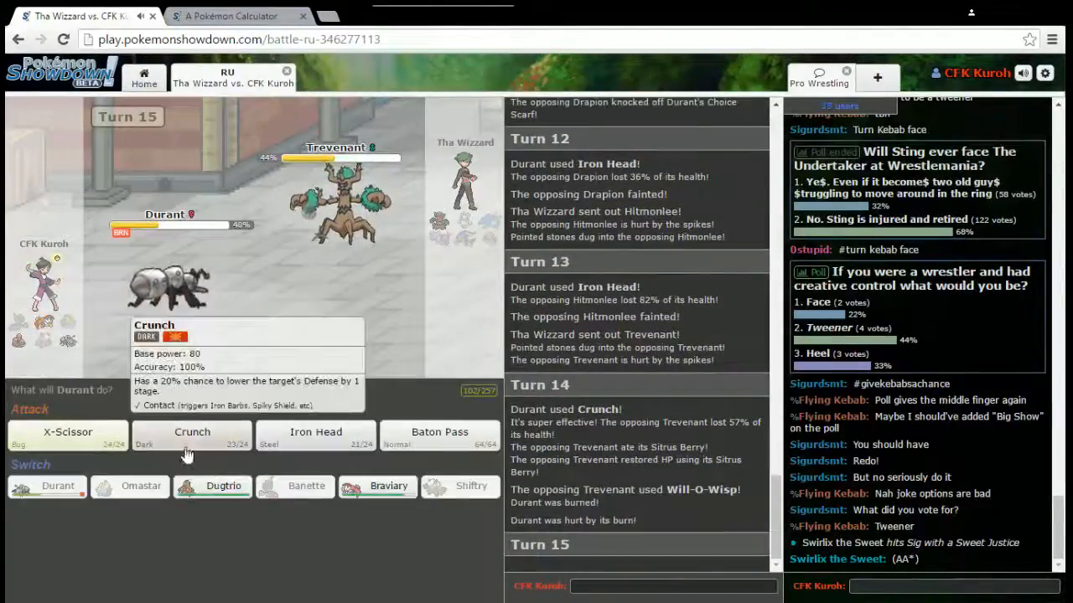
Crunch Trevenant three times down to 9%, then bring Braviary in after Durant faints.
click(191, 436)
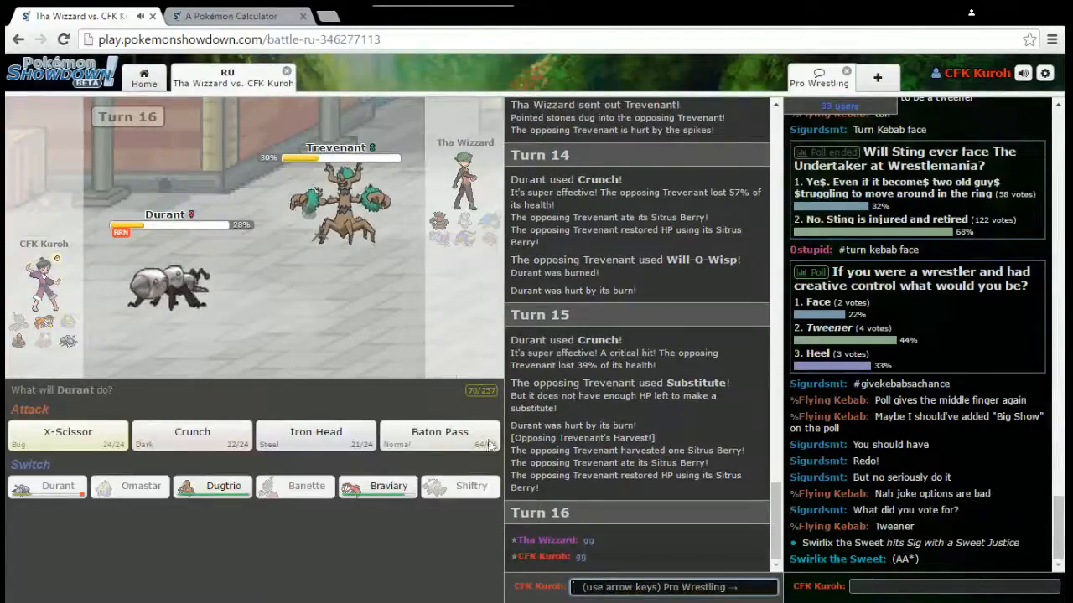
click(191, 435)
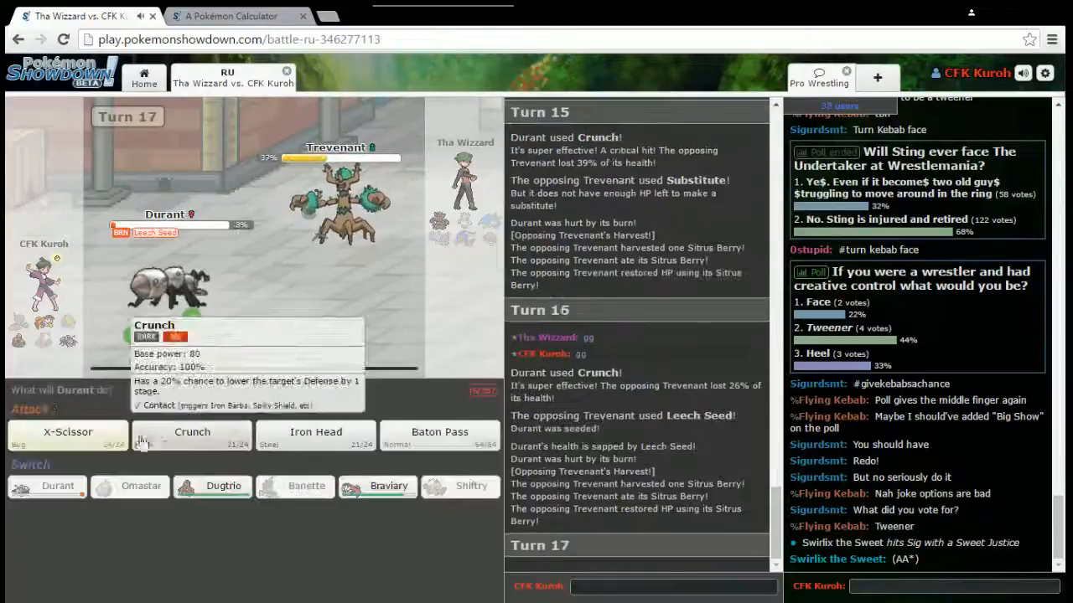
click(191, 435)
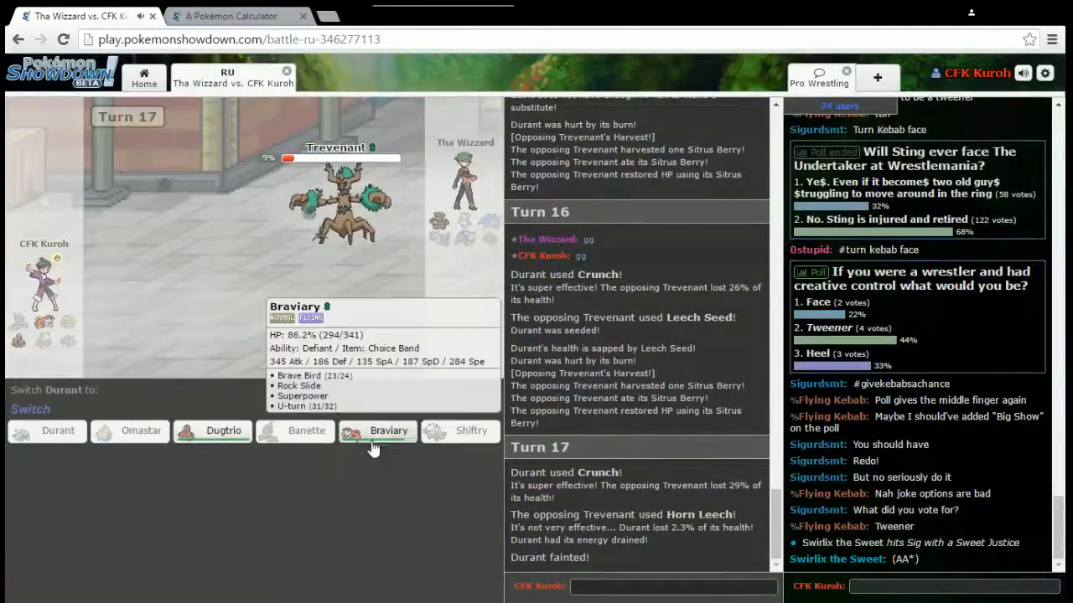
click(377, 430)
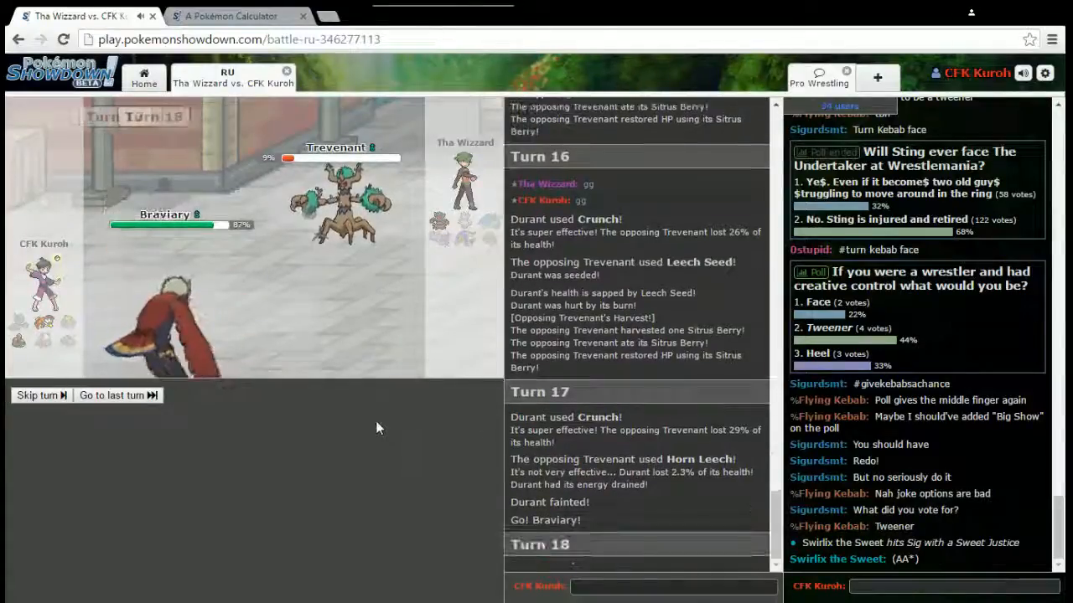